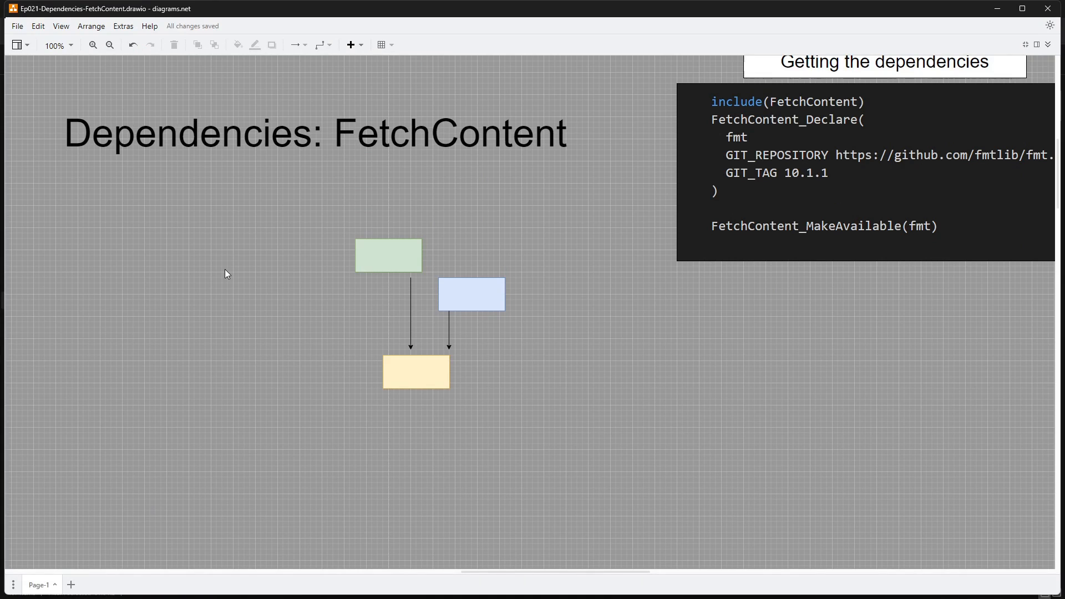
pyautogui.moveTo(259, 263)
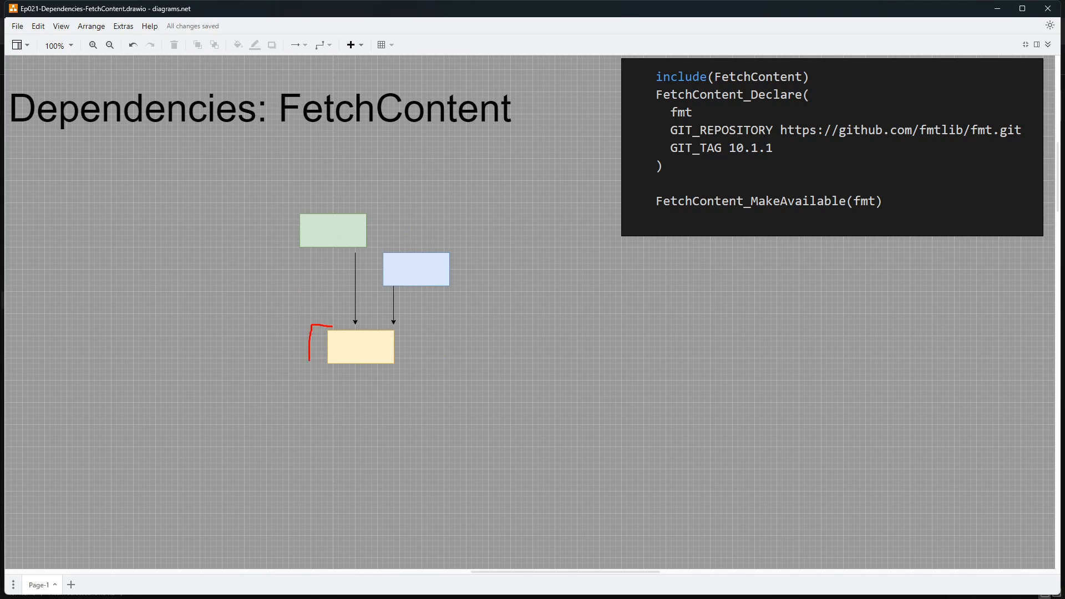
# Draw a red bracket and arrow beside the orange box and write GUI on the blue box
pyautogui.moveTo(275, 349); pyautogui.dragTo(307, 349)
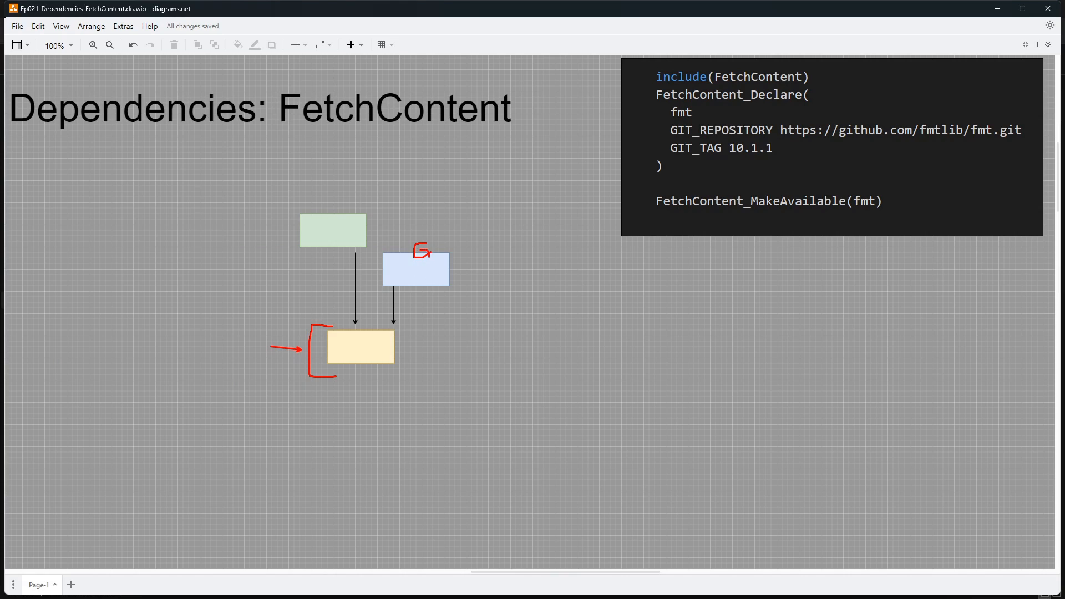
pyautogui.moveTo(414, 257); pyautogui.dragTo(455, 244)
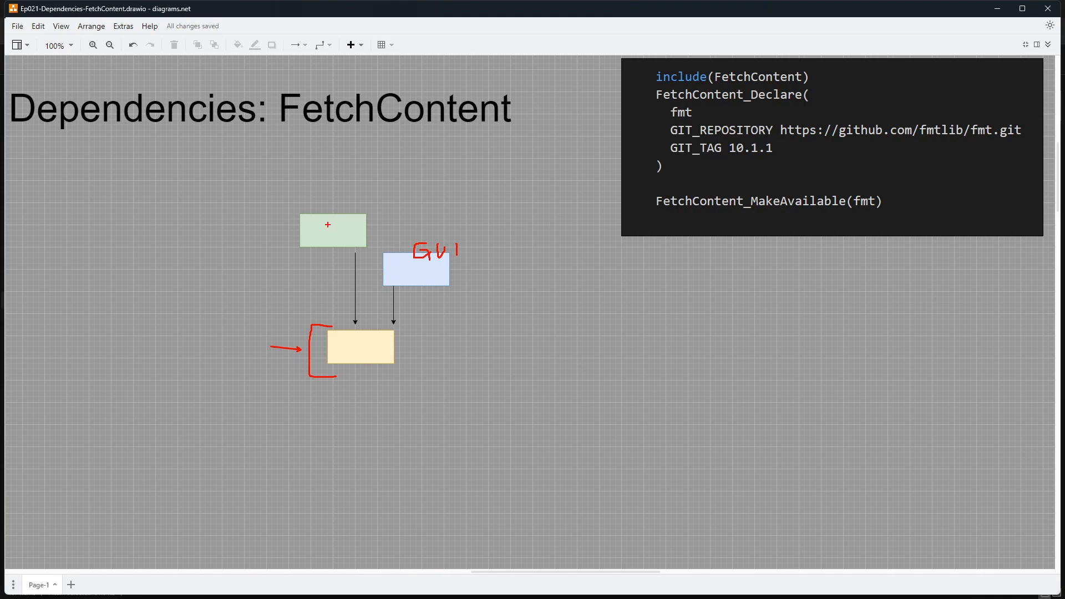
# Write SFML in red handwriting over the green rectangle
pyautogui.write('SI')
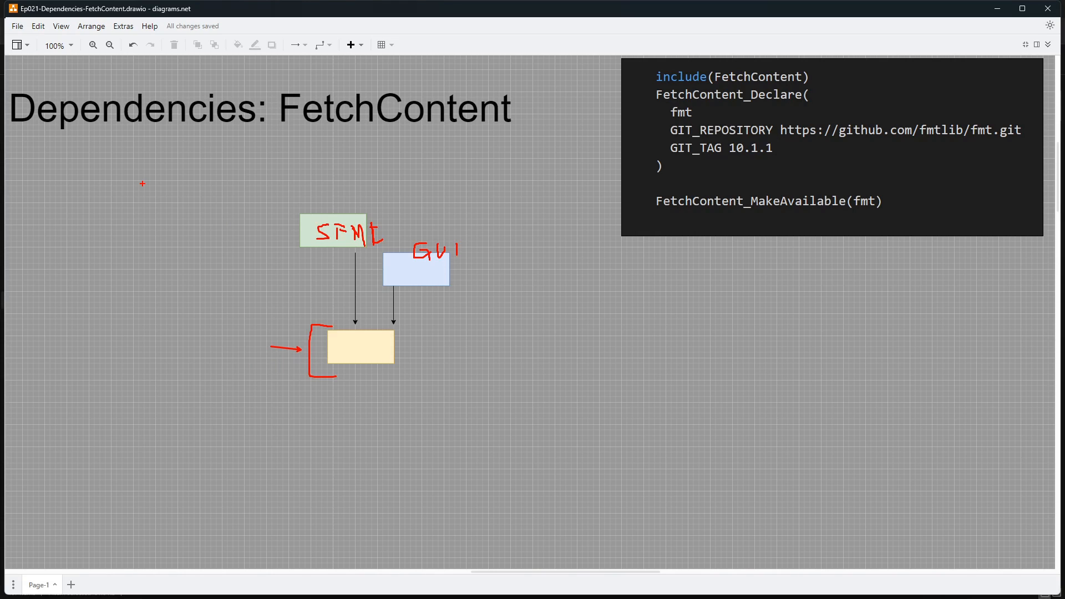
pyautogui.moveTo(329, 171)
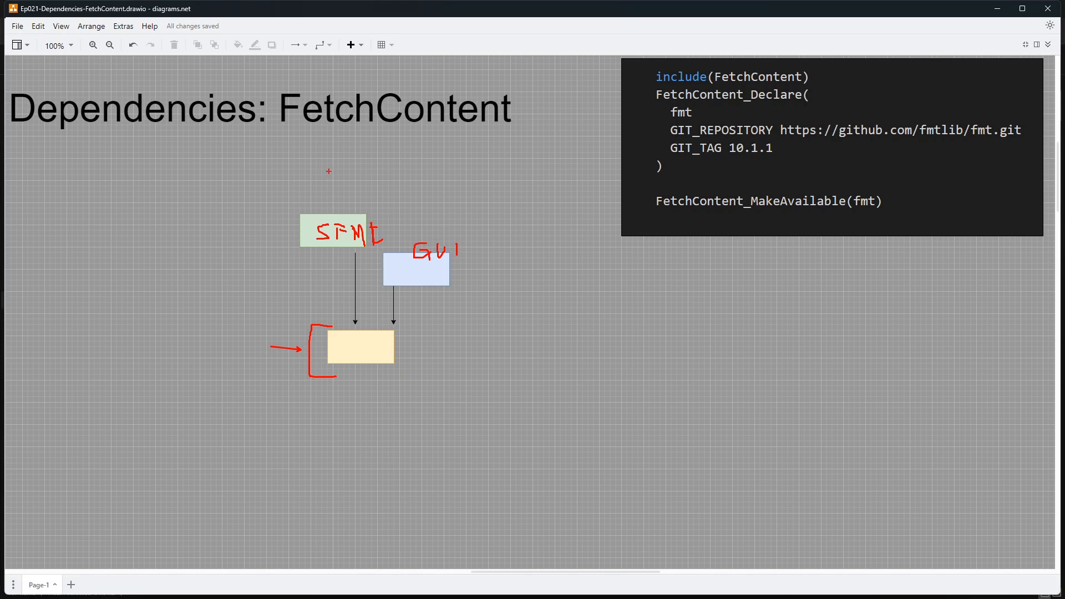
# Underline FetchContent in the slide title in red and draw an arrow pointing up at it
pyautogui.moveTo(275, 138); pyautogui.dragTo(380, 140)
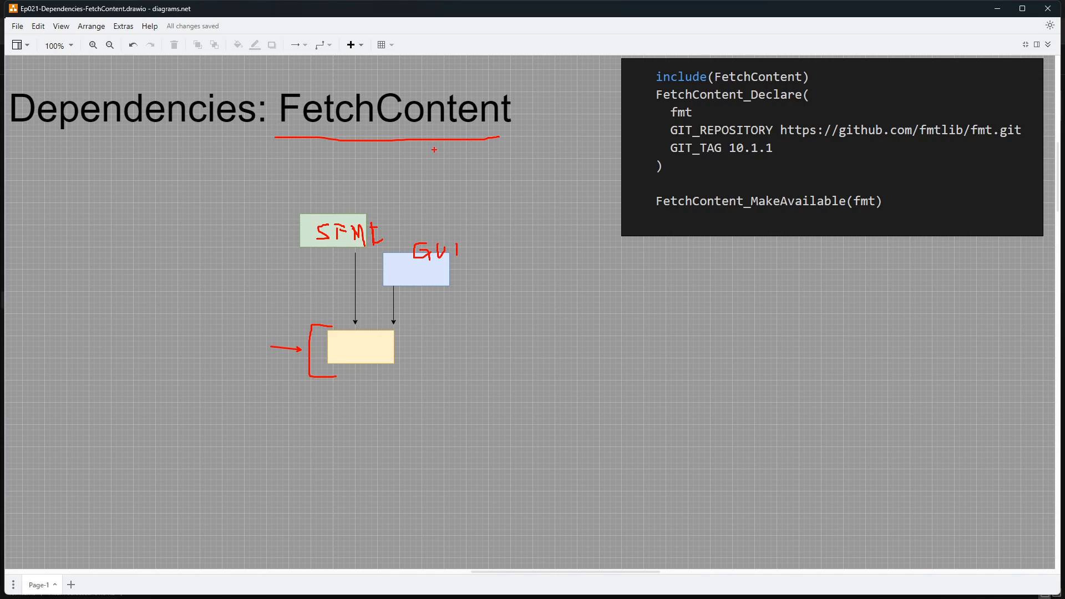
pyautogui.moveTo(465, 200); pyautogui.dragTo(435, 149)
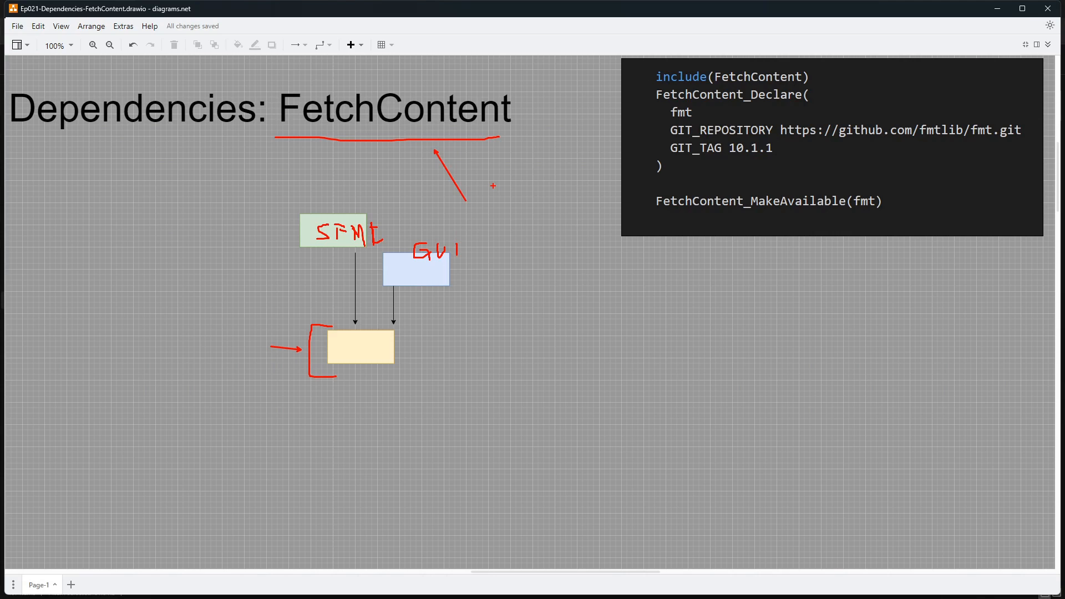
pyautogui.moveTo(611, 253)
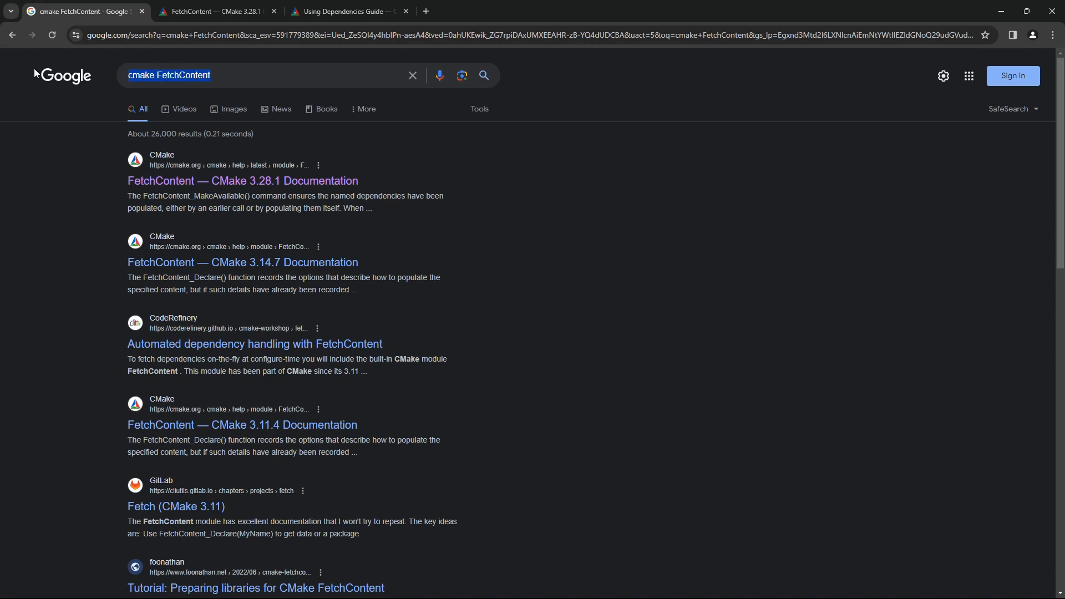
# Search Google for 'fmt c++' and open the fmtlib/fmt GitHub result in a new tab
pyautogui.write('fmt c++')
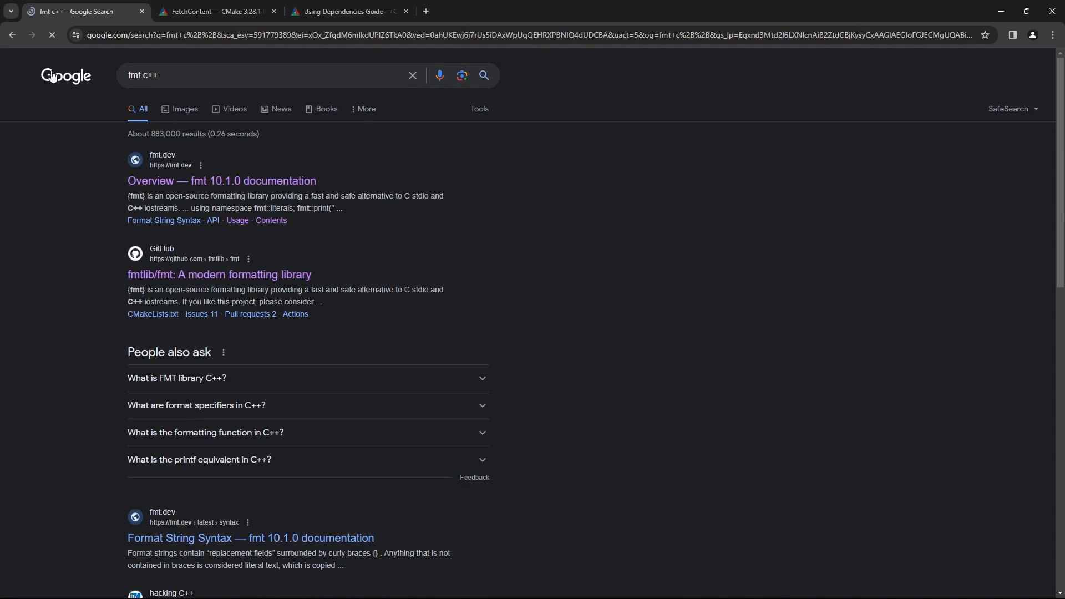
pyautogui.rightClick(218, 275)
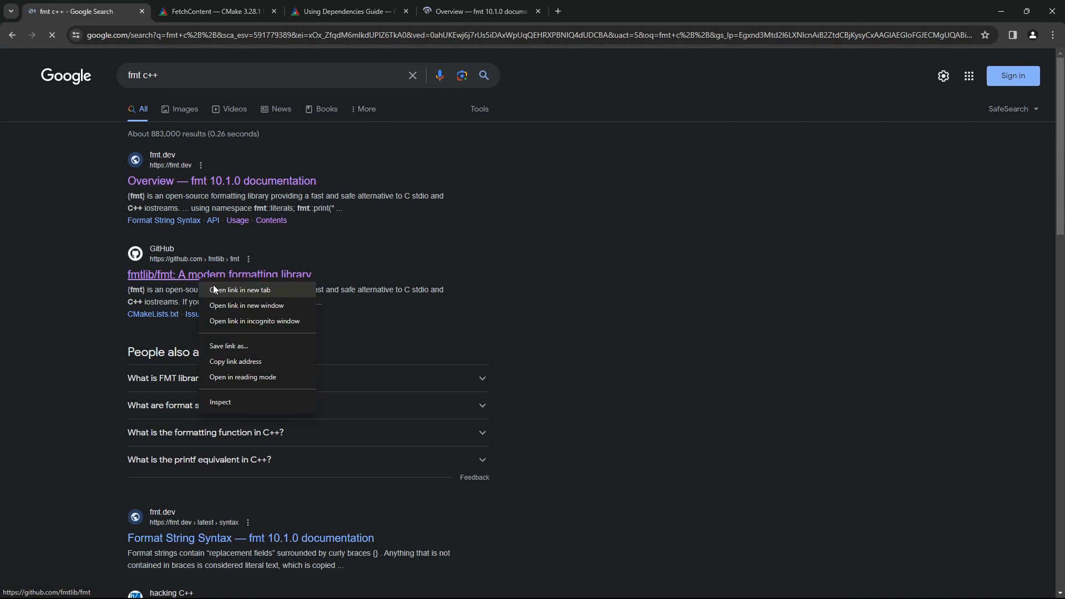
pyautogui.click(239, 291)
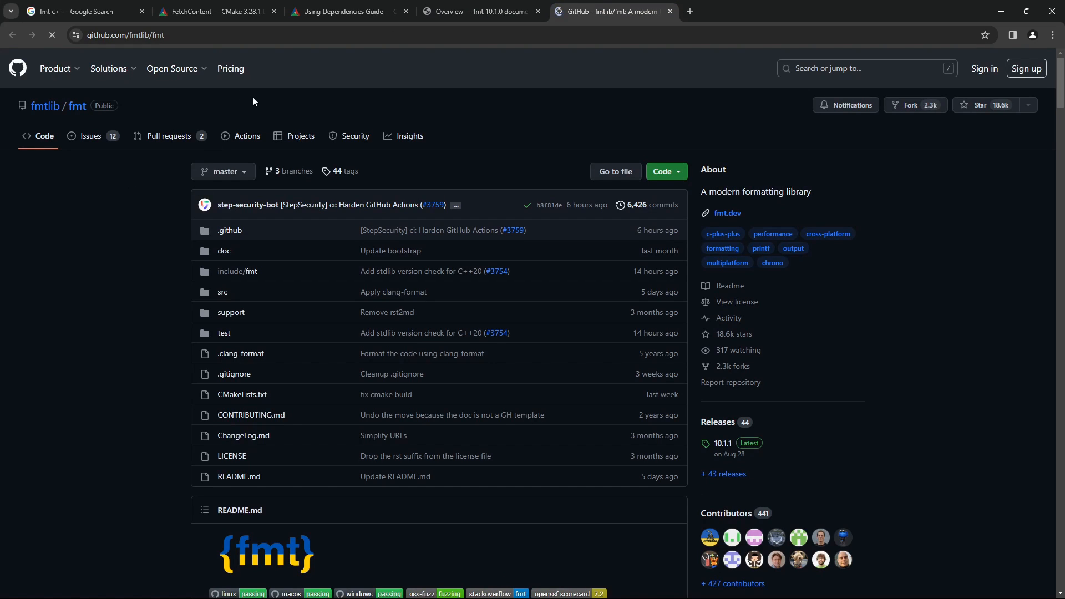
# Read through the fmt README, highlighting the word stdio in its description
pyautogui.scroll(-3)
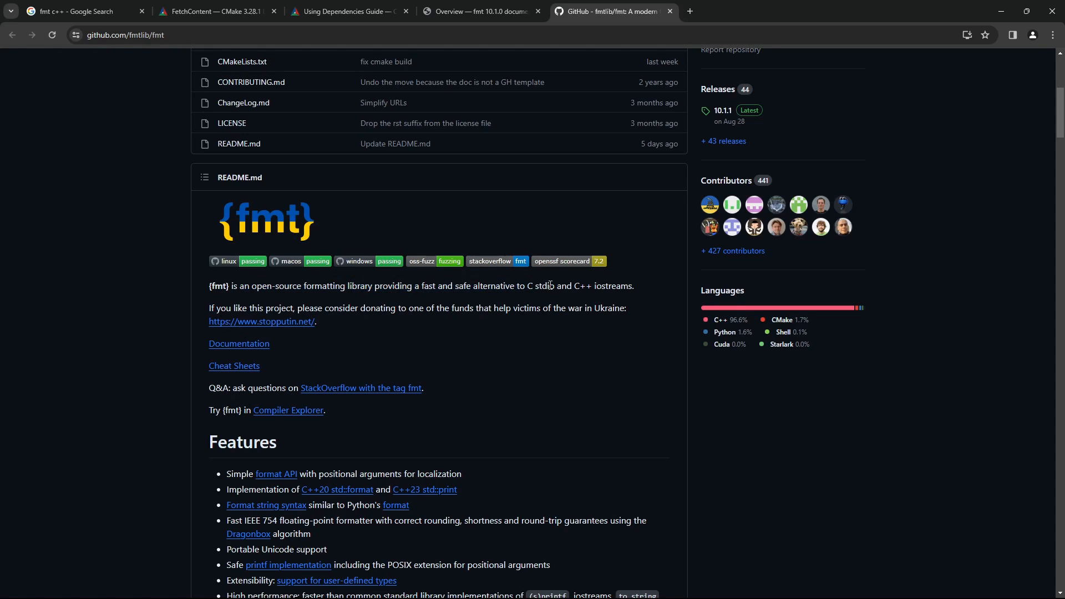
pyautogui.moveTo(442, 285); pyautogui.dragTo(571, 285)
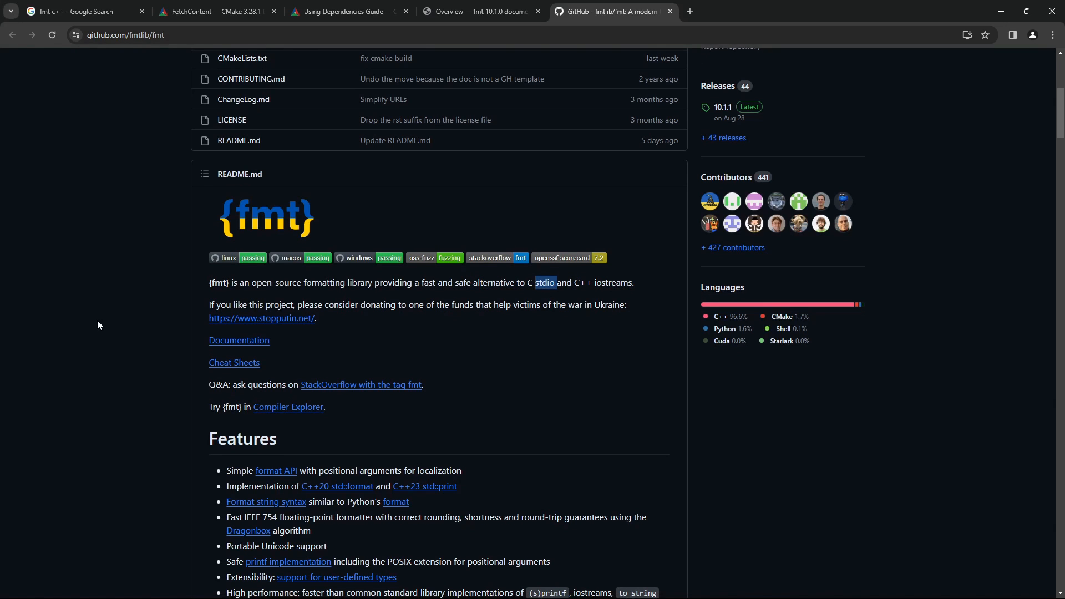
pyautogui.scroll(-3)
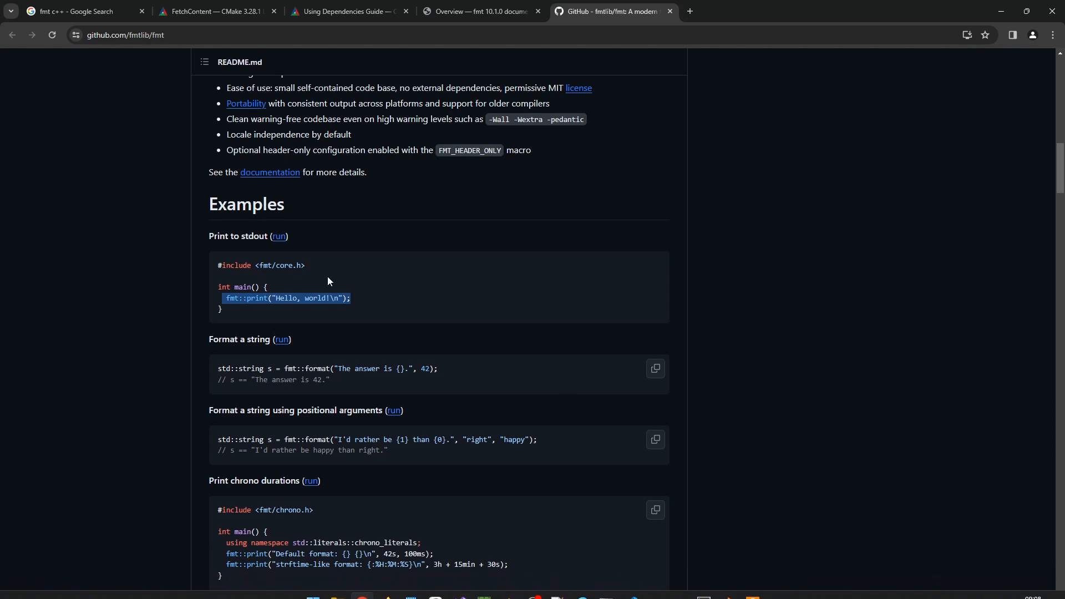
pyautogui.scroll(-3)
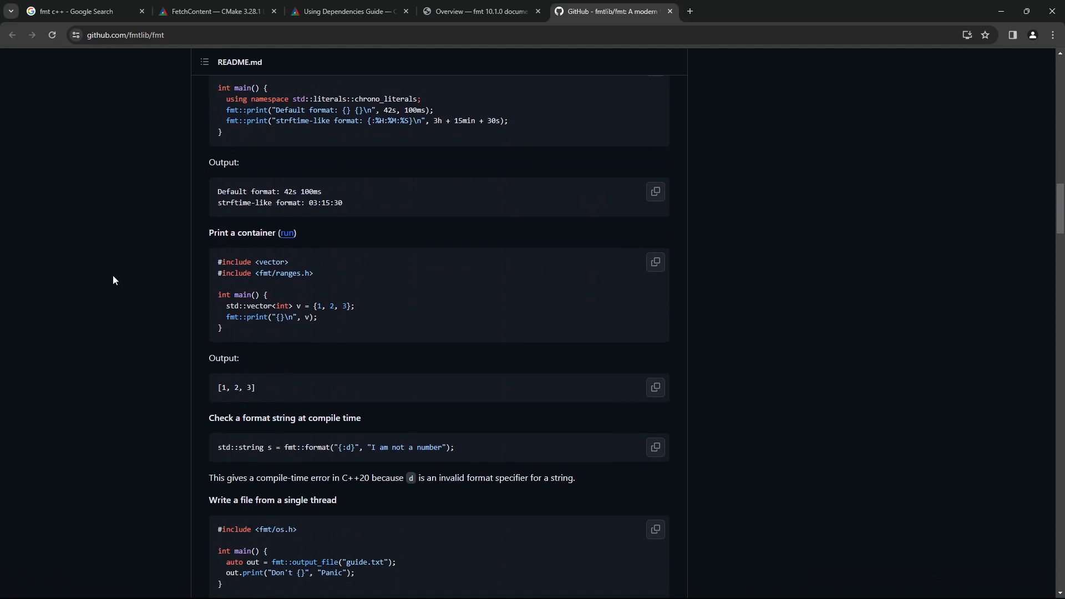
pyautogui.scroll(-3)
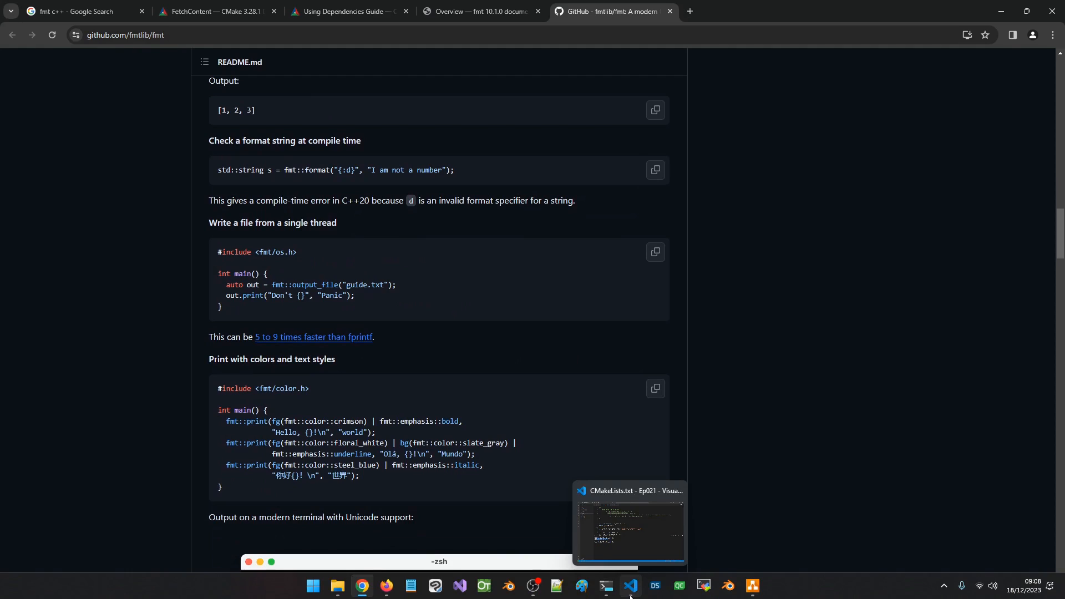
# Return to the diagram and circle the fmt name in the FetchContent_Declare snippet in red
pyautogui.click(629, 586)
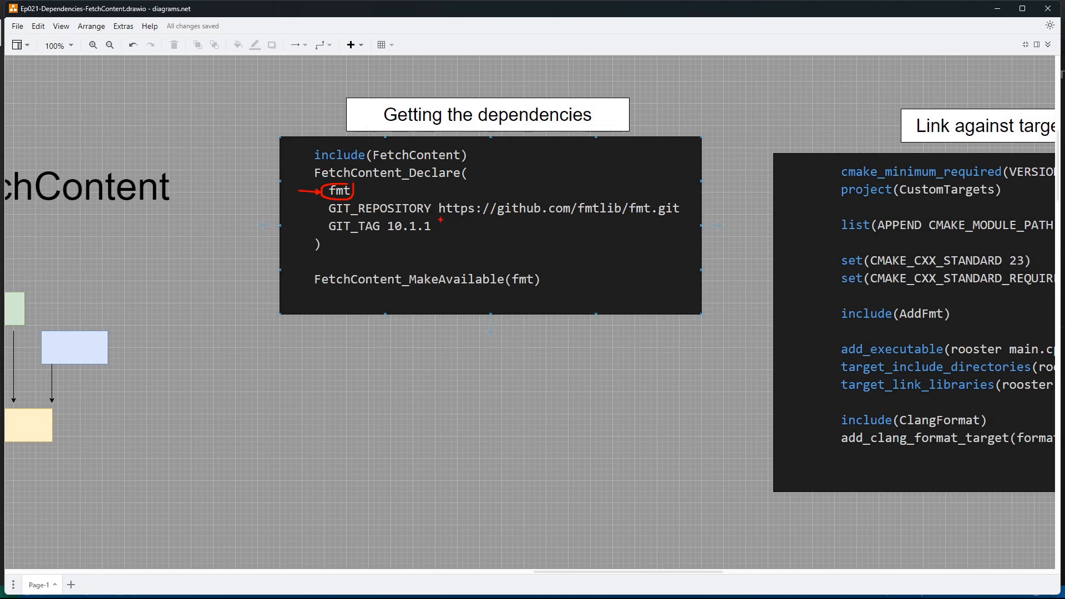
pyautogui.moveTo(691, 222); pyautogui.dragTo(440, 219)
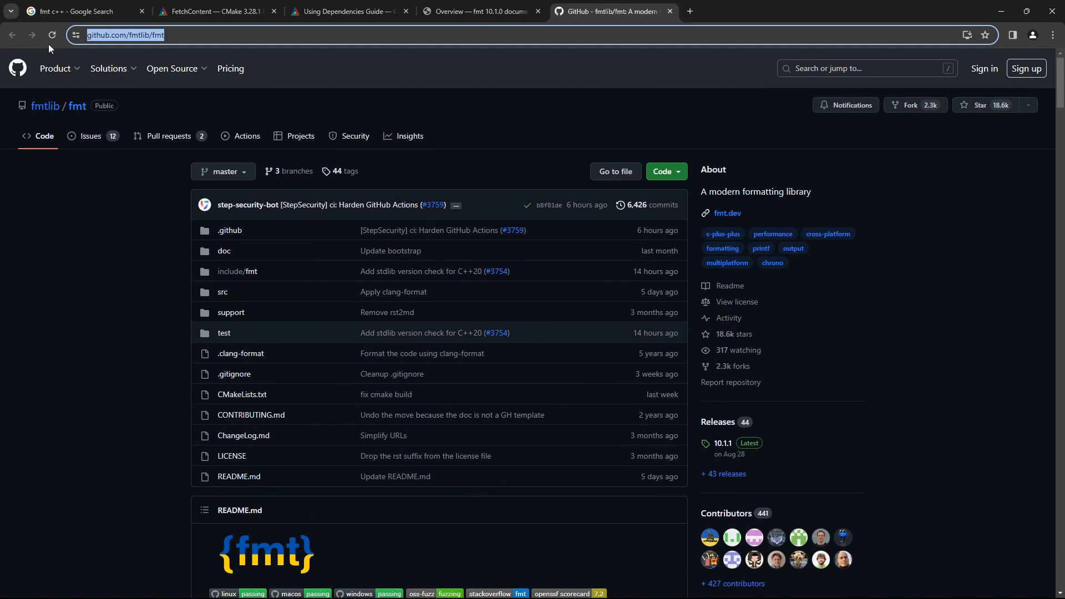
# Bring up the fmt repository's clone options with its HTTPS git address selected
pyautogui.click(753, 585)
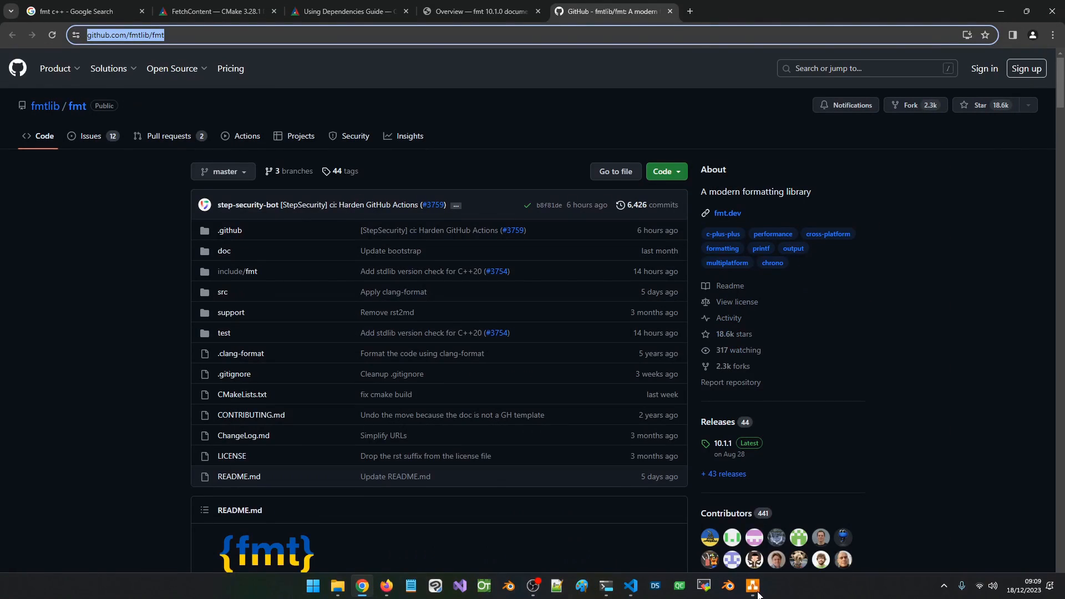
pyautogui.click(750, 585)
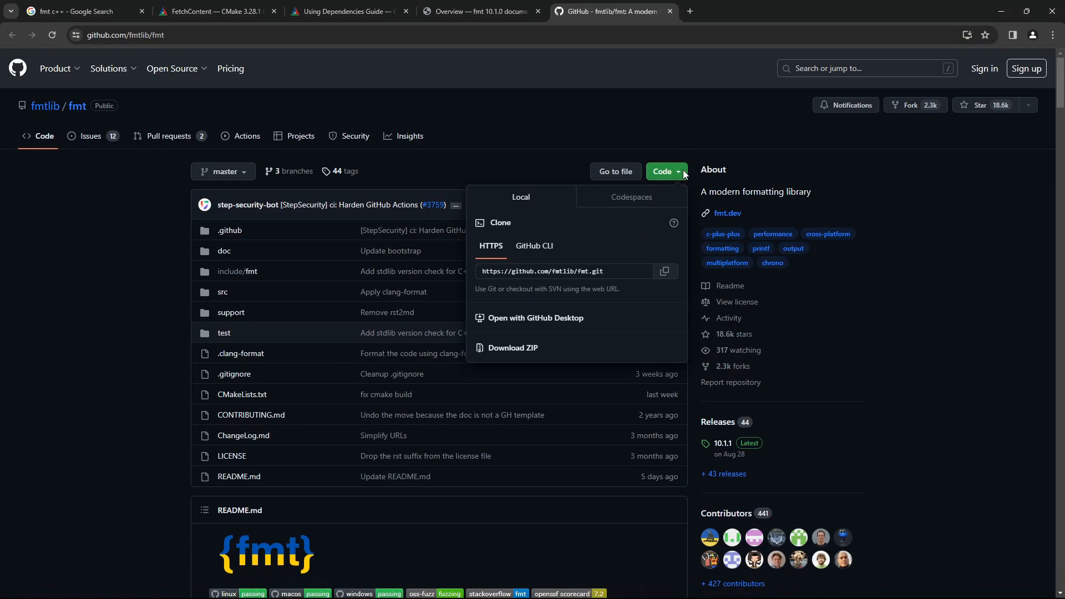
pyautogui.click(564, 271)
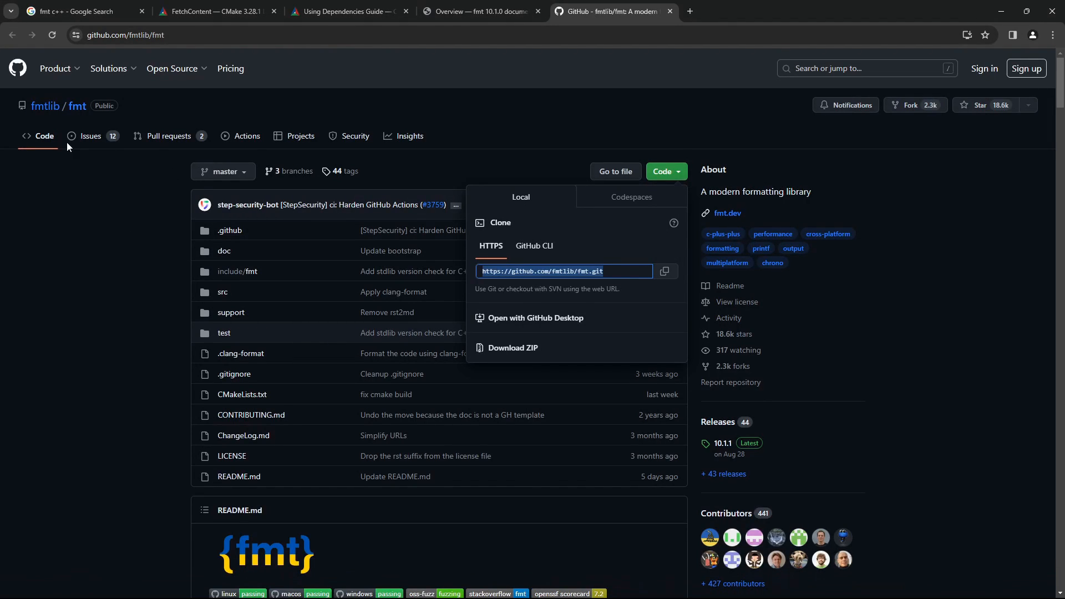
pyautogui.moveTo(115, 212)
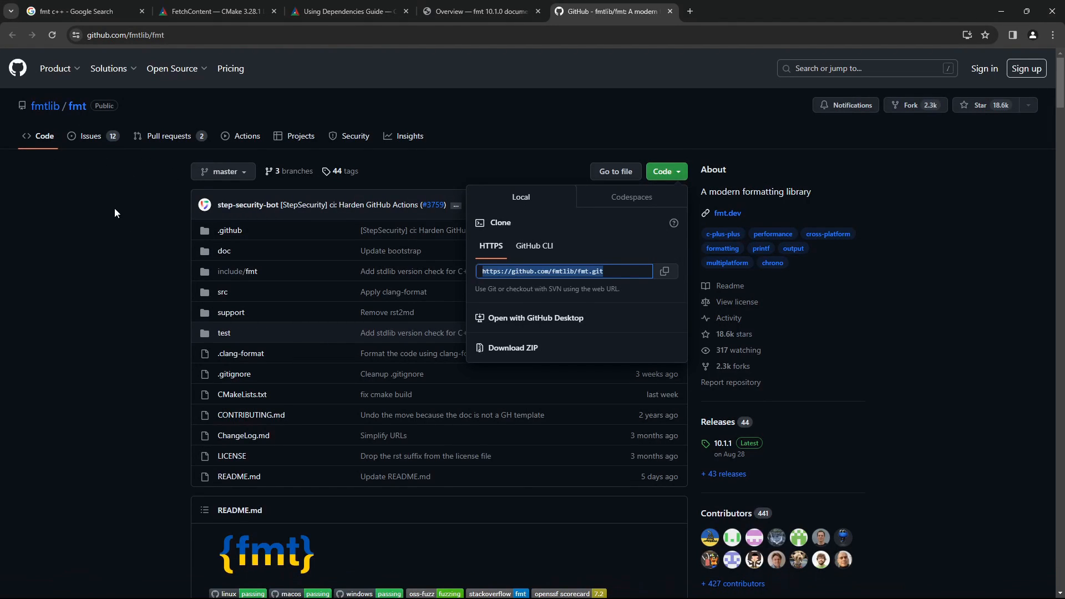
pyautogui.moveTo(150, 223)
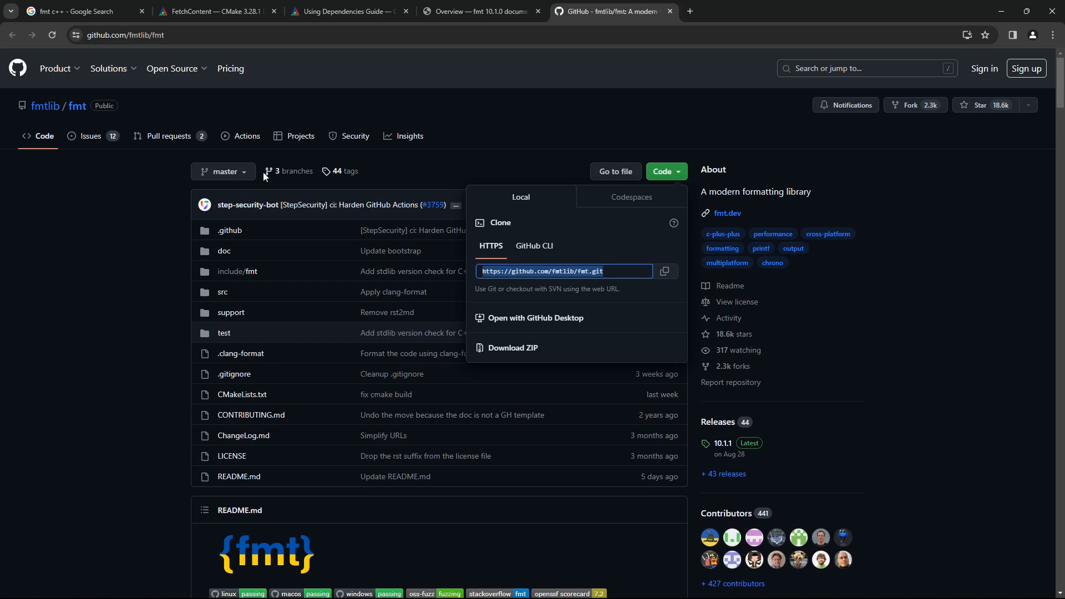
# Switch the fmt branch selector to the Tags list showing releases like 10.1.1 and 10.1.0
pyautogui.click(223, 172)
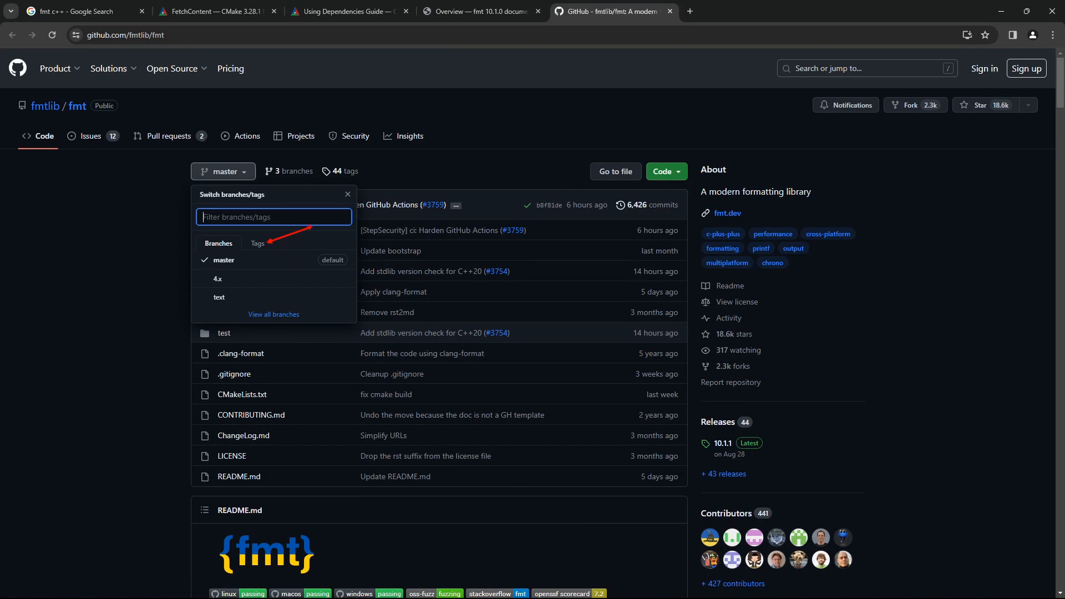
pyautogui.click(257, 246)
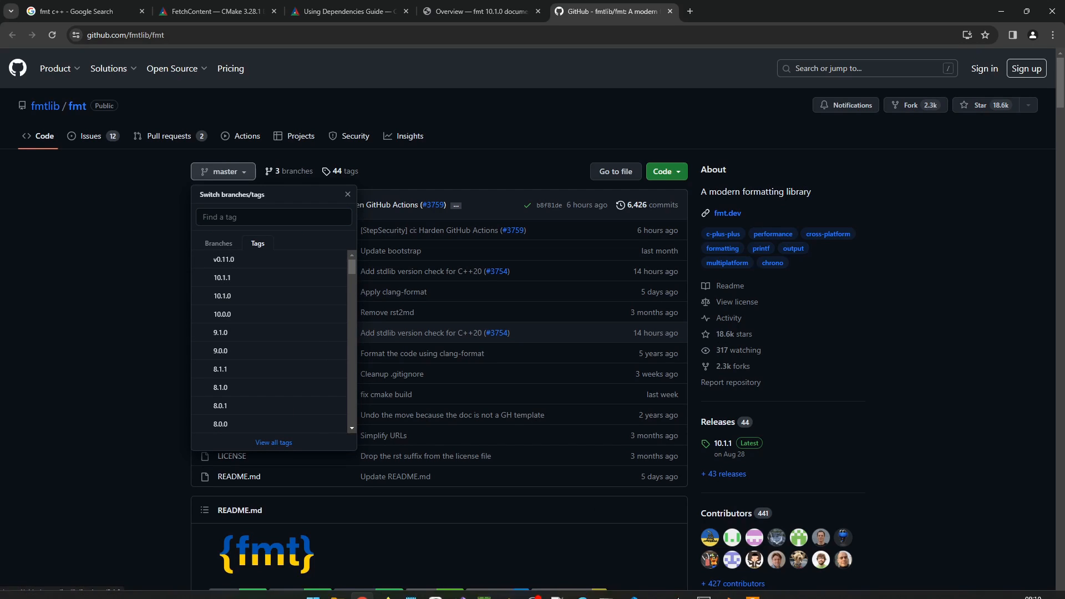
pyautogui.click(751, 585)
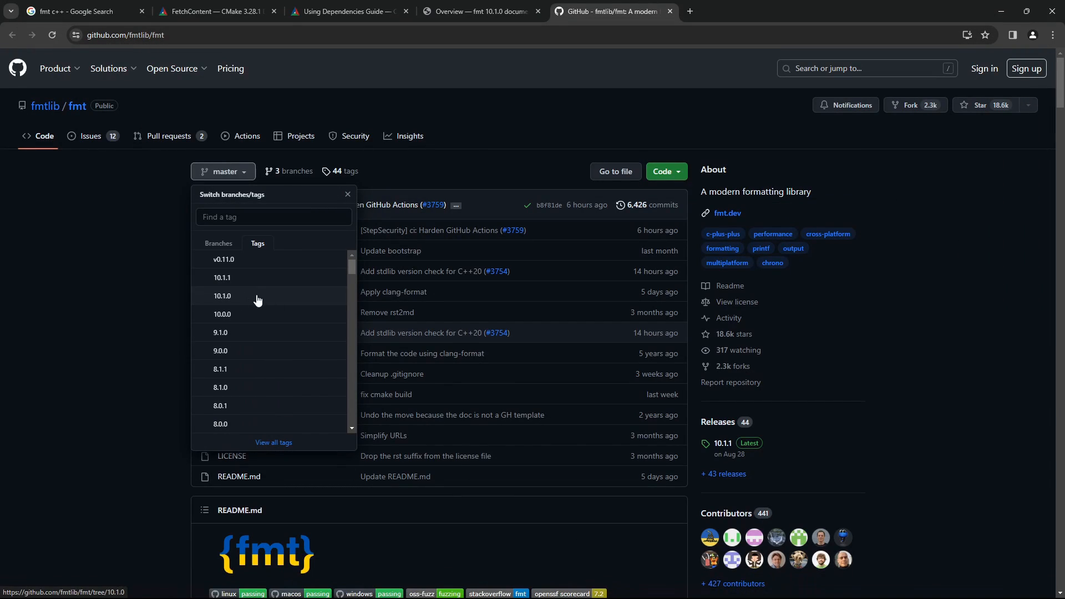
pyautogui.moveTo(127, 278)
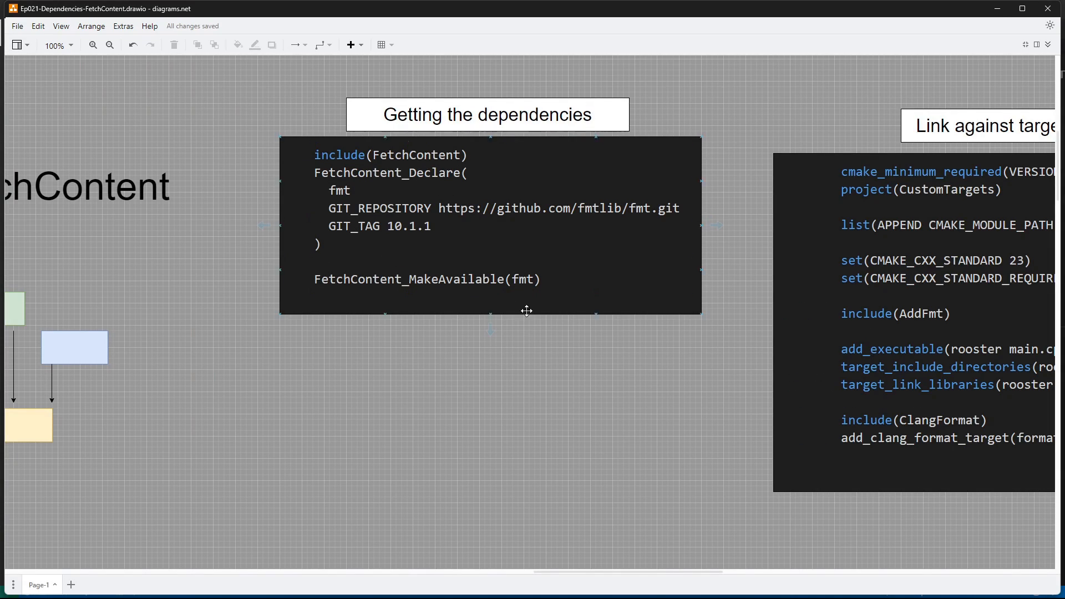
# Return to the diagram and add a red annotation around the fmt linking code
pyautogui.click(532, 448)
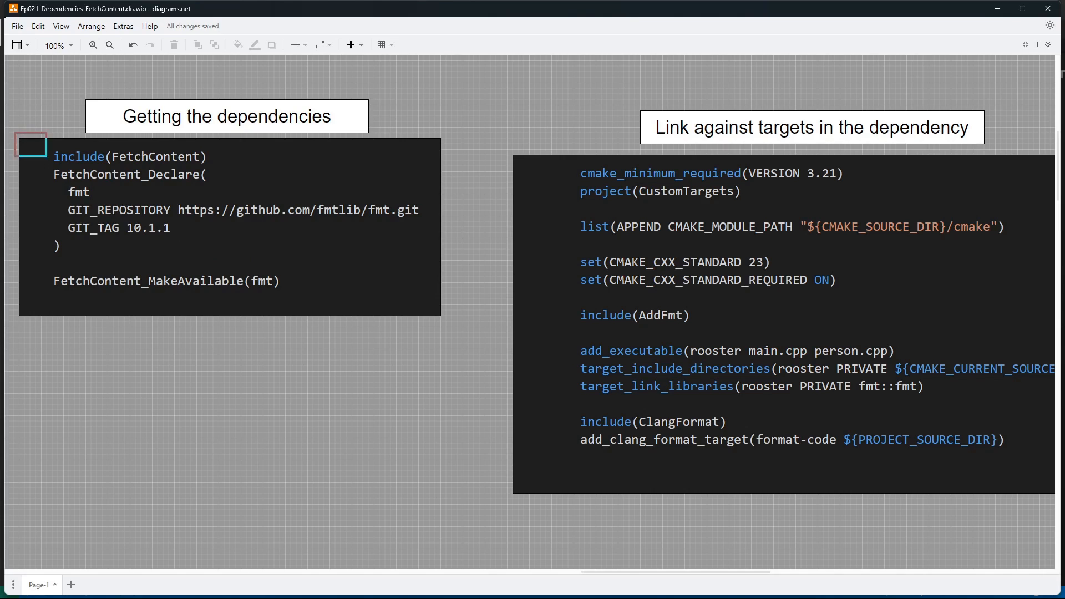
pyautogui.click(229, 226)
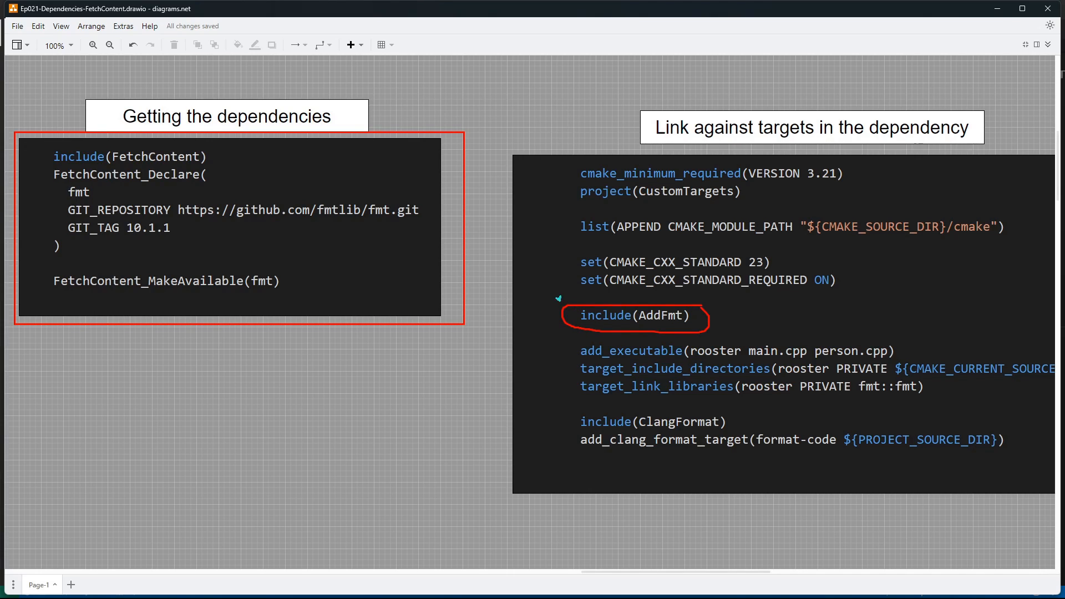
pyautogui.moveTo(524, 281); pyautogui.dragTo(563, 300)
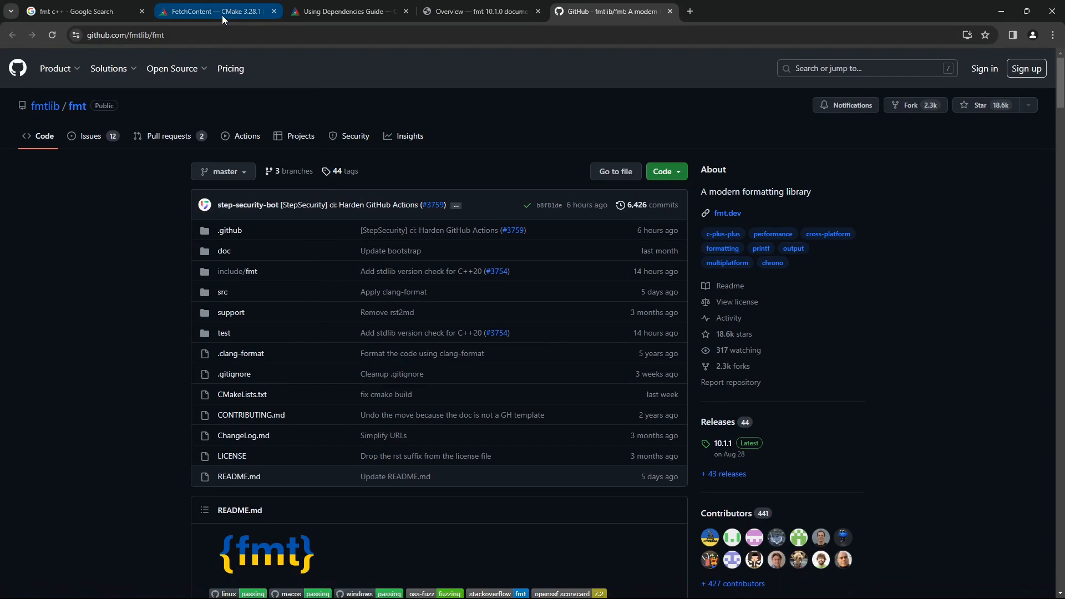
# Browse CMake's FetchContent module page and the Using Dependencies Guide, then return to the diagram
pyautogui.click(215, 11)
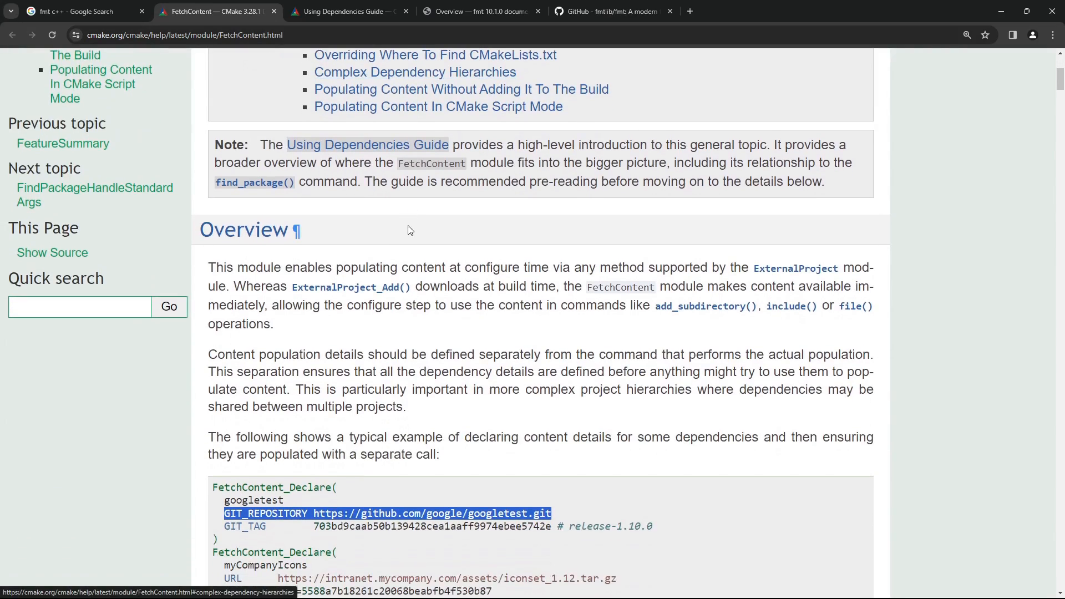
pyautogui.scroll(3)
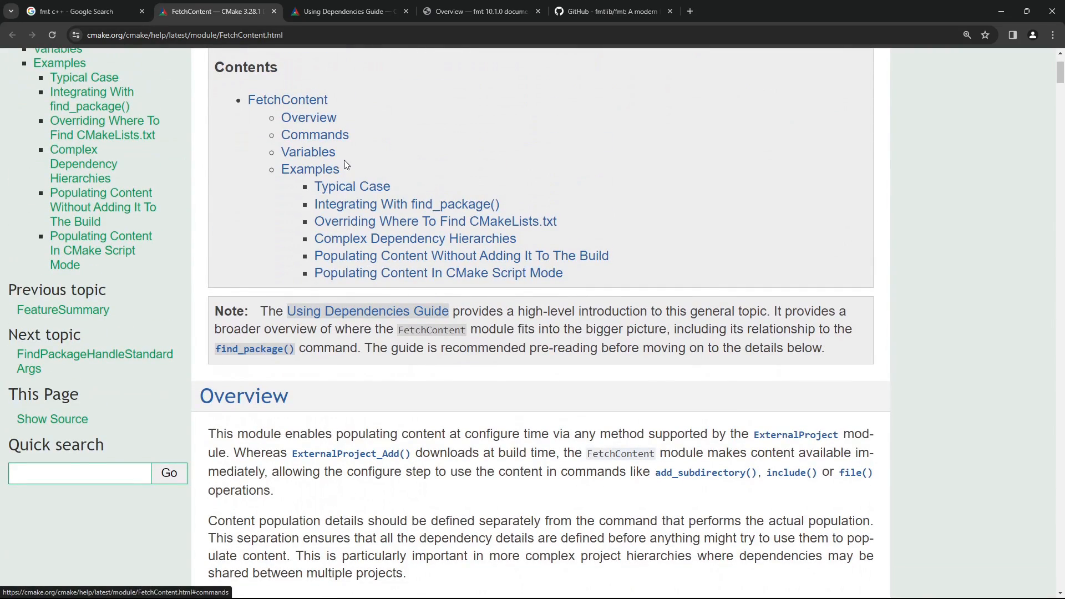
pyautogui.click(346, 11)
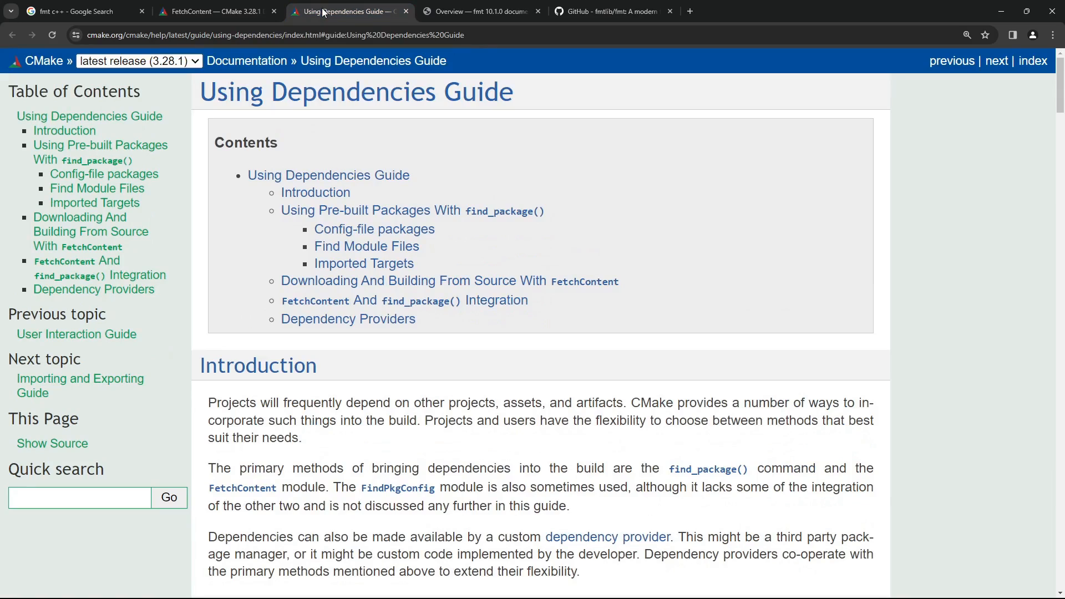
pyautogui.scroll(-3)
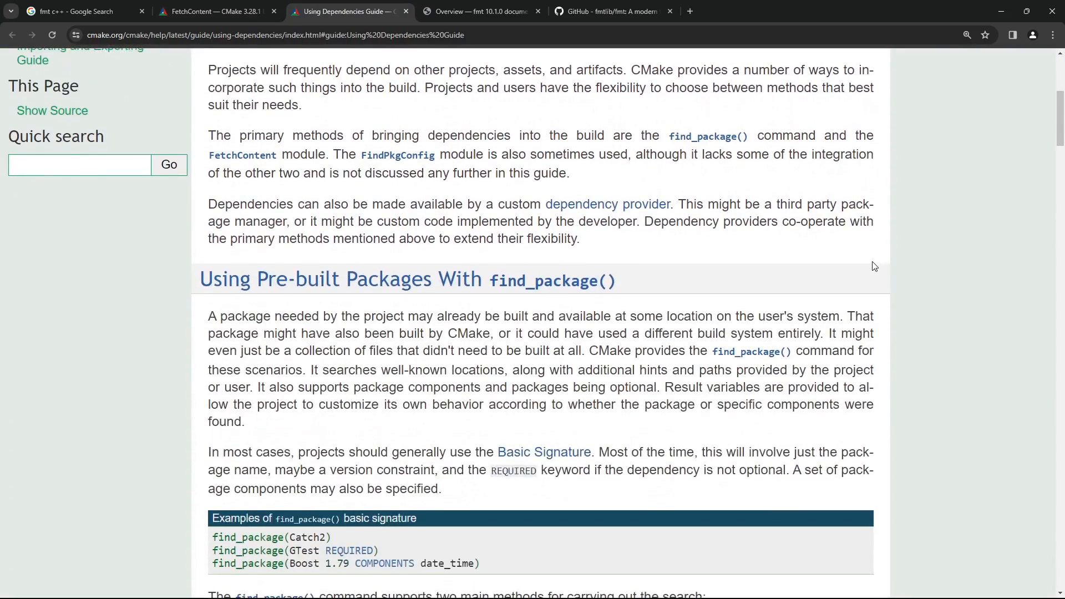
pyautogui.scroll(-3)
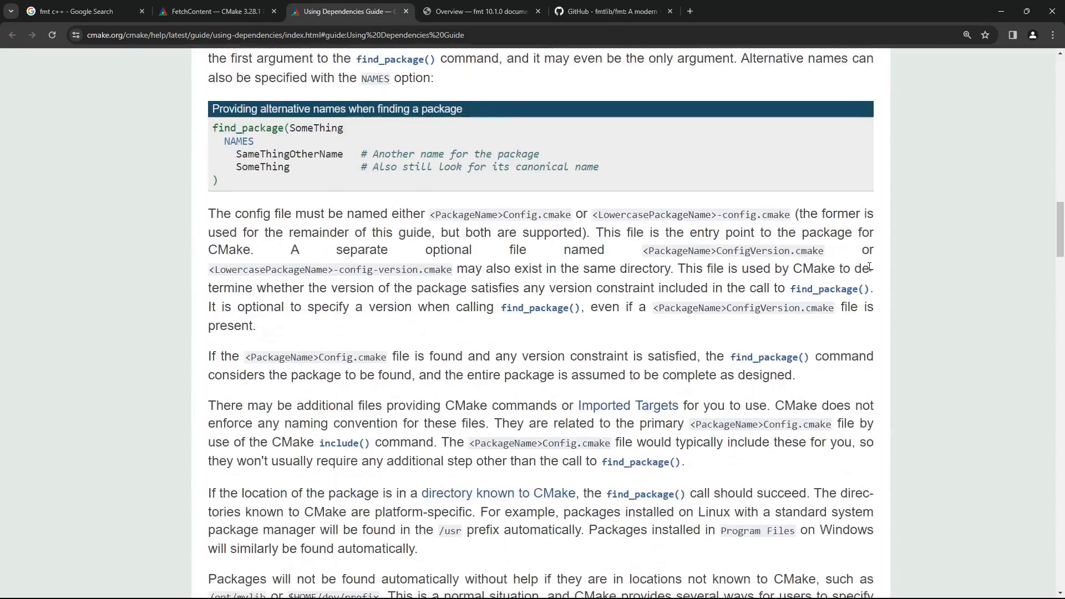
pyautogui.scroll(3)
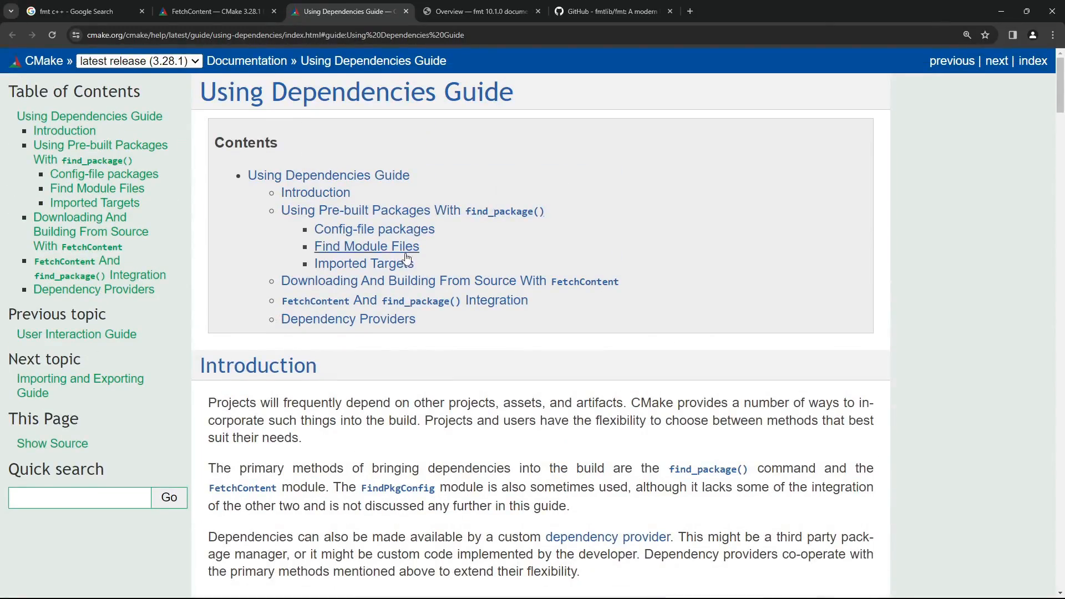
pyautogui.click(210, 12)
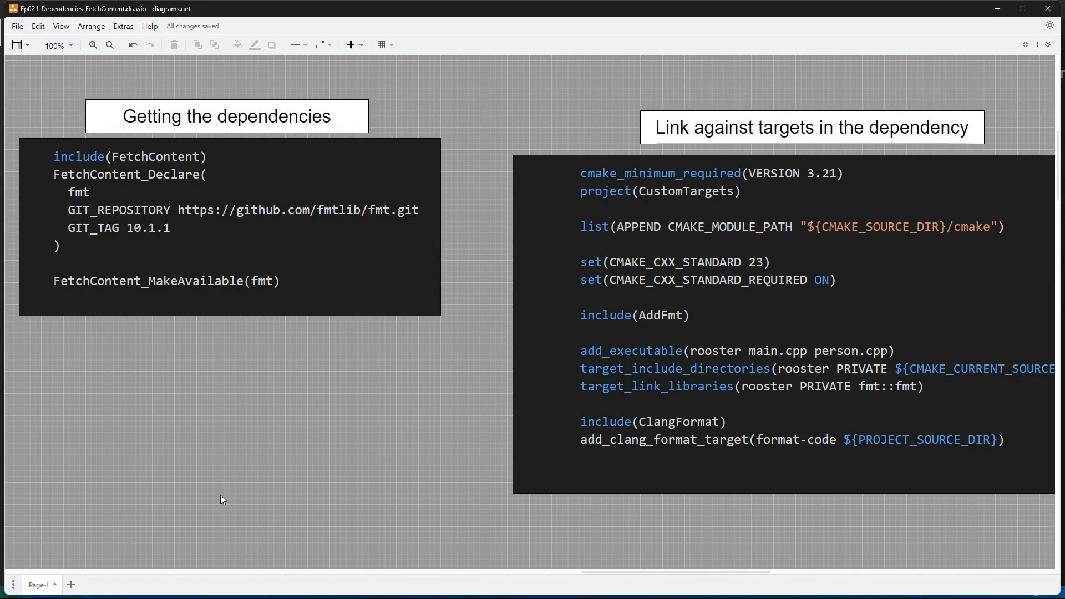
pyautogui.moveTo(188, 465)
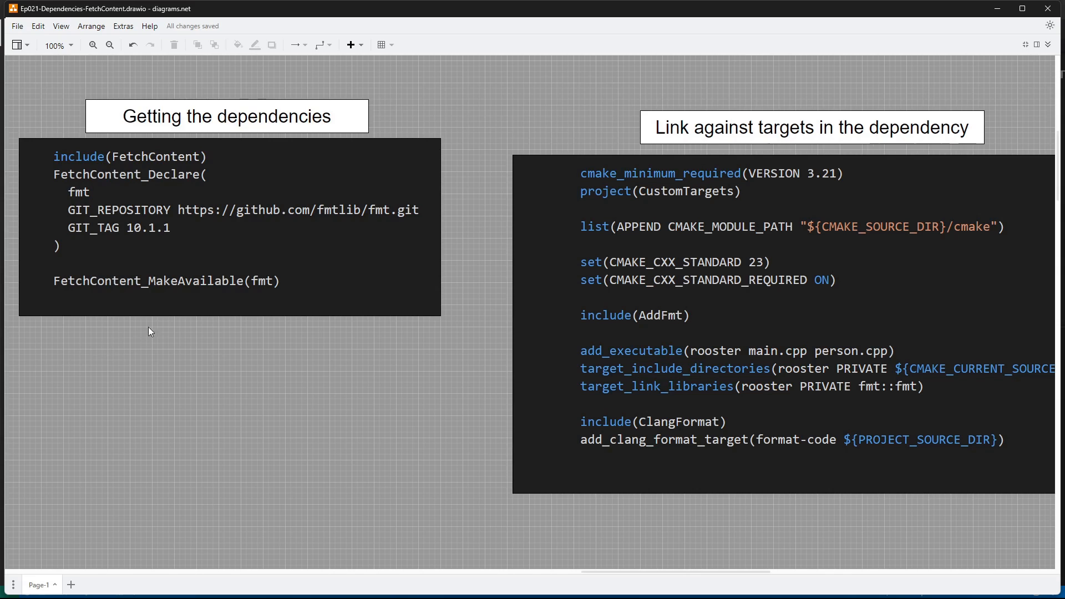
# Select and deselect the 'Getting the dependencies' snippet and mark it with a red bracket and tick
pyautogui.click(229, 226)
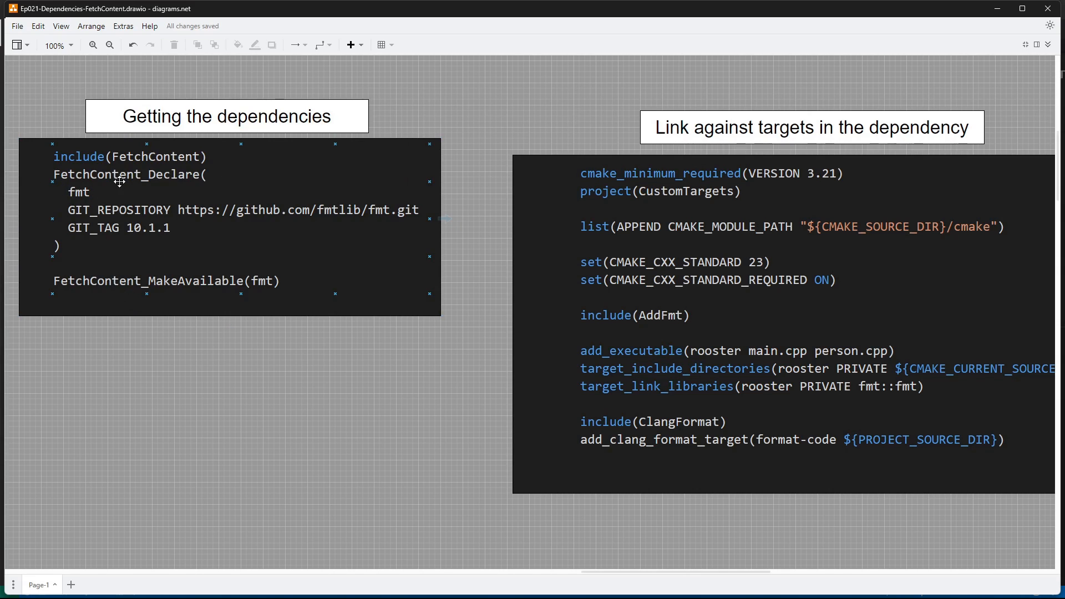
pyautogui.moveTo(303, 204)
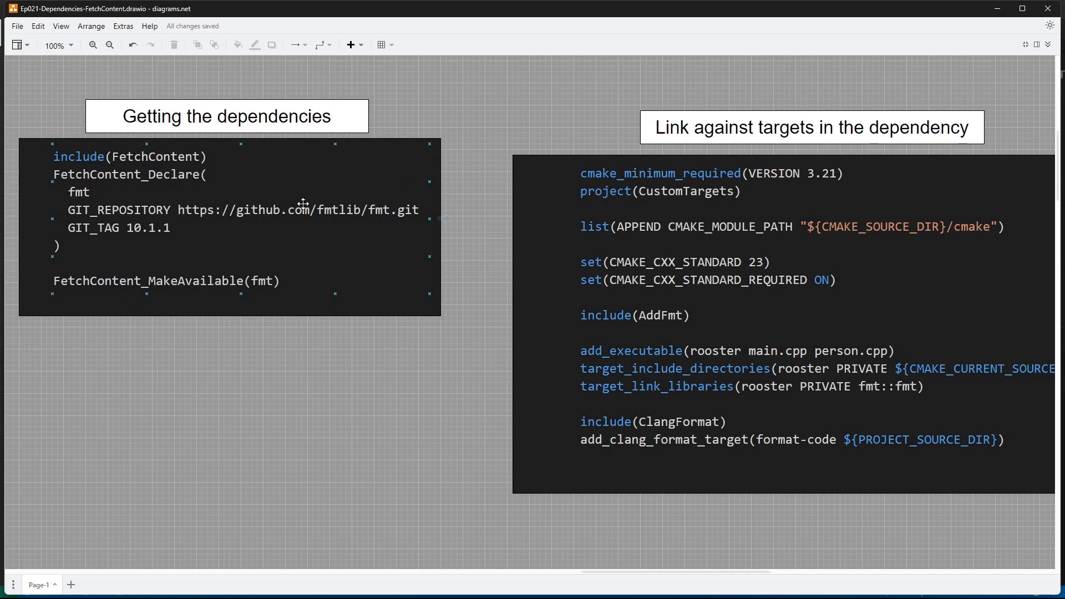
pyautogui.moveTo(147, 297)
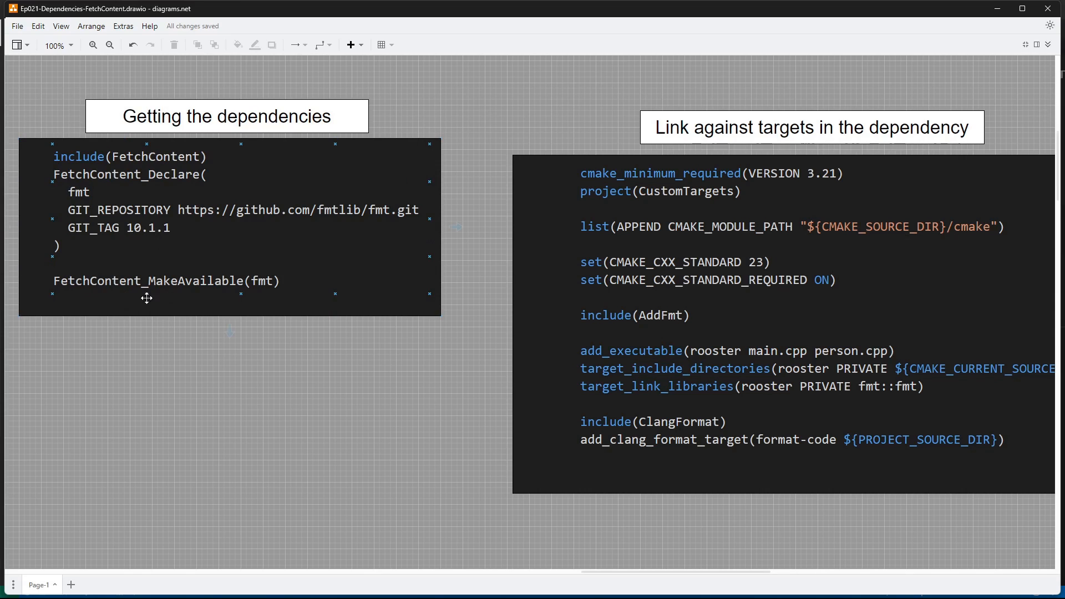
pyautogui.moveTo(255, 296)
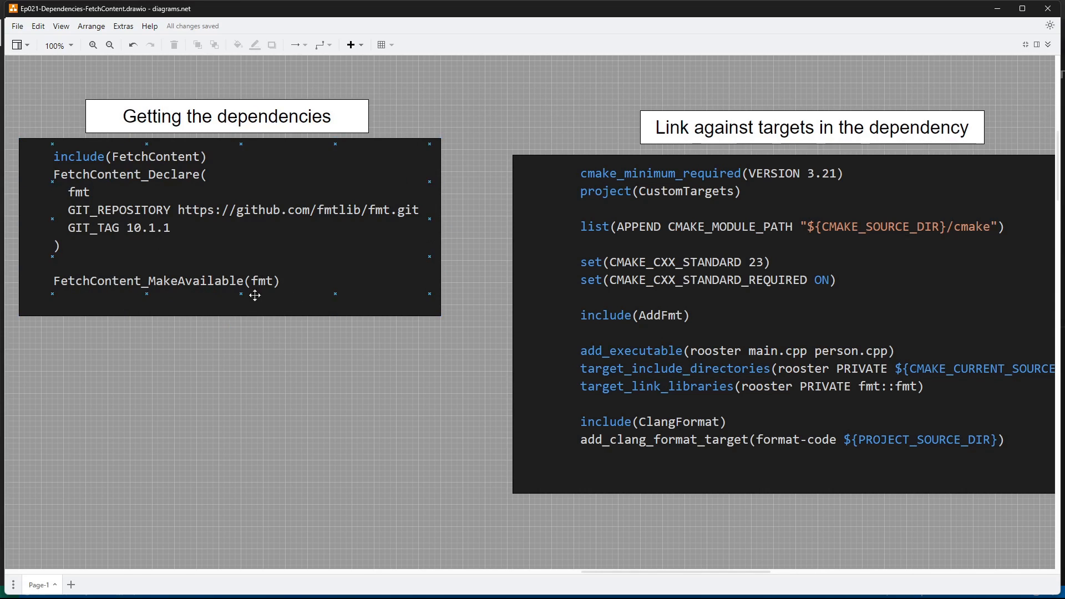
pyautogui.click(272, 328)
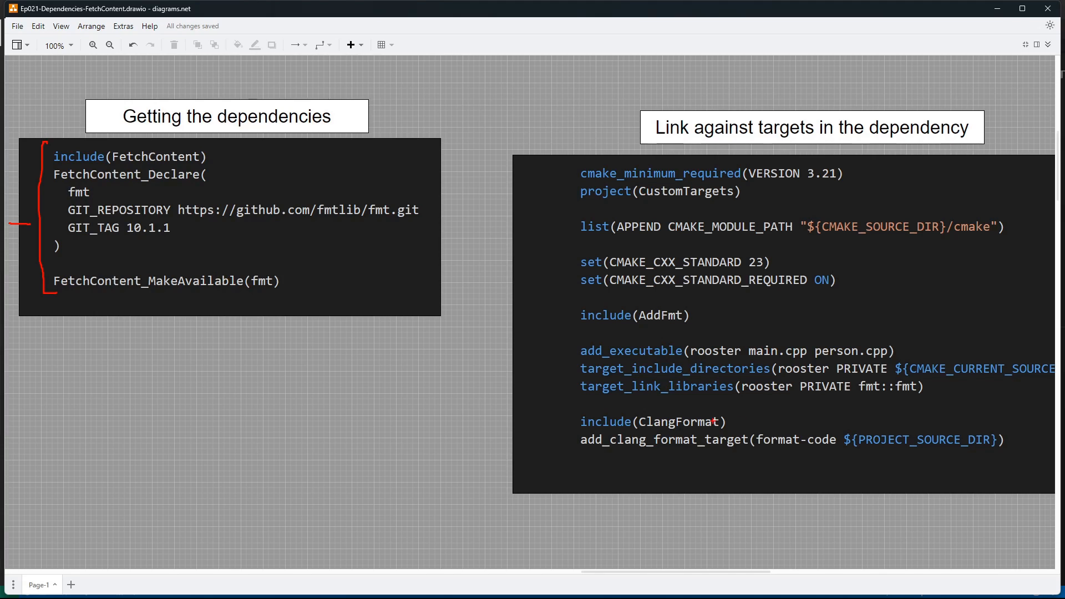
pyautogui.moveTo(890, 373); pyautogui.dragTo(938, 387)
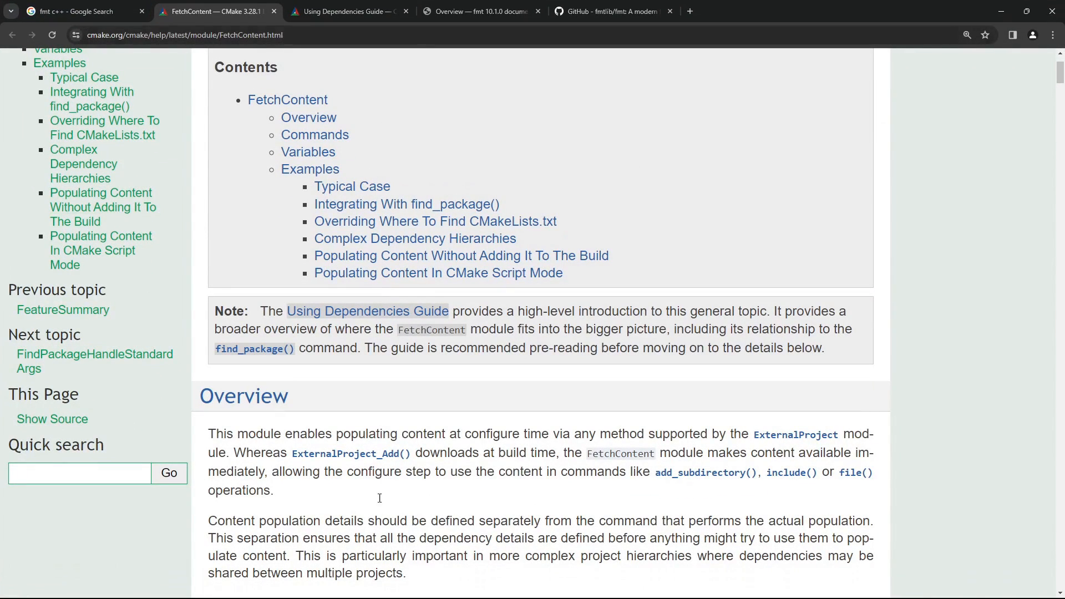
# Skim the fmt GitHub README examples, then move to the fmt 10.1.0 documentation overview
pyautogui.click(609, 11)
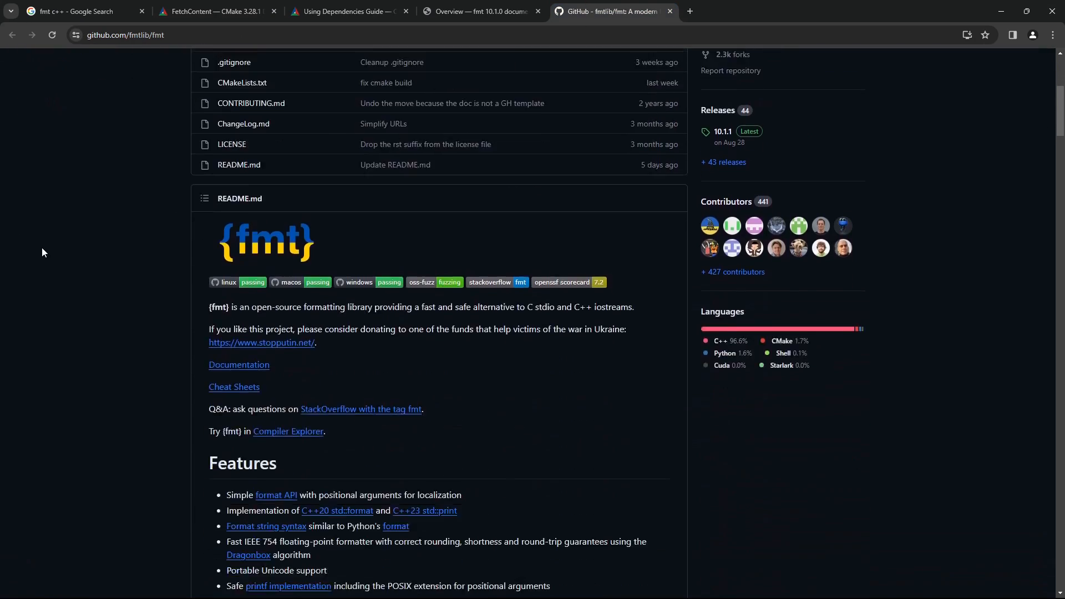
pyautogui.scroll(-3)
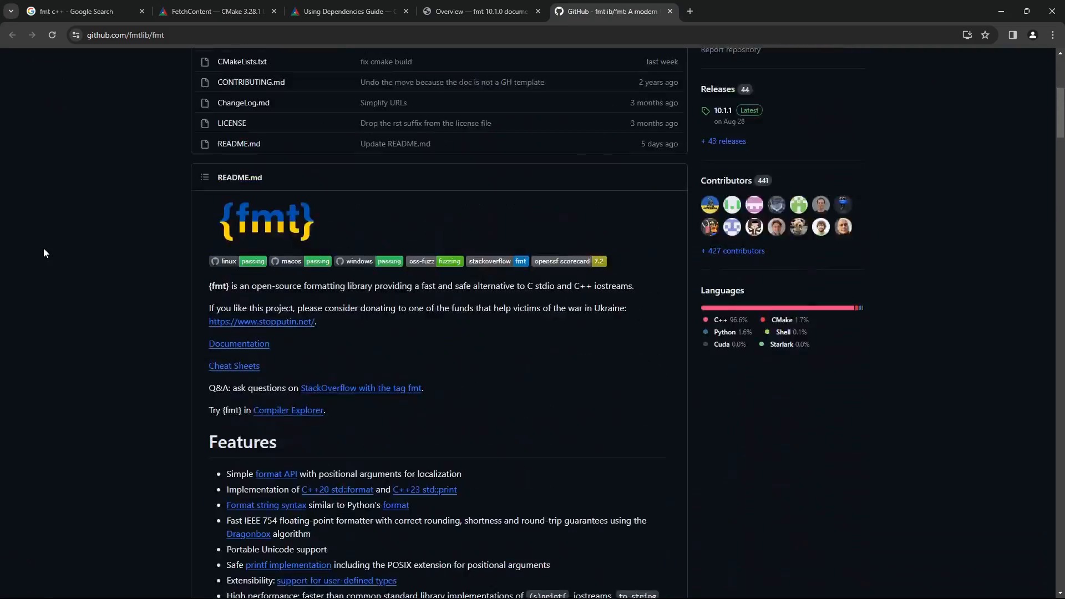
pyautogui.scroll(-3)
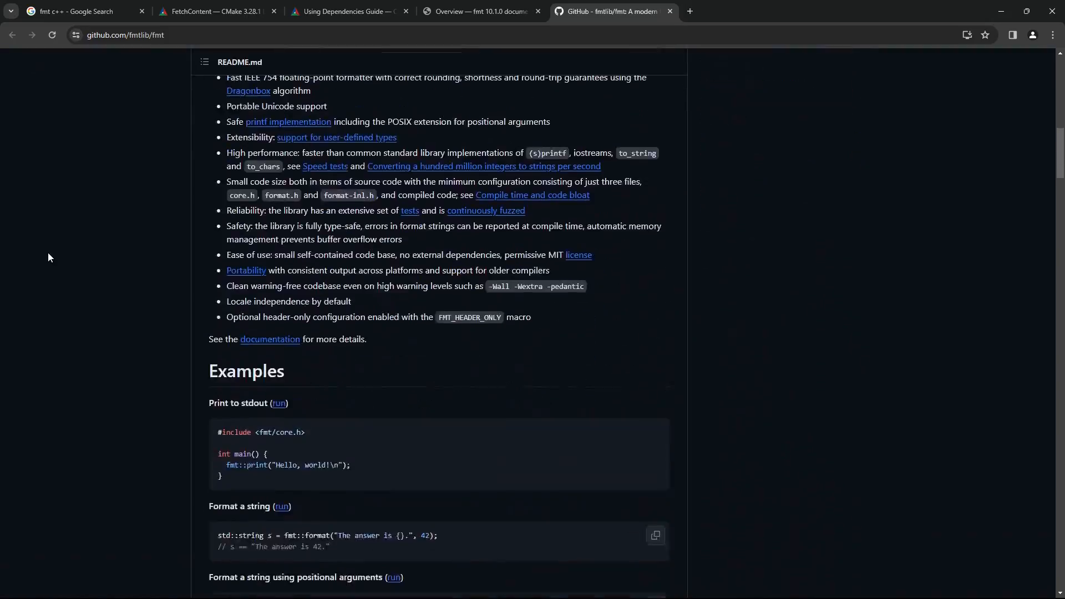
pyautogui.click(480, 11)
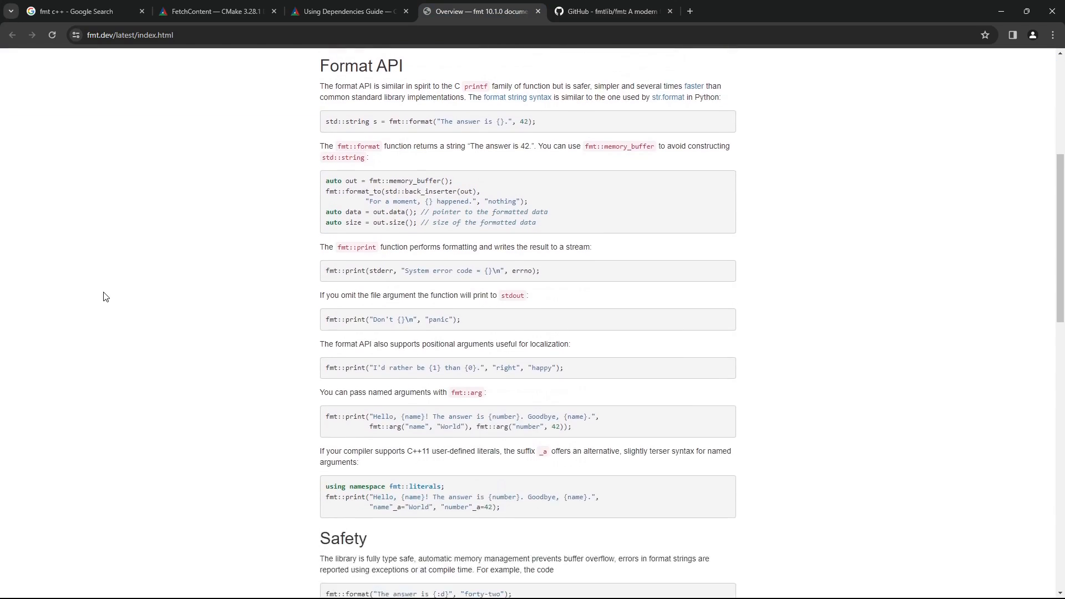
# Browse the fmt documentation overview page up and down
pyautogui.scroll(-3)
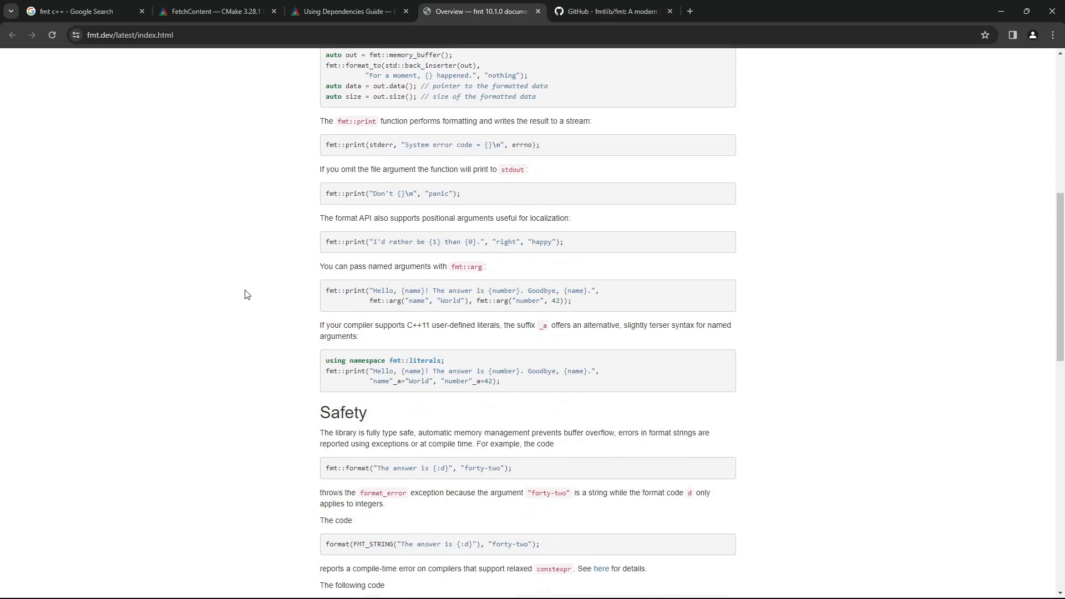
pyautogui.scroll(-3)
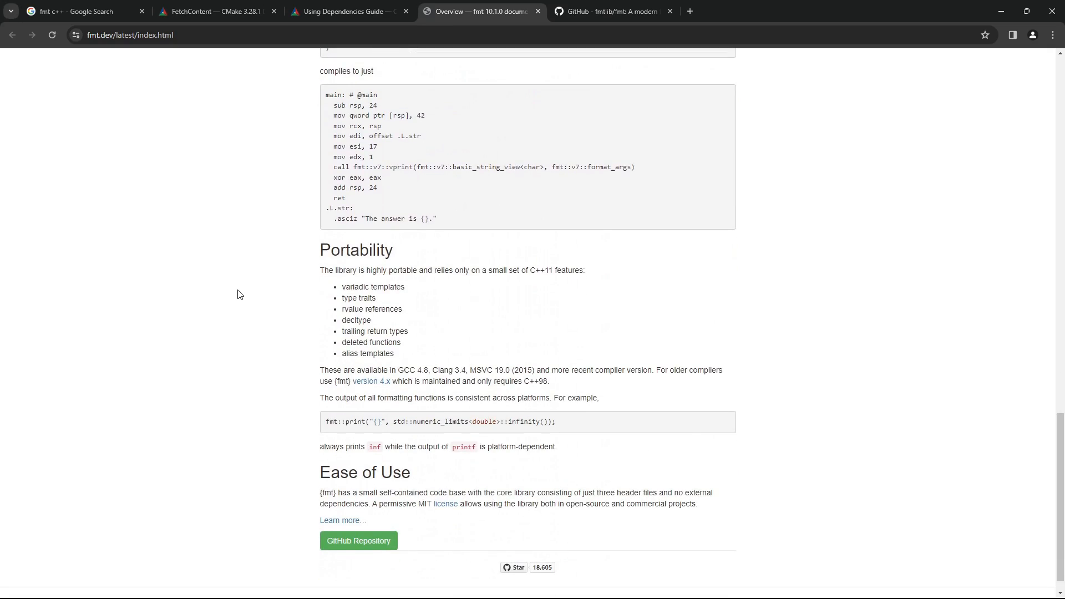
pyautogui.scroll(3)
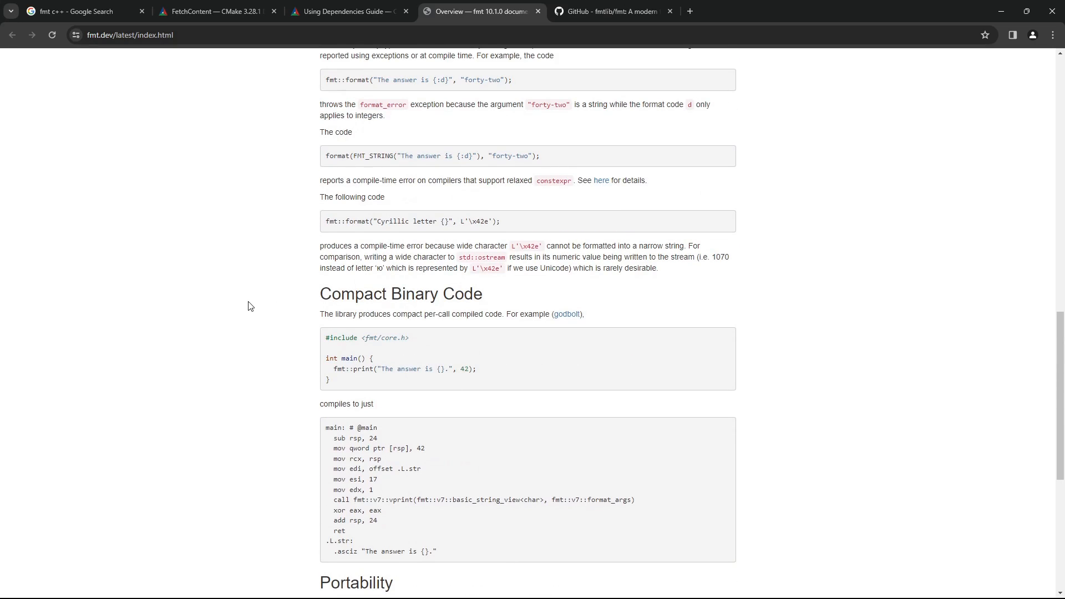
pyautogui.scroll(3)
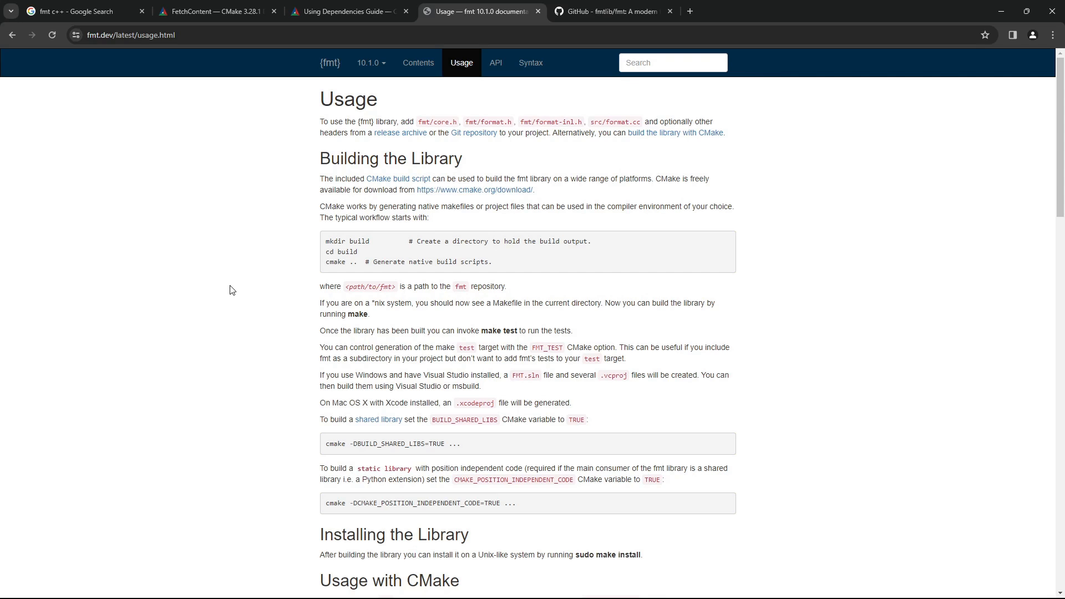
pyautogui.scroll(-3)
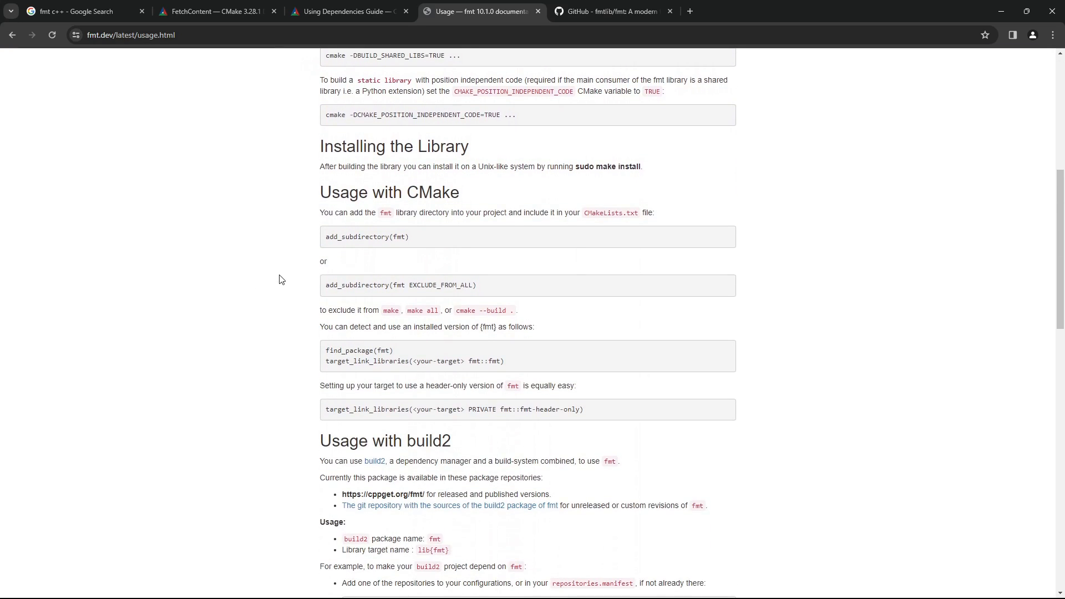
# Reach the Usage with CMake section showing add_subdirectory and find_package examples
pyautogui.doubleClick(388, 193)
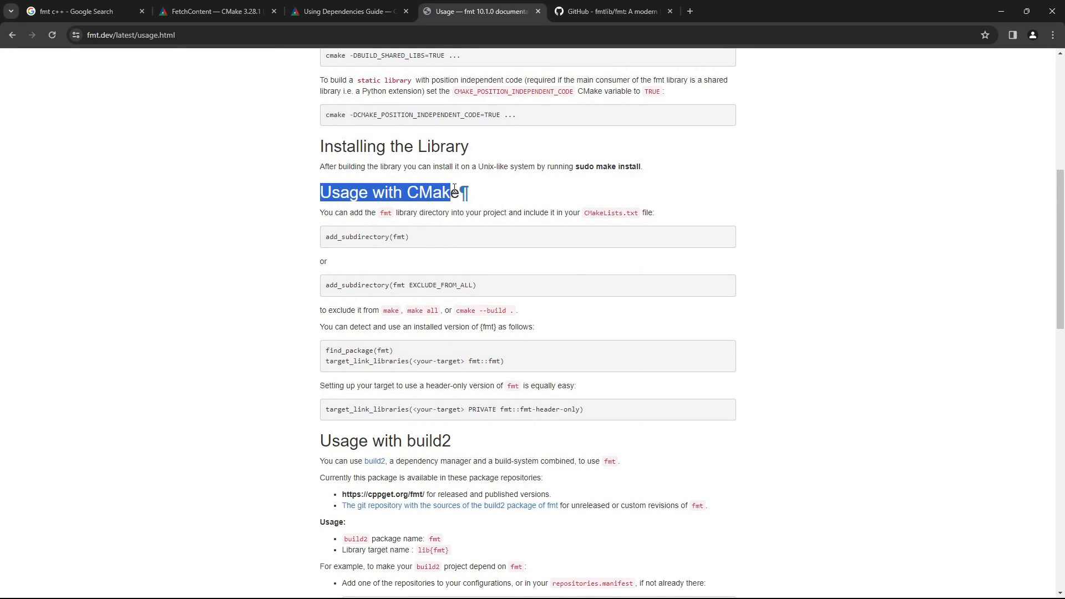
pyautogui.scroll(-3)
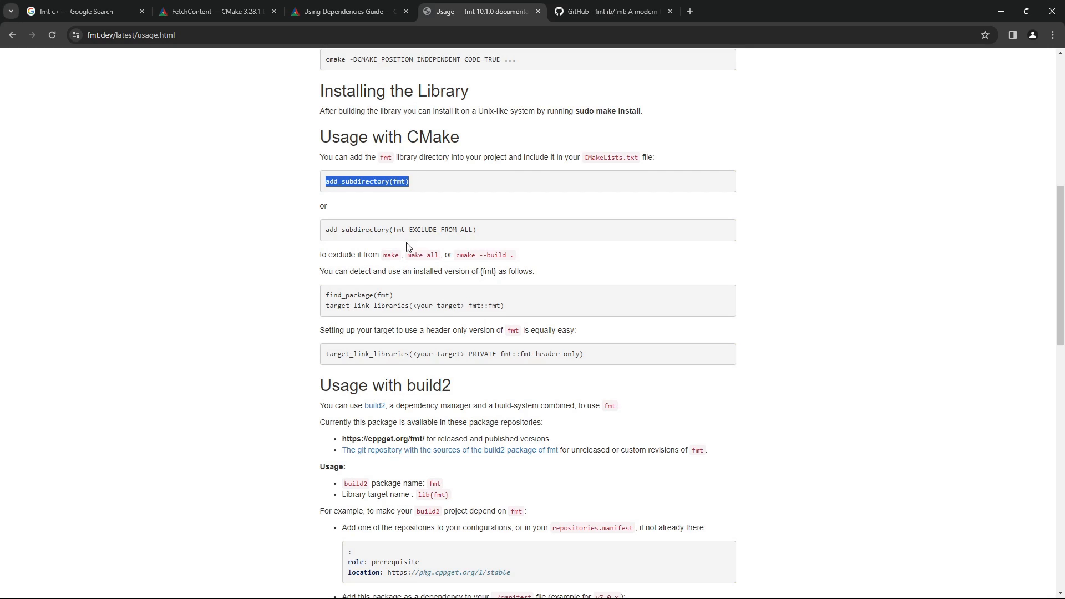
pyautogui.moveTo(342, 249)
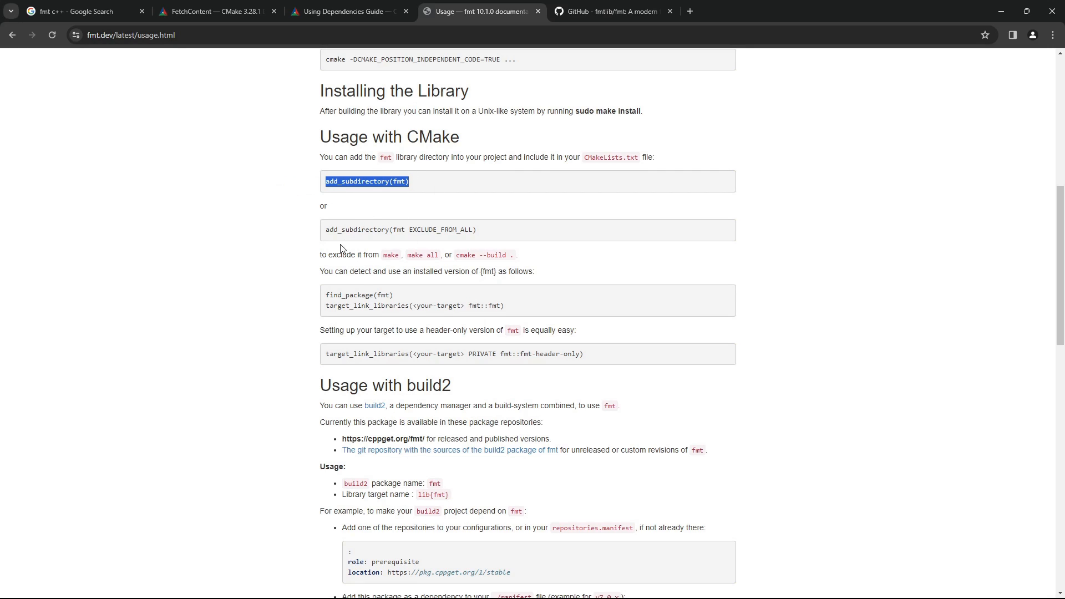
pyautogui.moveTo(408, 246)
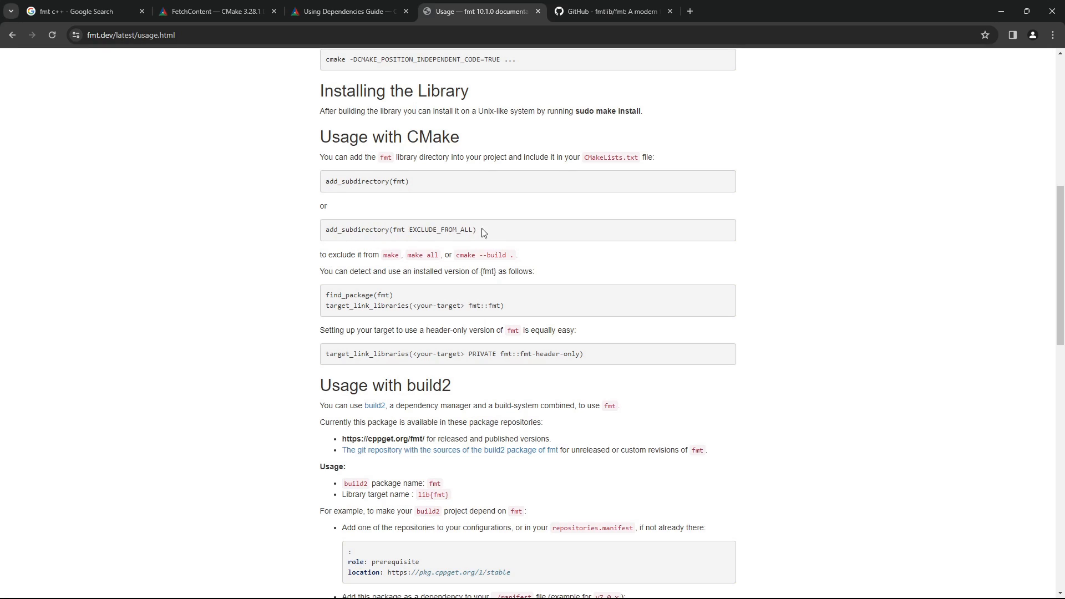
pyautogui.scroll(-3)
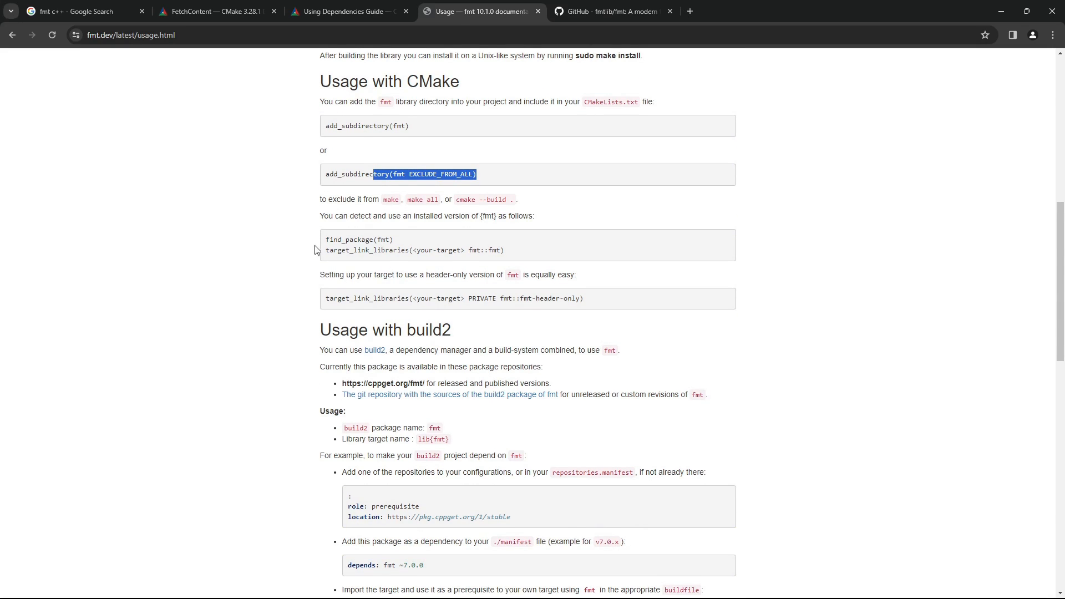
pyautogui.moveTo(360, 261)
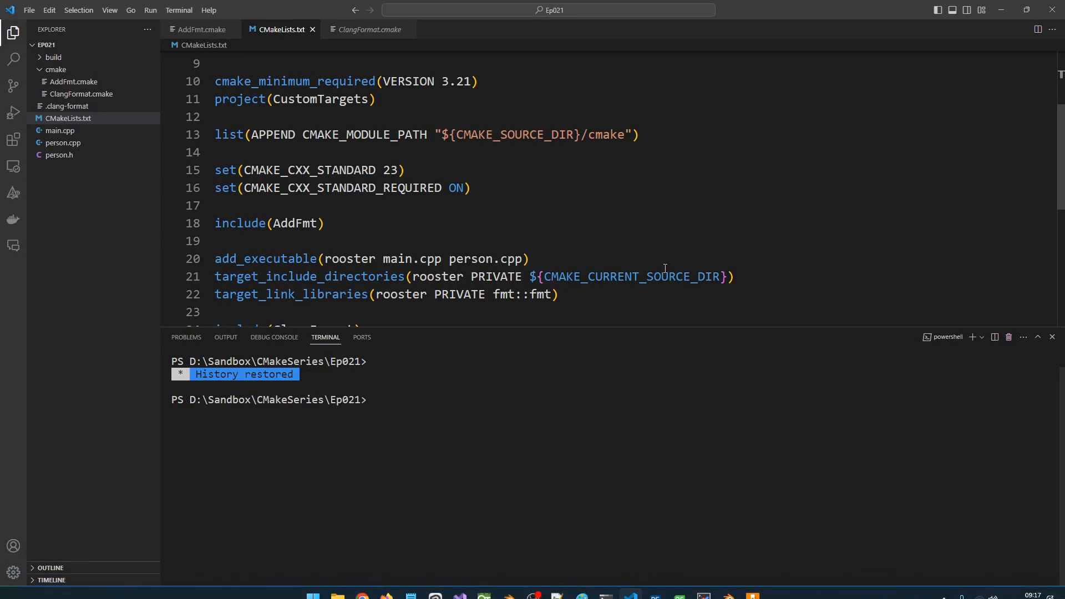
# Review CMakeLists.txt linking rooster to fmt::fmt, then return to the fmt Usage docs in Chrome
pyautogui.scroll(-3)
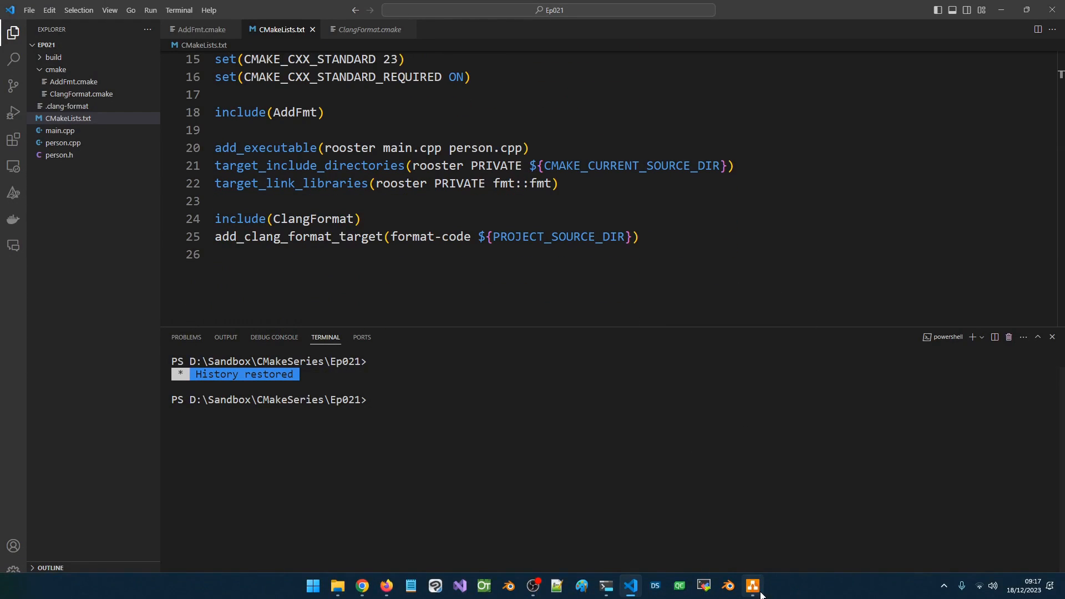
pyautogui.click(751, 586)
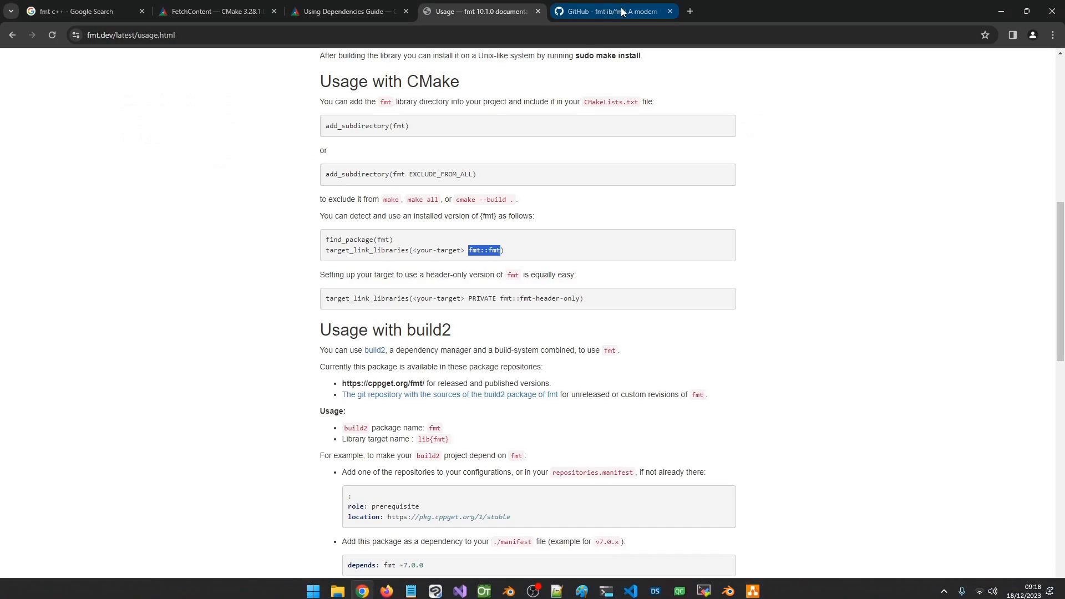
# Check the fmtlib/fmt GitHub page and Usage docs, then return to CMakeLists.txt in VS Code
pyautogui.click(609, 11)
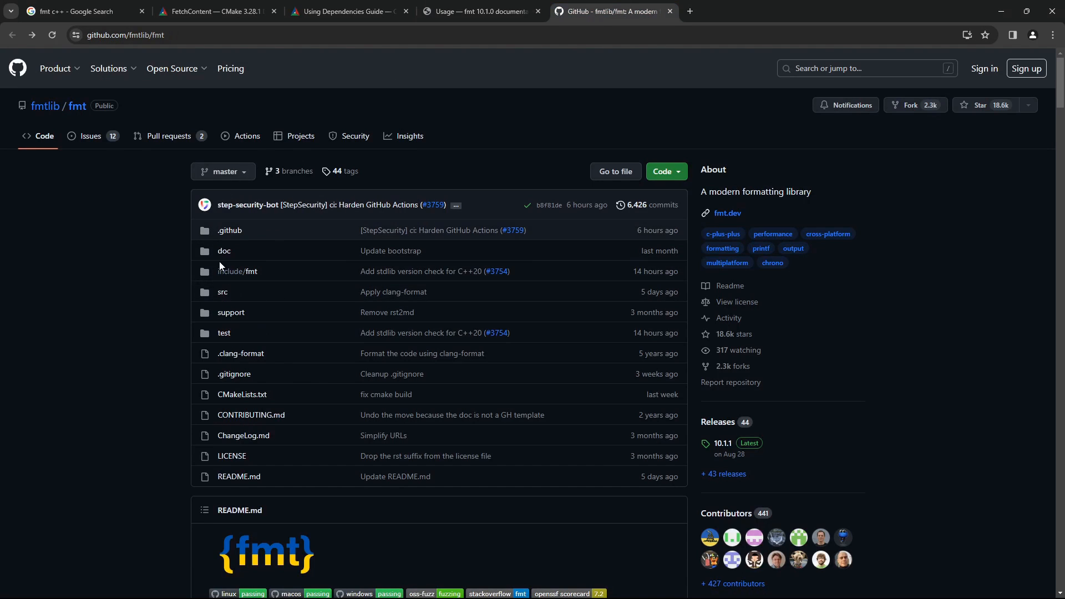
pyautogui.moveTo(530, 266)
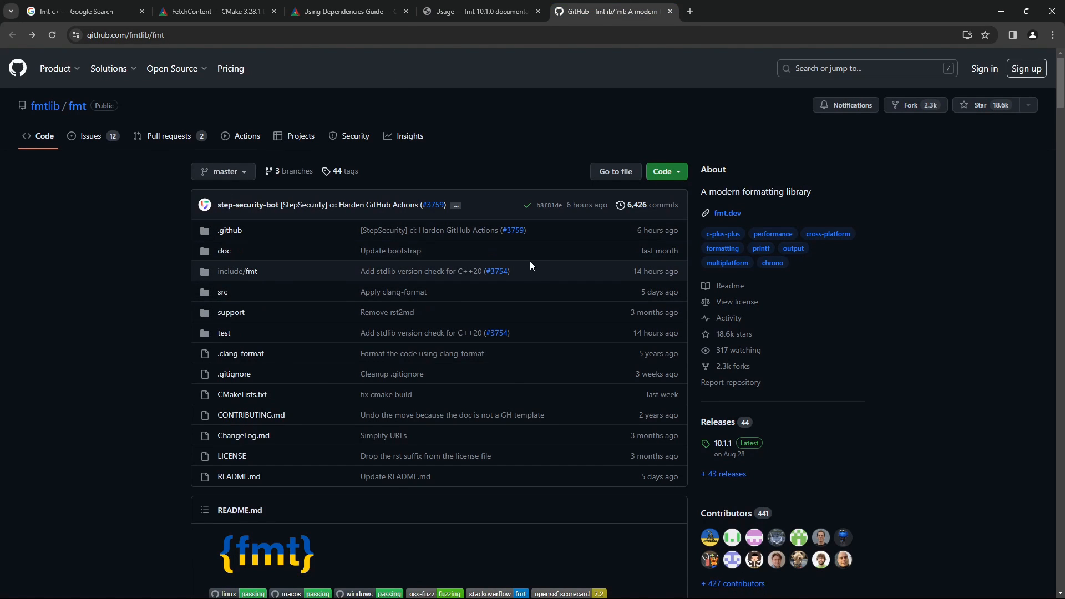
pyautogui.moveTo(378, 265)
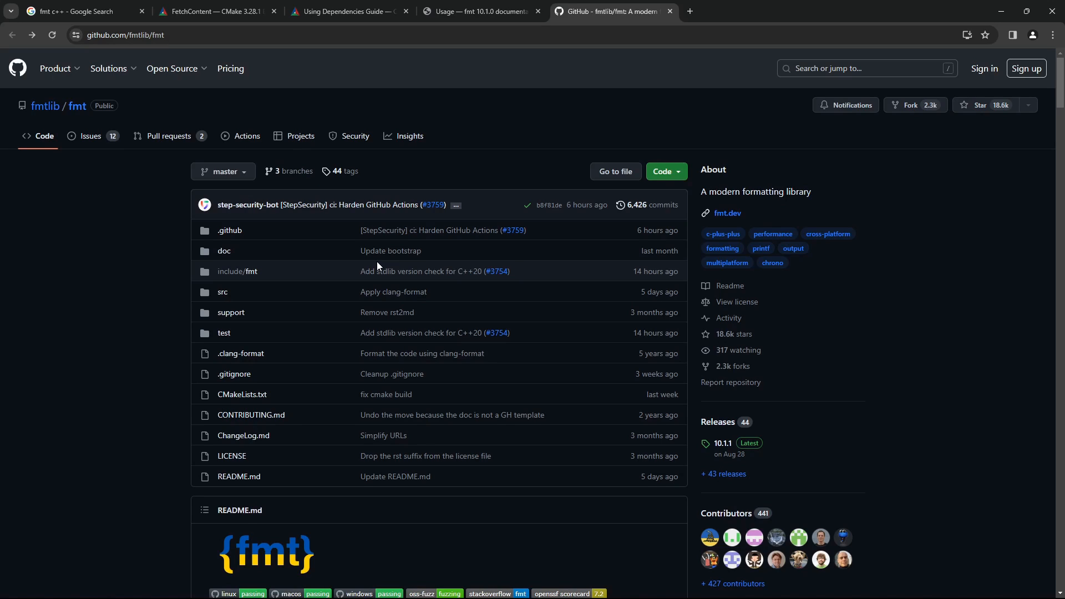
pyautogui.click(481, 11)
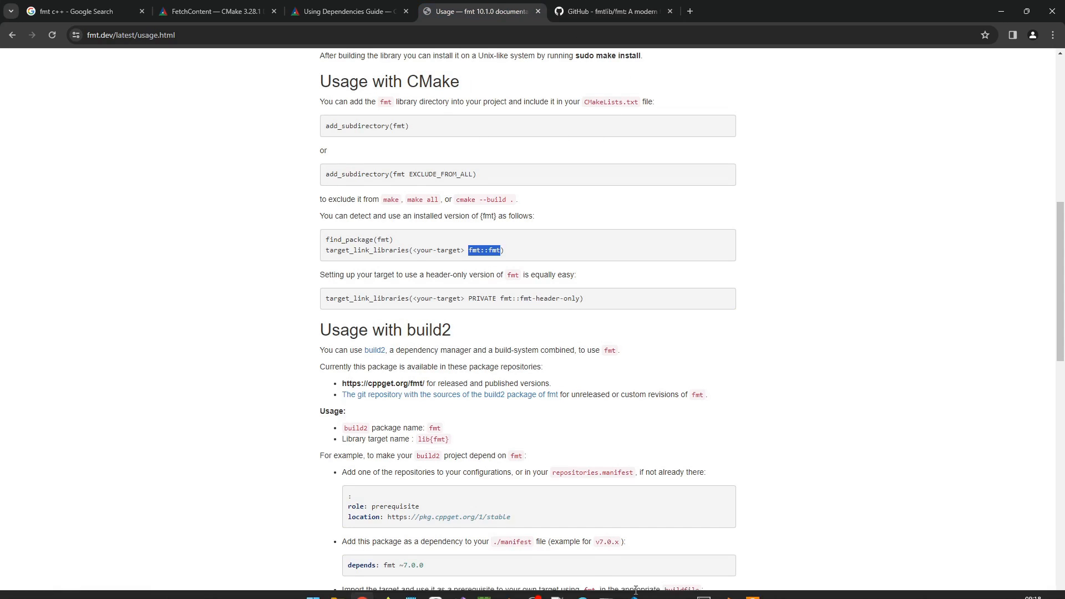
pyautogui.click(629, 586)
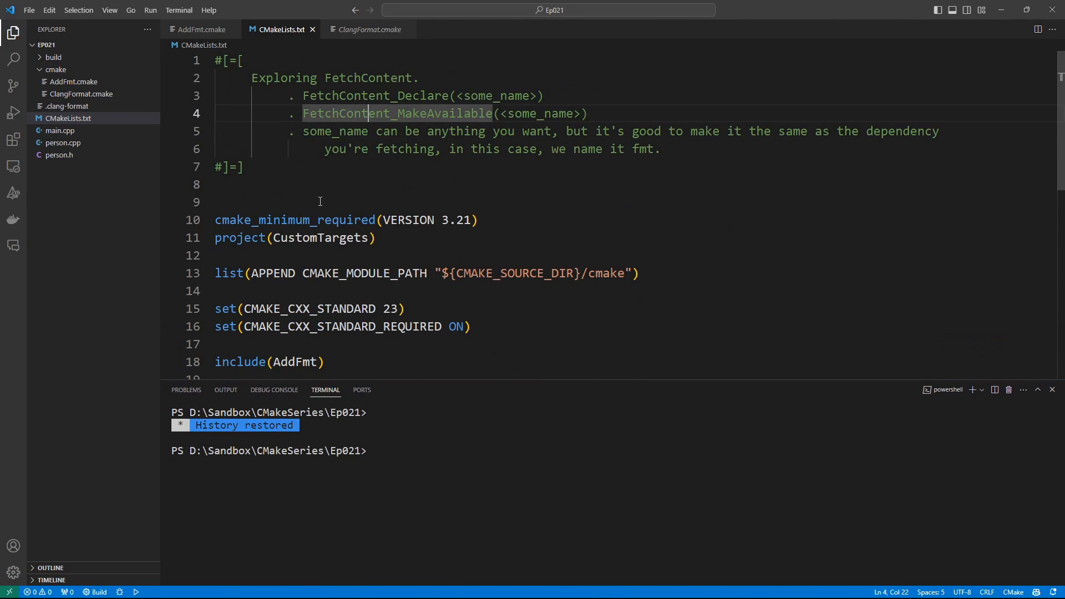
# Bring up cmake/AddFmt.cmake and locate its FetchContent_Declare call
pyautogui.scroll(-3)
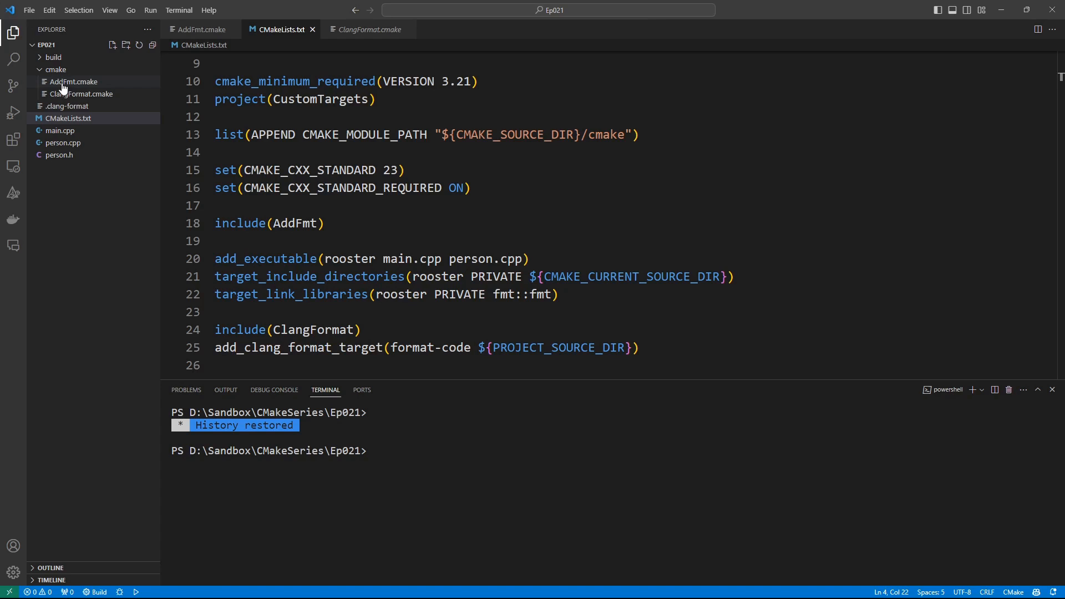
pyautogui.click(73, 81)
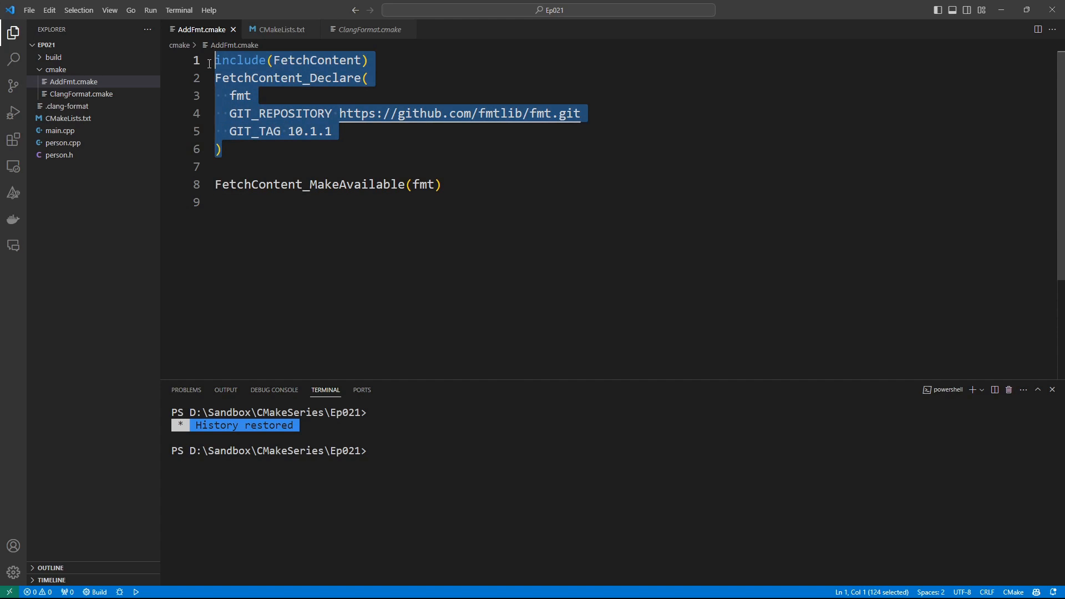
pyautogui.doubleClick(316, 60)
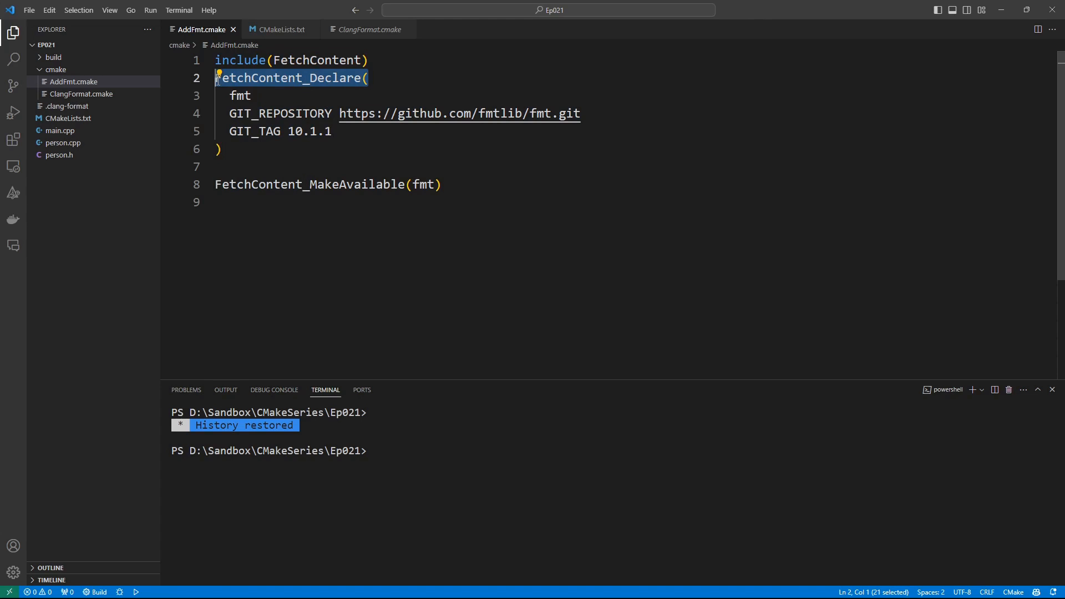
# Rename the fetched dependency from fmt to dog1 in FetchContent_Declare and FetchContent_MakeAvailable
pyautogui.doubleClick(239, 95)
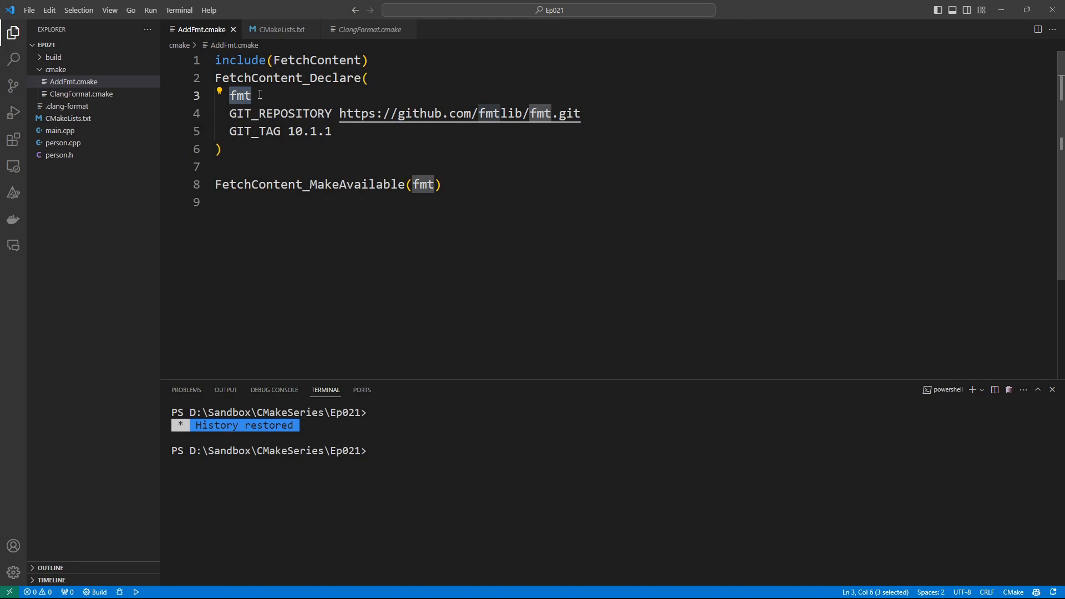
pyautogui.write('d')
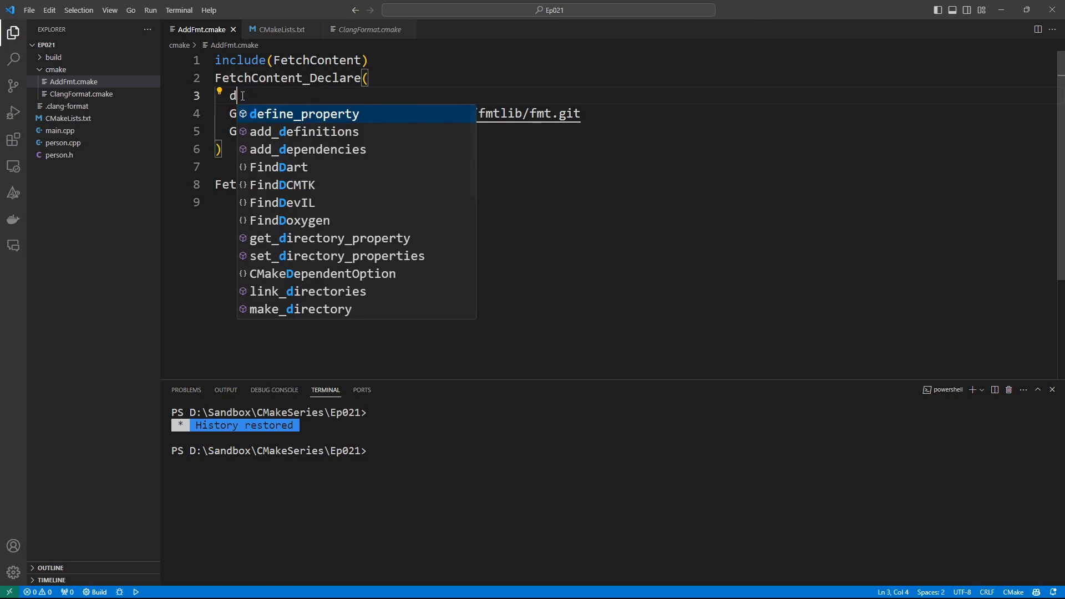
pyautogui.write('og1')
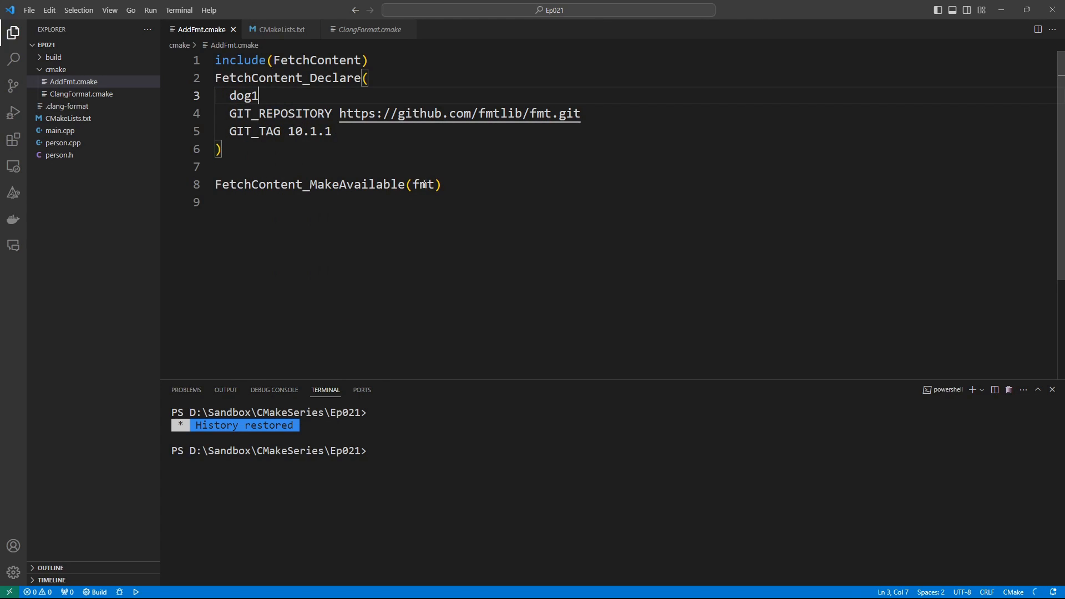
pyautogui.write('dog1')
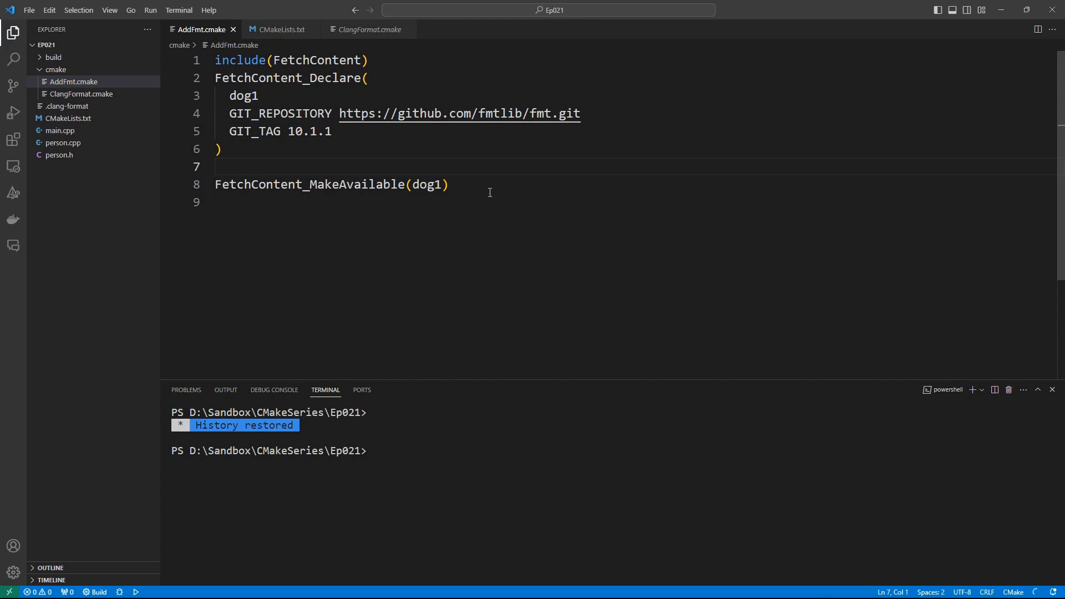
pyautogui.doubleClick(243, 95)
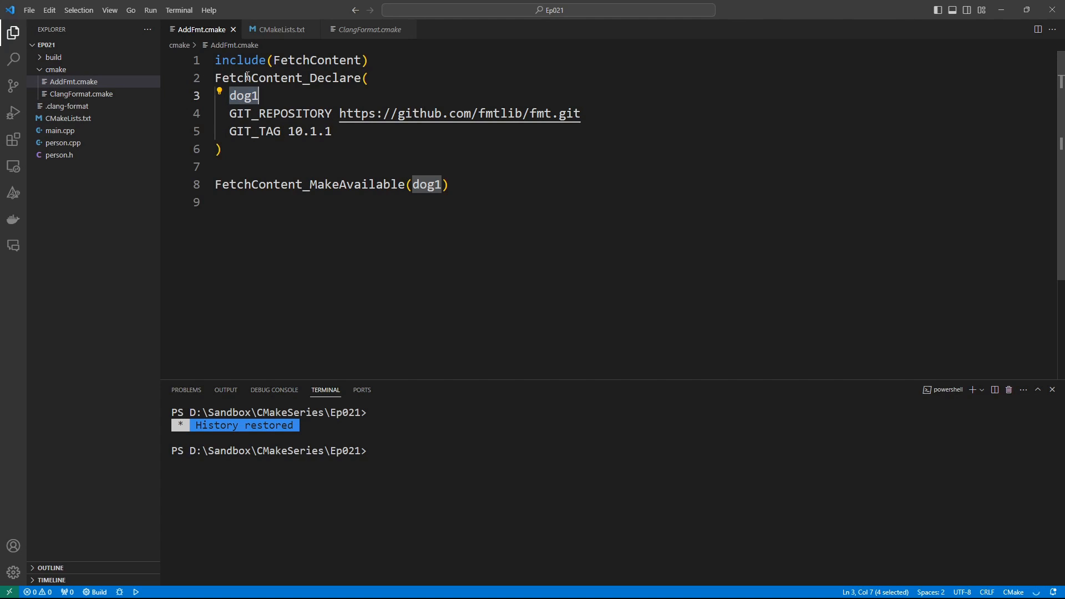
pyautogui.doubleClick(307, 184)
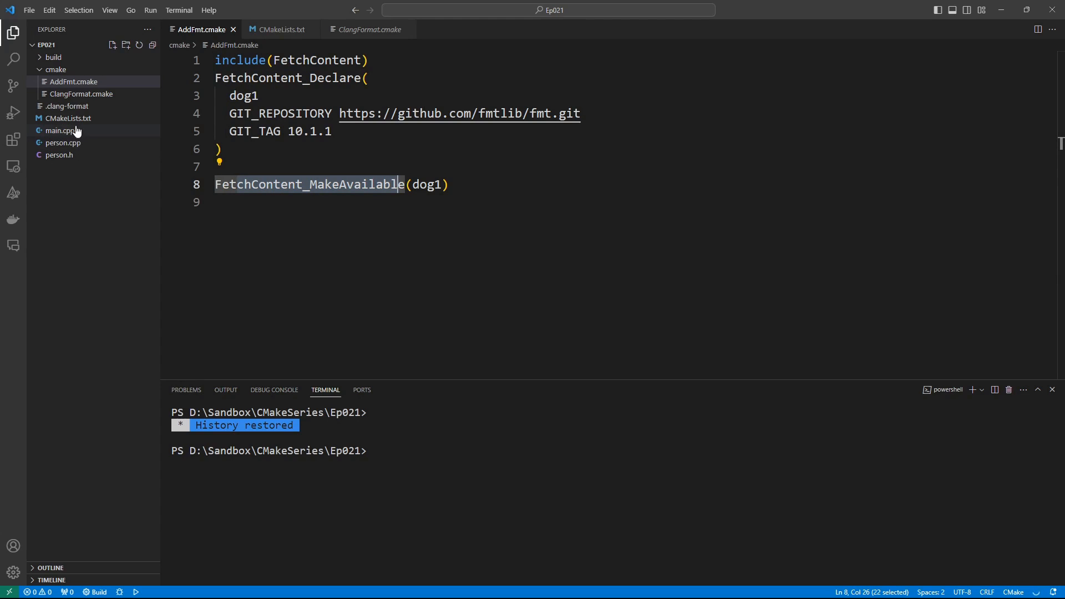
pyautogui.click(280, 29)
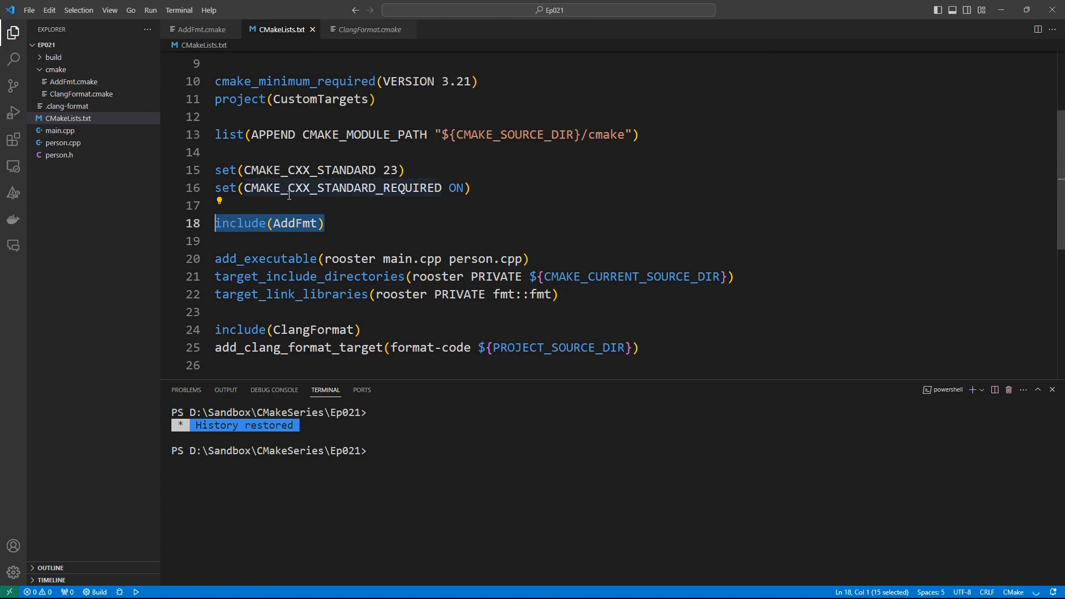
# Confirm rooster links against fmt::fmt in target_link_libraries, then switch to main.cpp
pyautogui.scroll(-3)
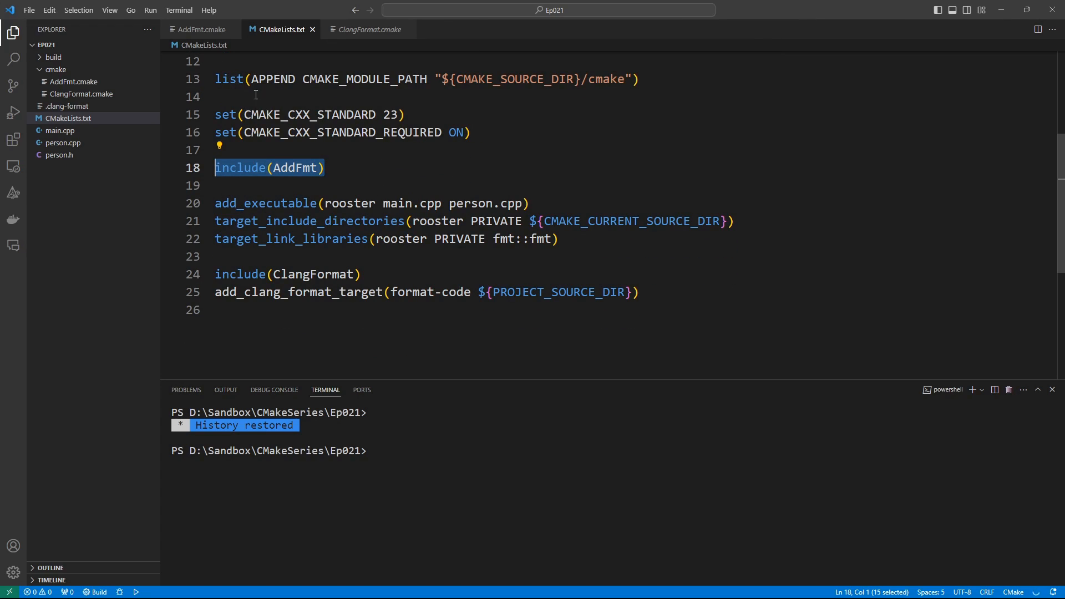
pyautogui.moveTo(13, 60)
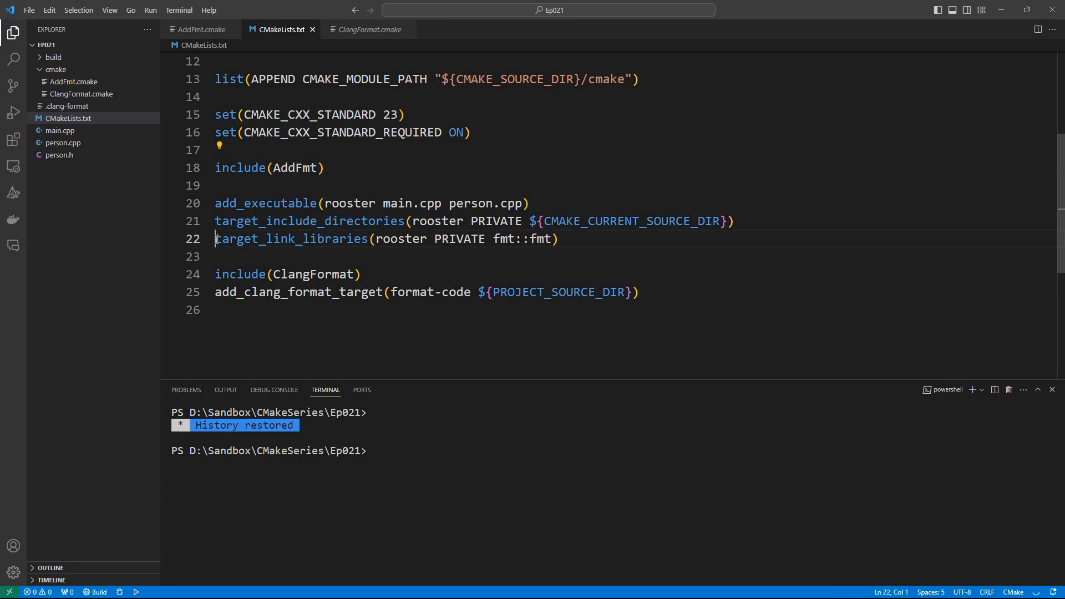
pyautogui.doubleClick(460, 239)
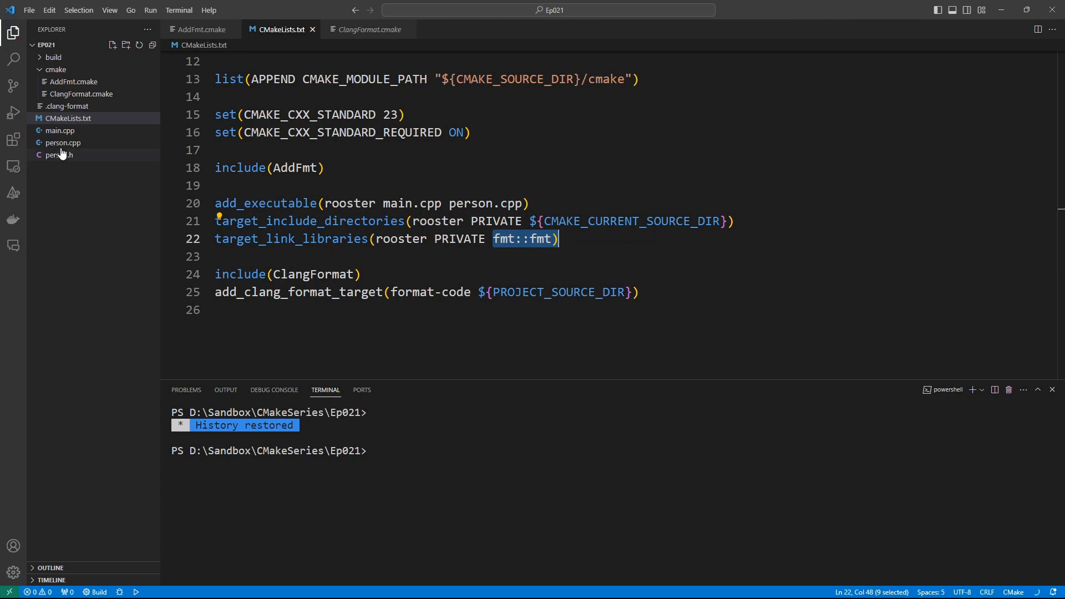
pyautogui.click(60, 130)
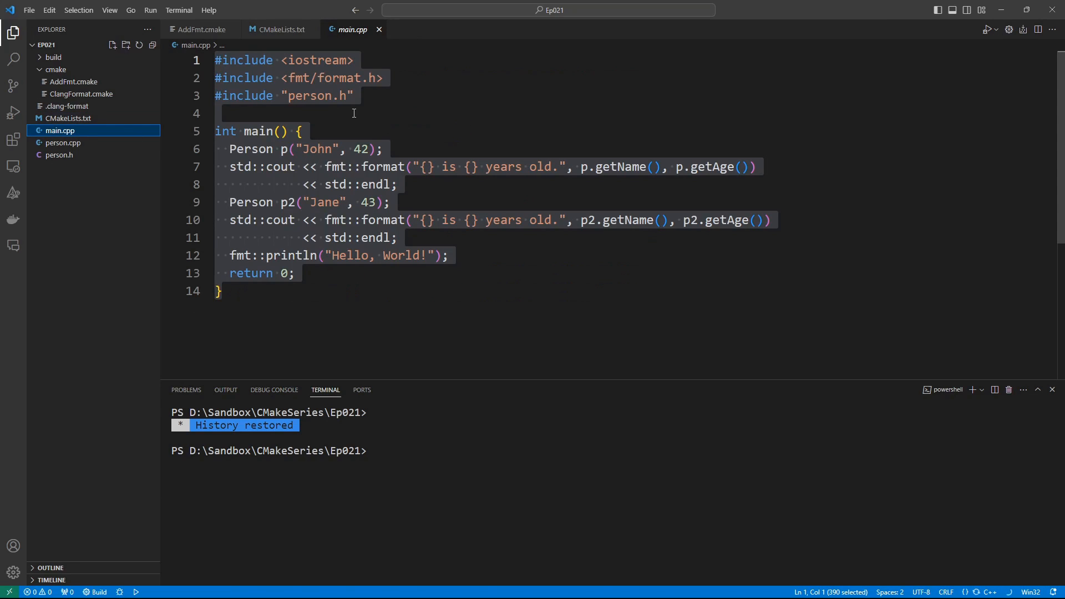
# Highlight the #include <fmt/format.h> line in main.cpp and go back to CMakeLists.txt
pyautogui.click(390, 77)
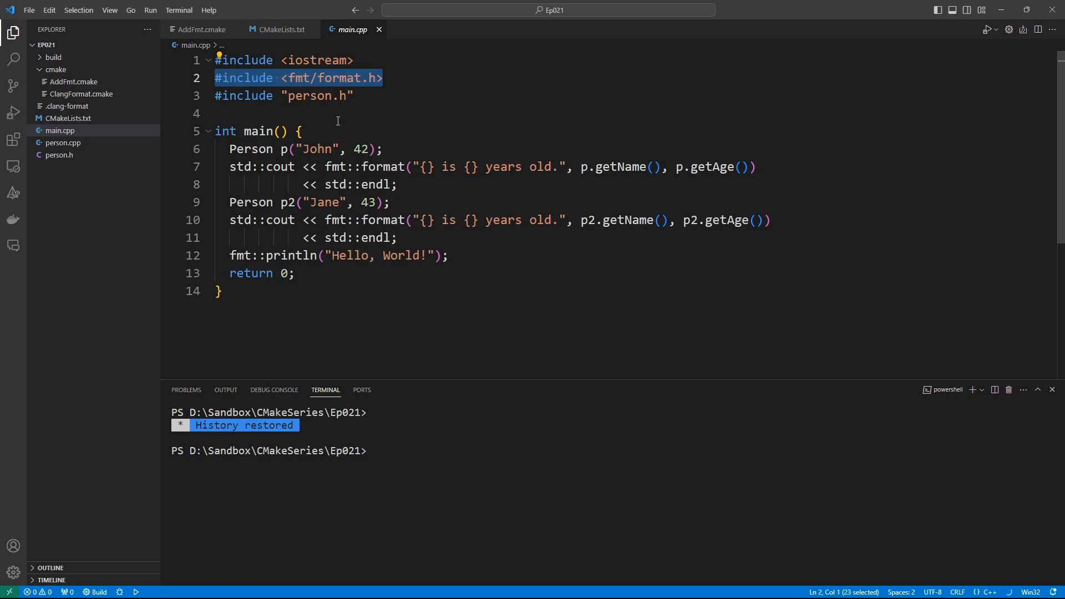
pyautogui.moveTo(508, 225)
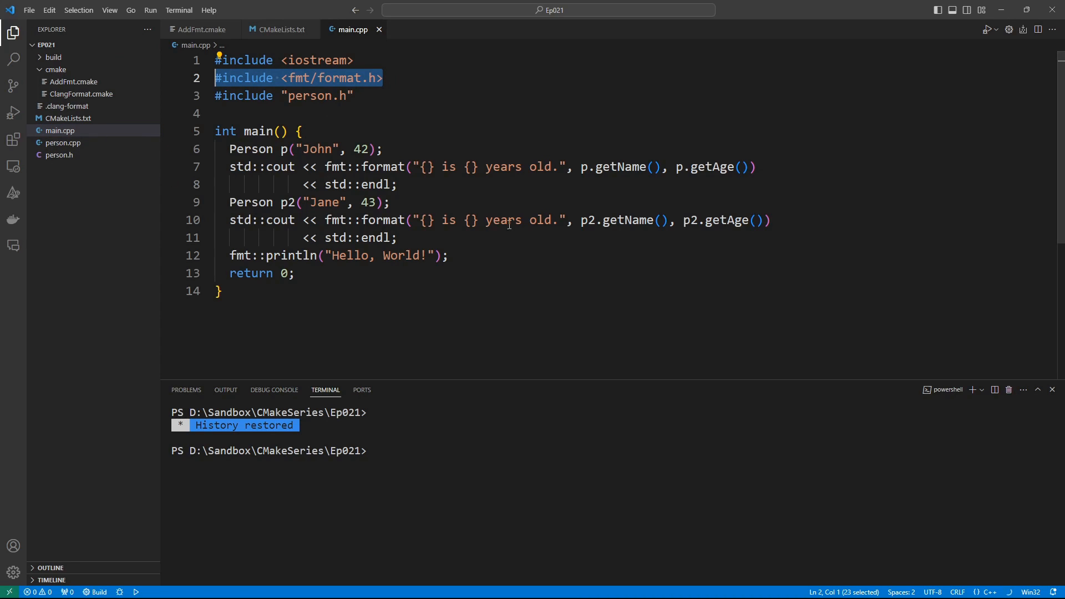
pyautogui.click(278, 29)
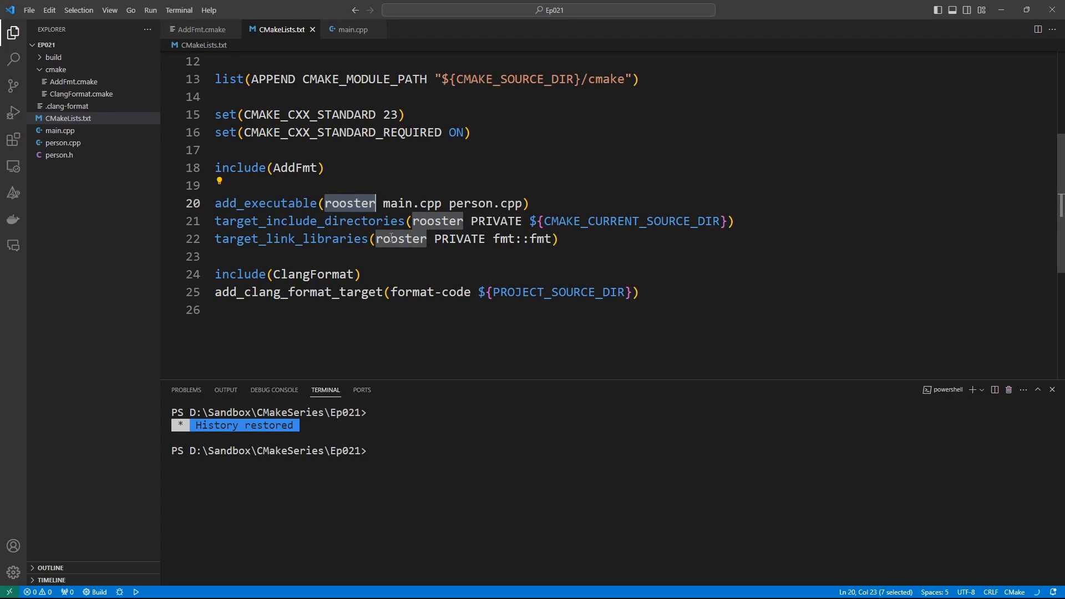
pyautogui.moveTo(572, 236)
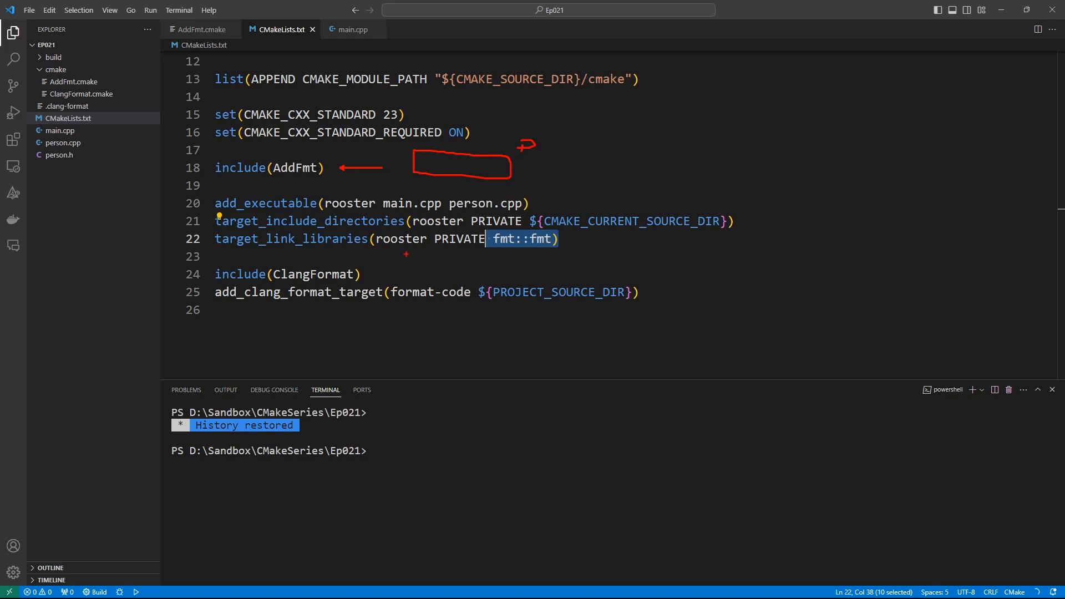
pyautogui.moveTo(404, 173); pyautogui.dragTo(404, 254)
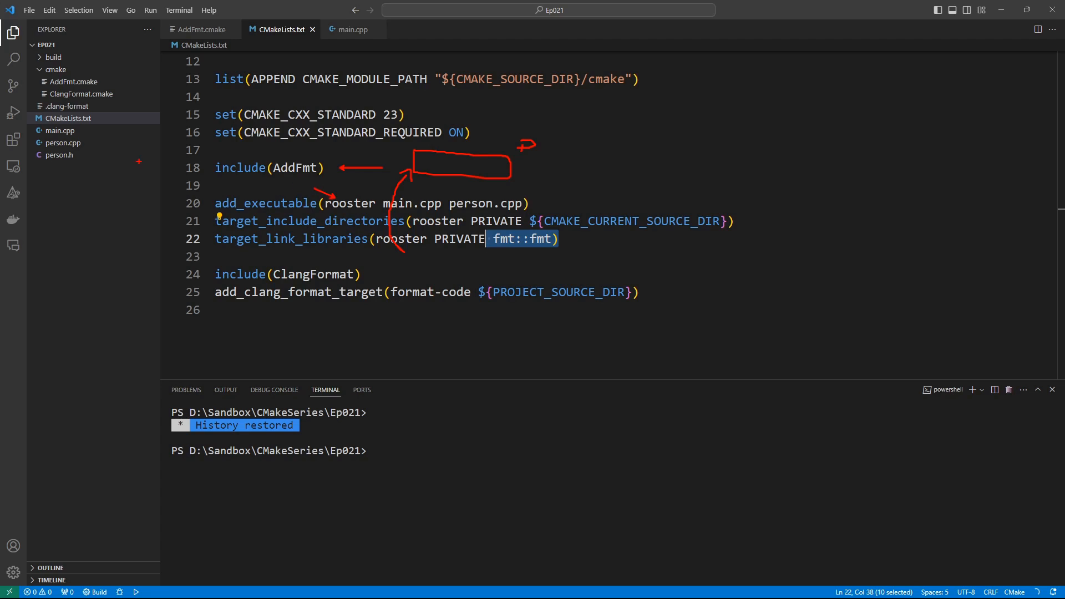
pyautogui.click(352, 29)
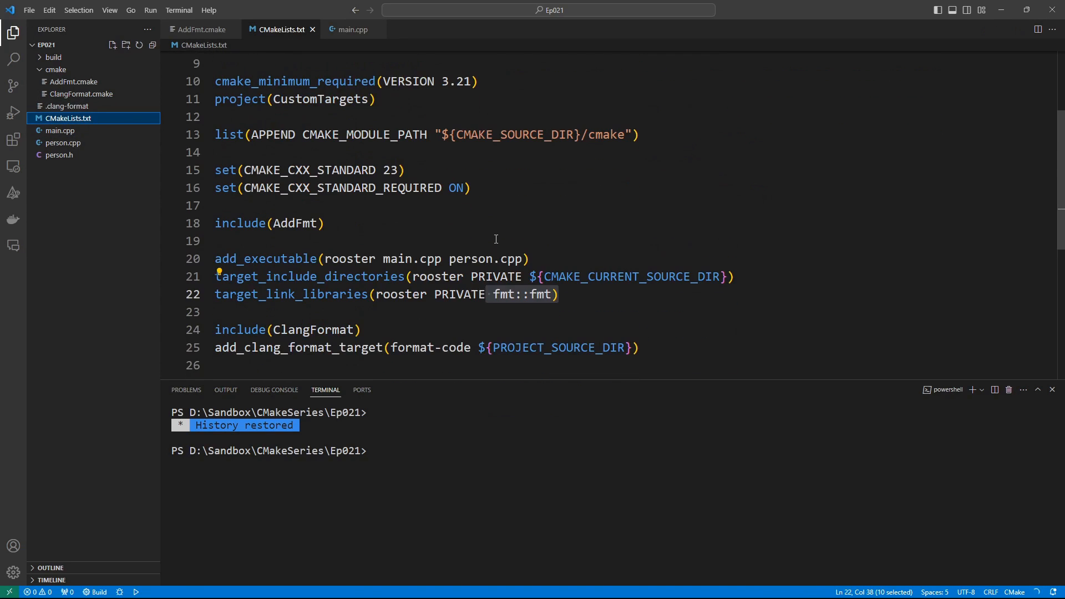
# Show ClangFormat.cmake's add_clang_format_target and select everything in the build folder
pyautogui.scroll(-3)
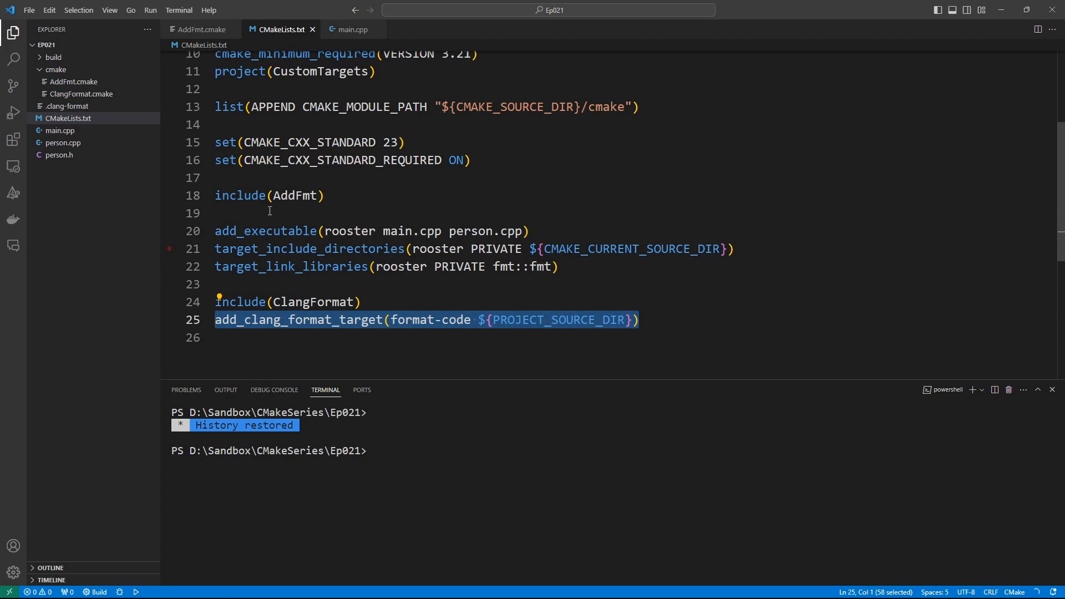
pyautogui.click(80, 94)
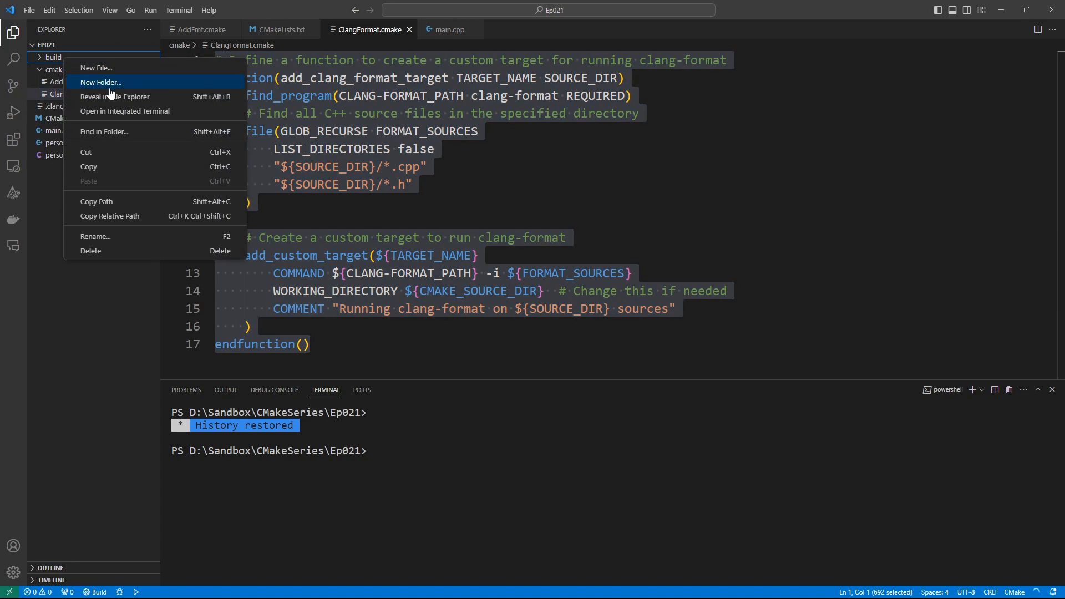
pyautogui.click(115, 96)
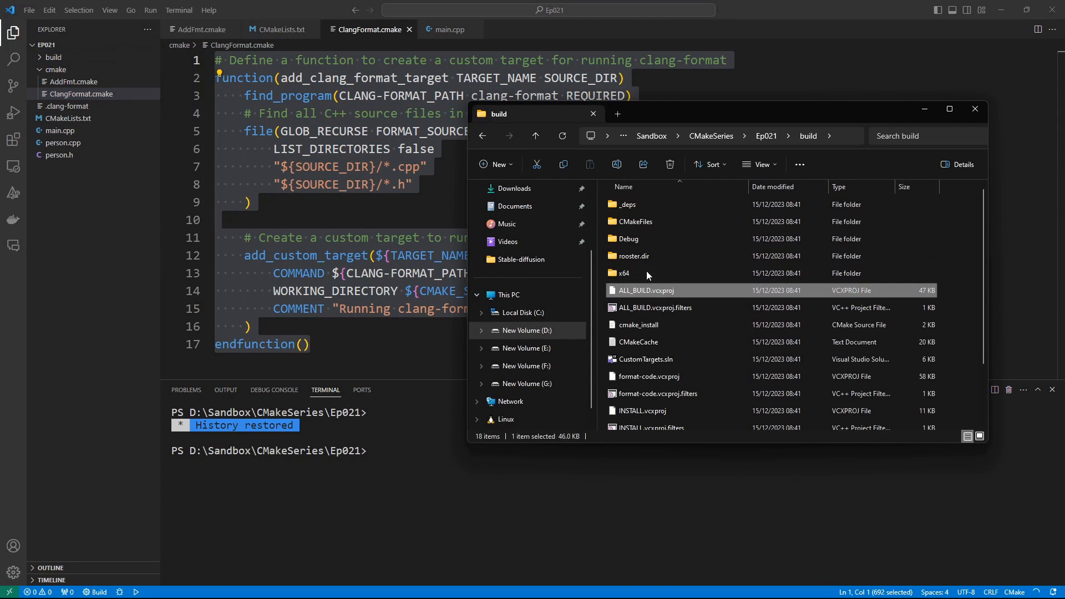
pyautogui.press('ctrl+a')
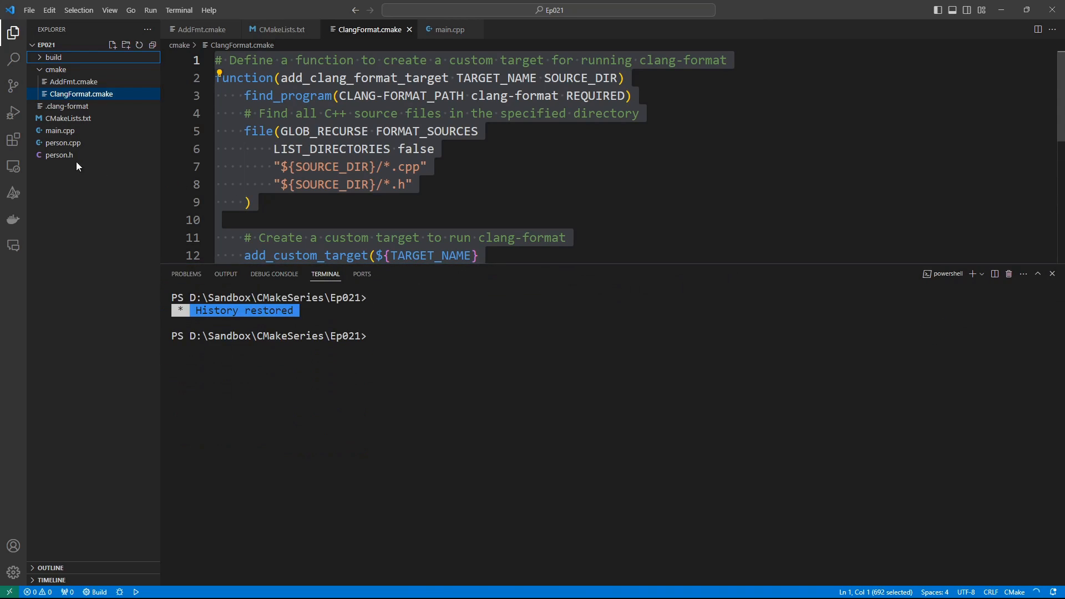
# Review main.cpp's fmt::format calls and pick out a {} placeholder in the format string
pyautogui.click(448, 29)
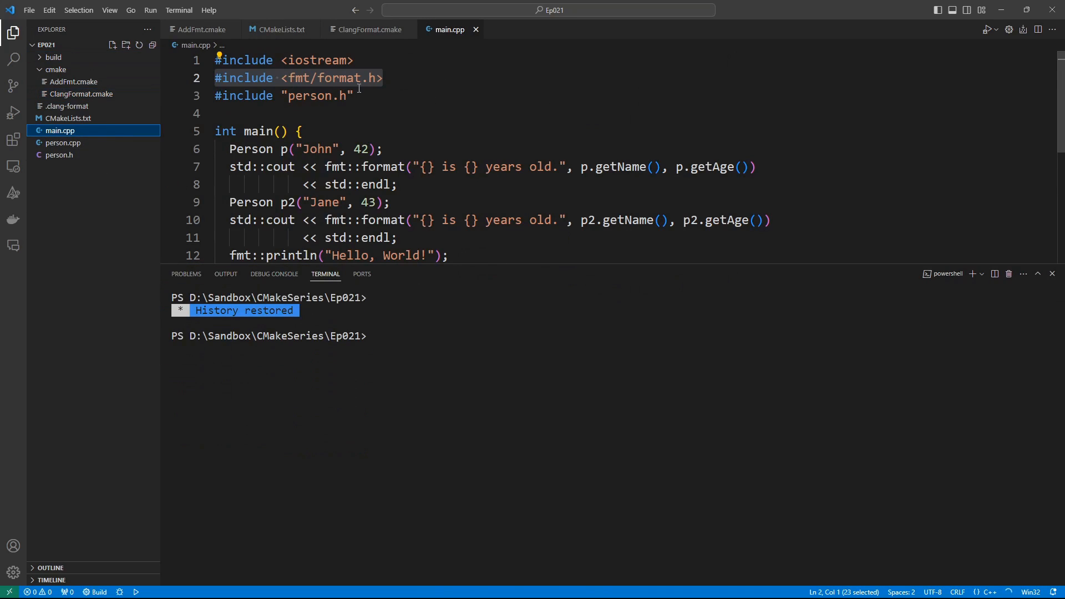
pyautogui.scroll(-3)
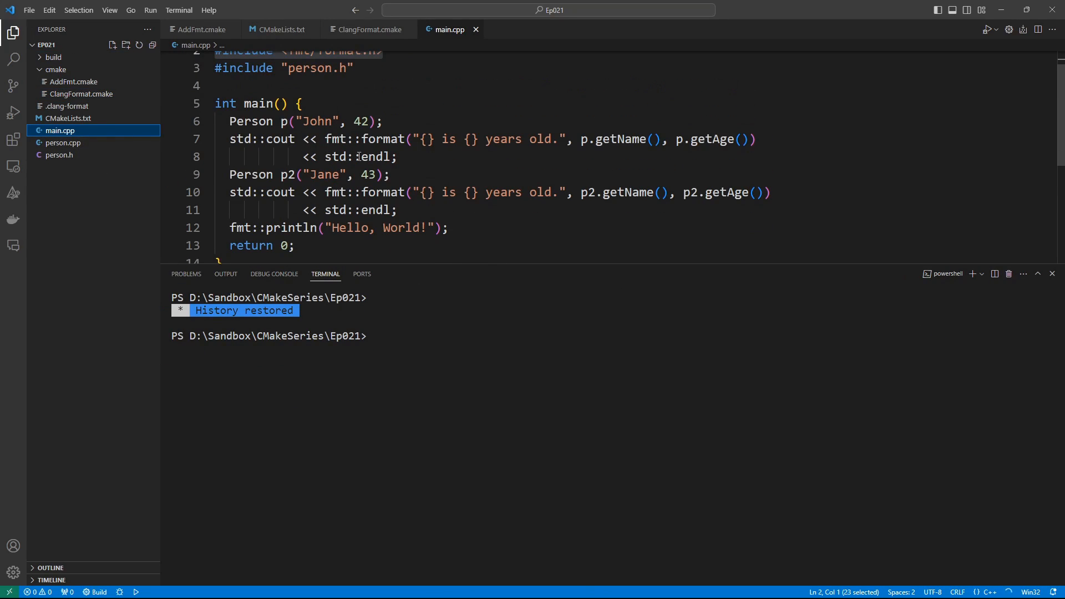
pyautogui.doubleClick(370, 139)
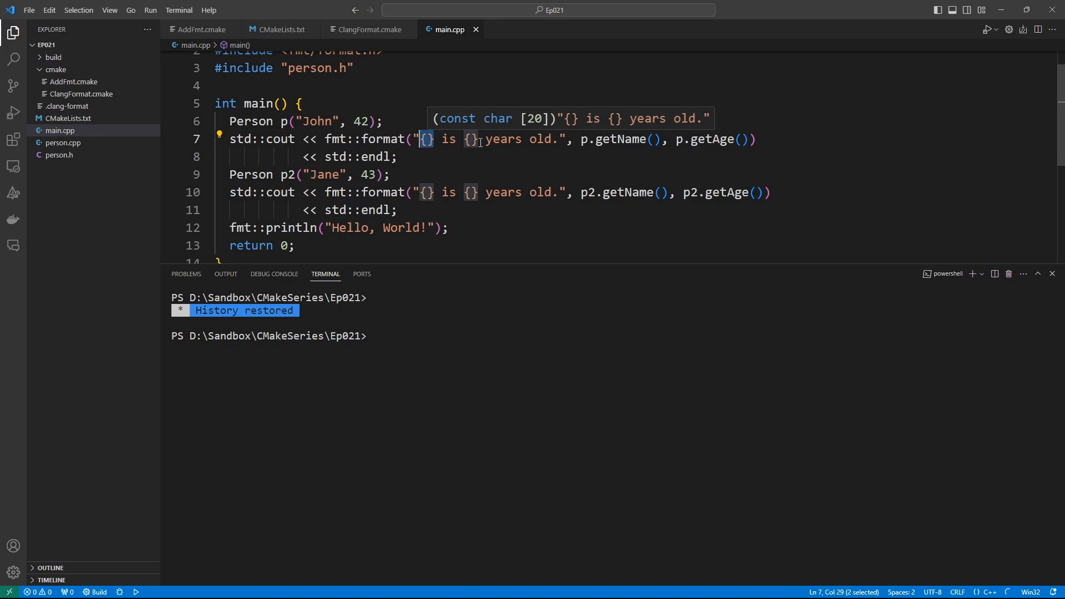
pyautogui.moveTo(614, 129)
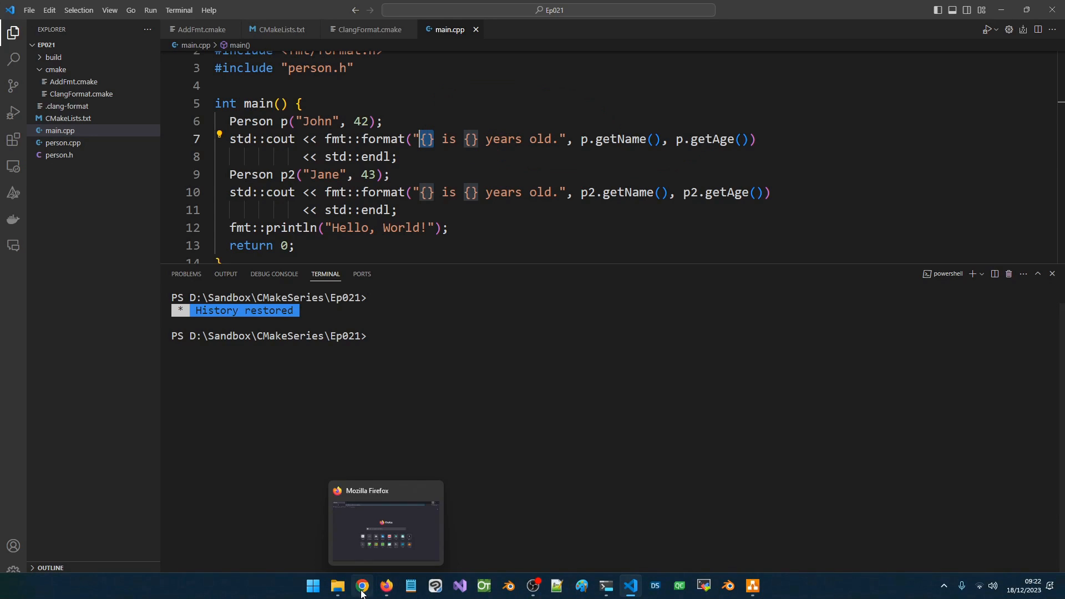
pyautogui.click(361, 585)
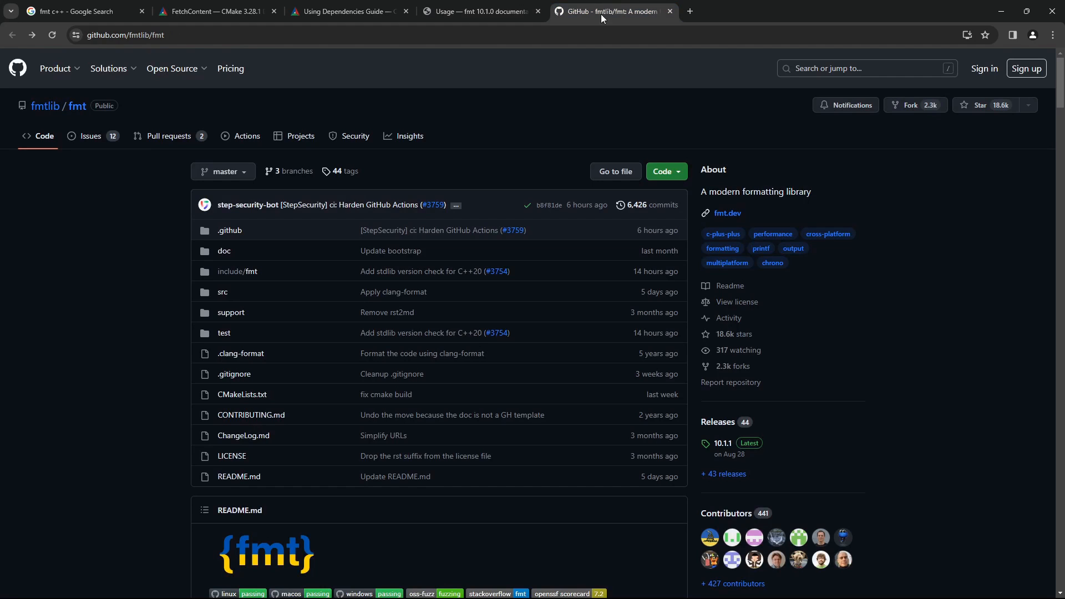
pyautogui.scroll(-3)
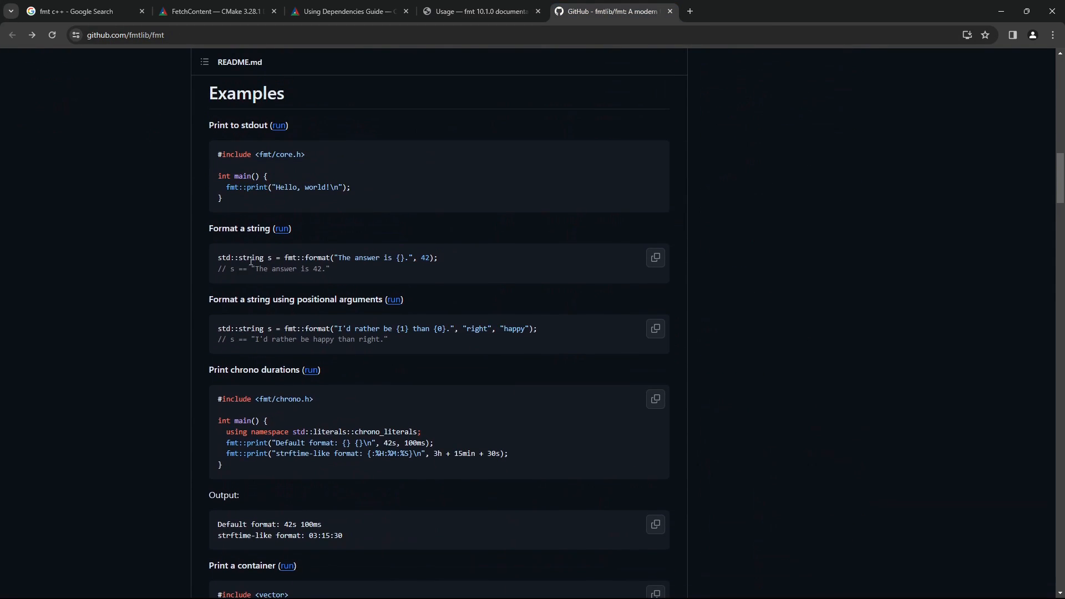
pyautogui.moveTo(217, 154); pyautogui.dragTo(351, 190)
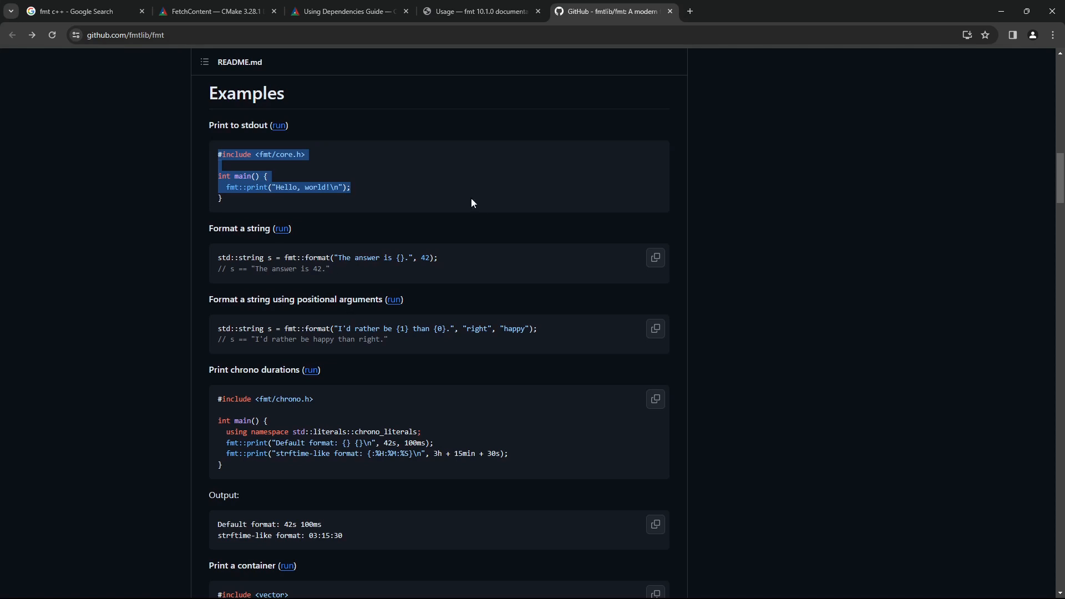
pyautogui.moveTo(386, 192)
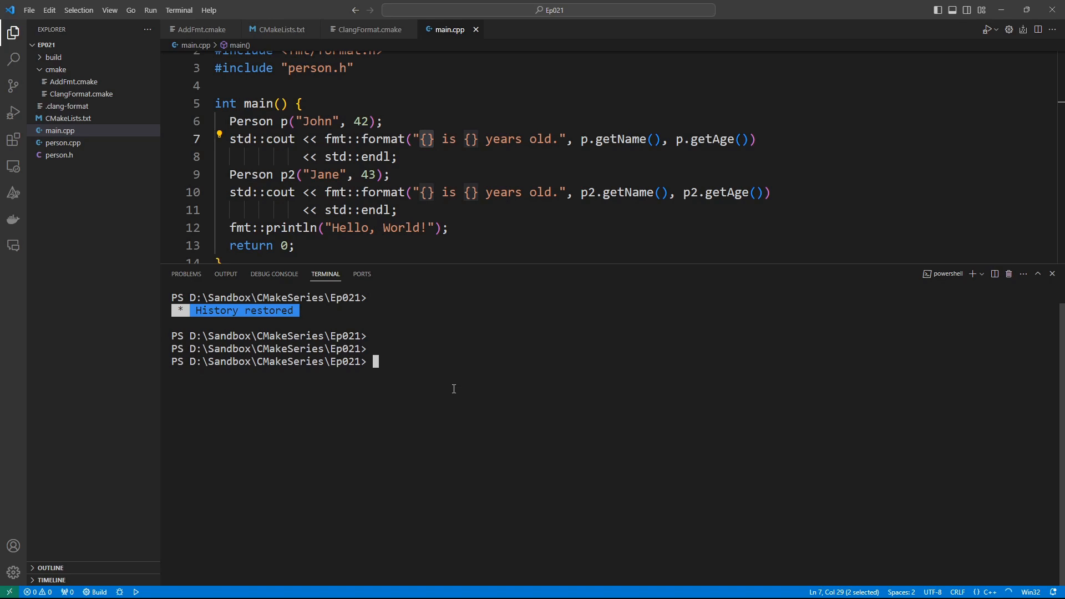
# Configure with cmake -GNinja -S . -B build -DCMAKE_CXX_COMPILER=clang++ in the terminal
pyautogui.write('cmake -S . -')
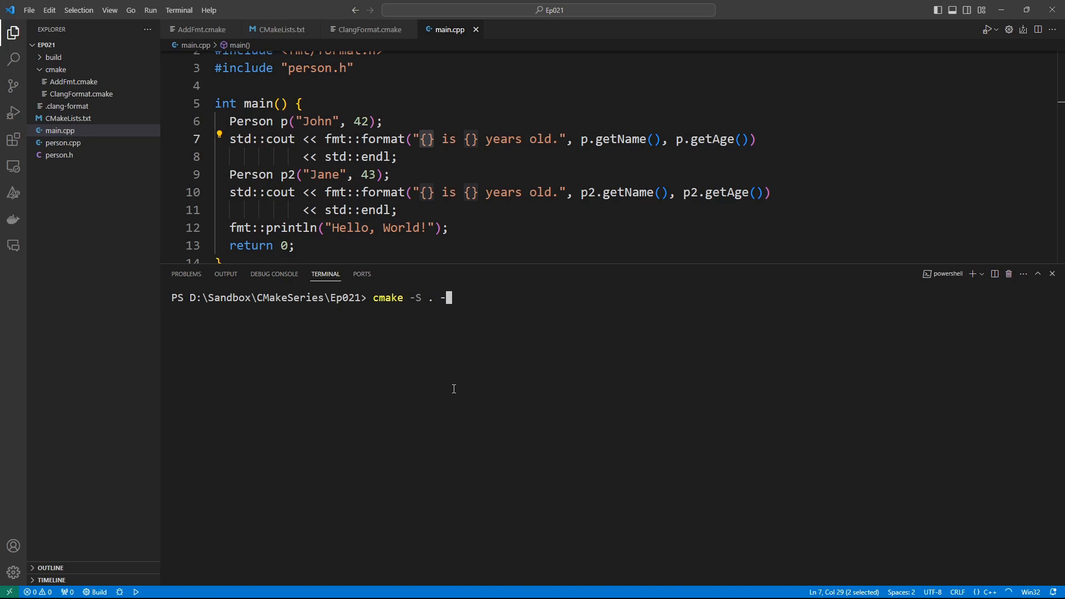
pyautogui.write('B b')
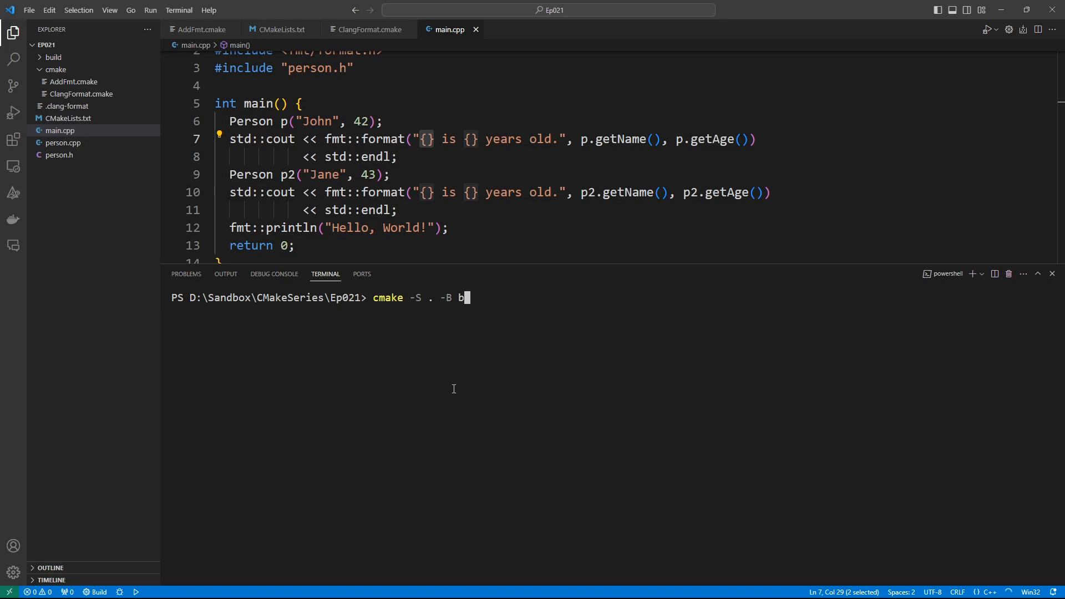
pyautogui.write('uild')
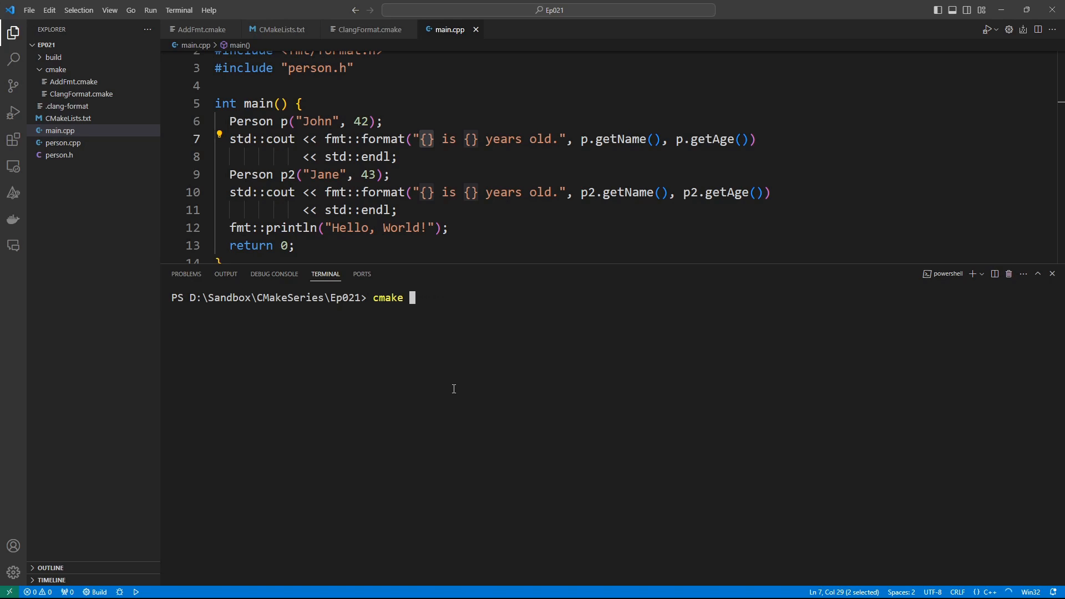
pyautogui.write('-GNinja -S . -B')
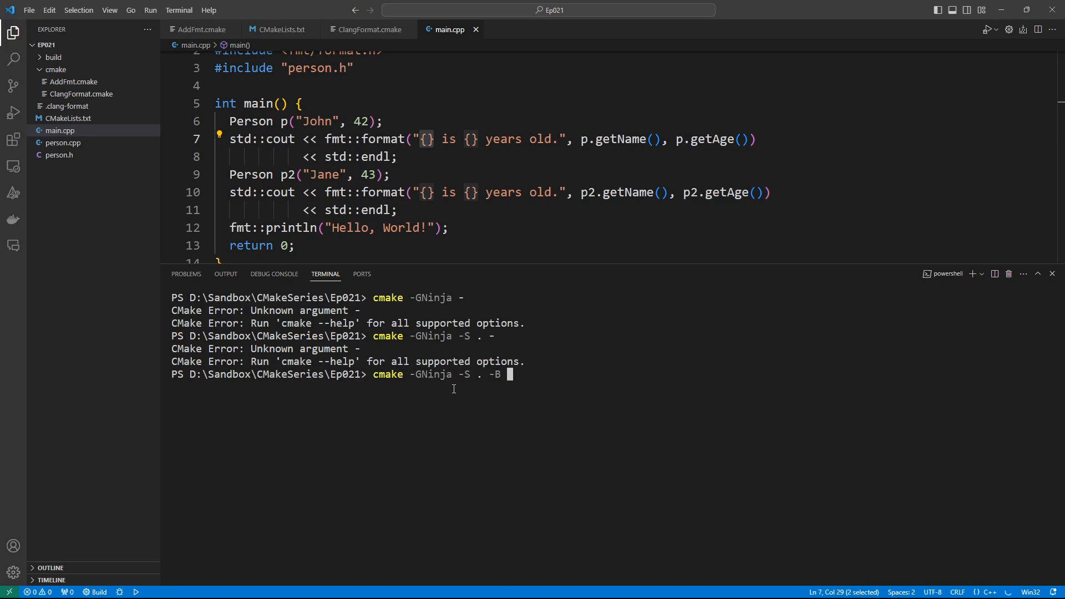
pyautogui.write('build -')
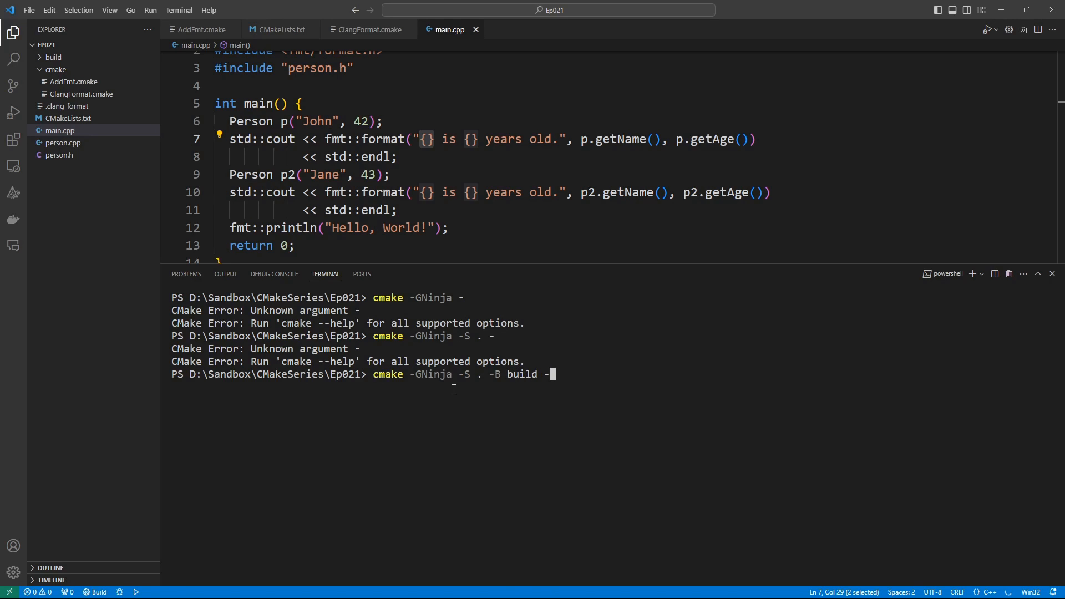
pyautogui.write('DCMAKE')
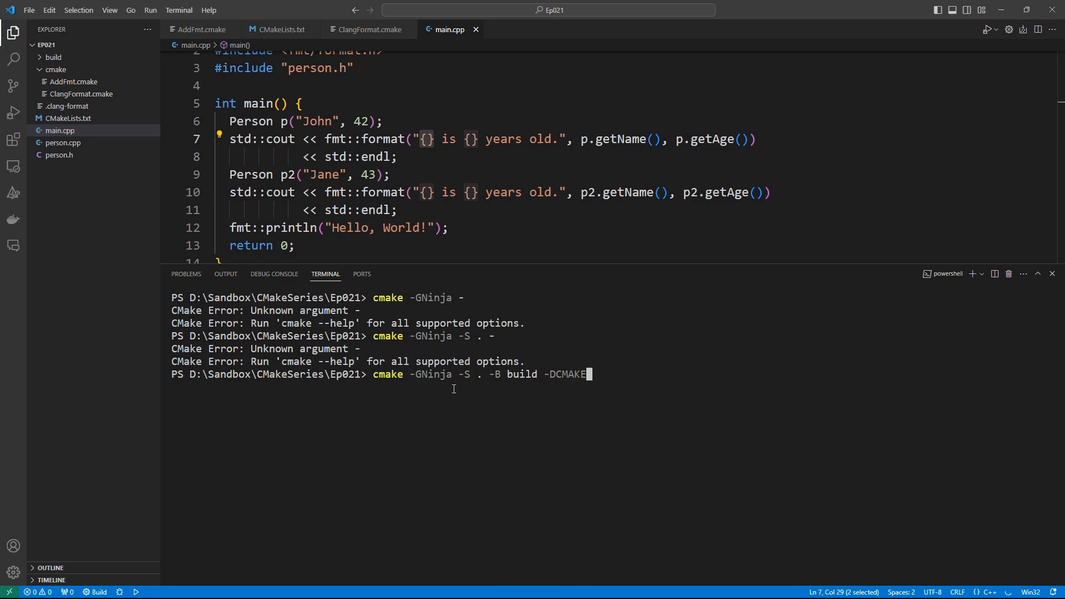
pyautogui.write('_CXX_COMPILE')
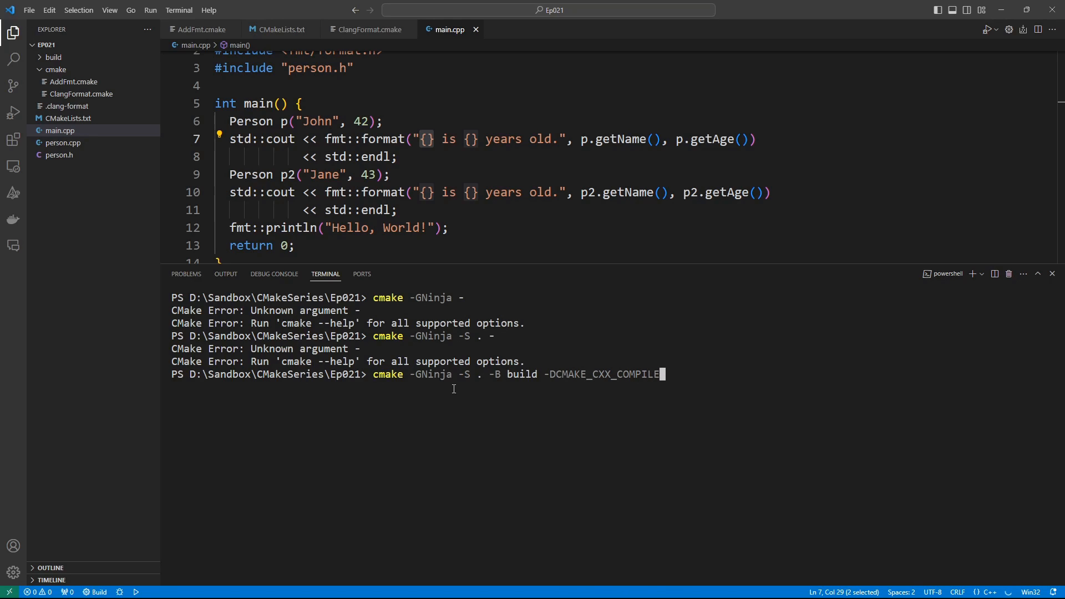
pyautogui.write('=')
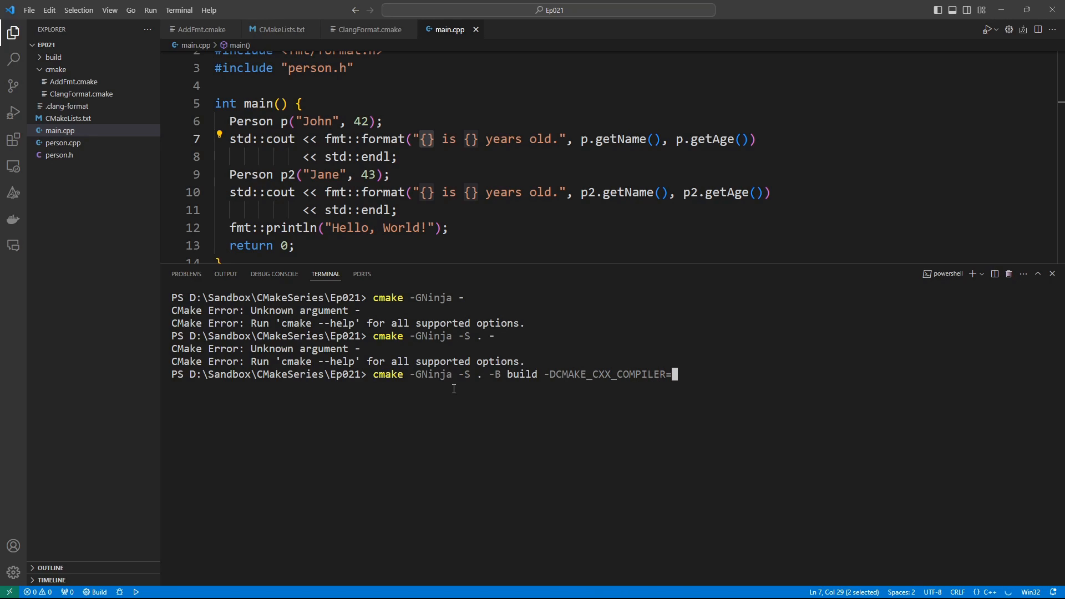
pyautogui.write('clang++')
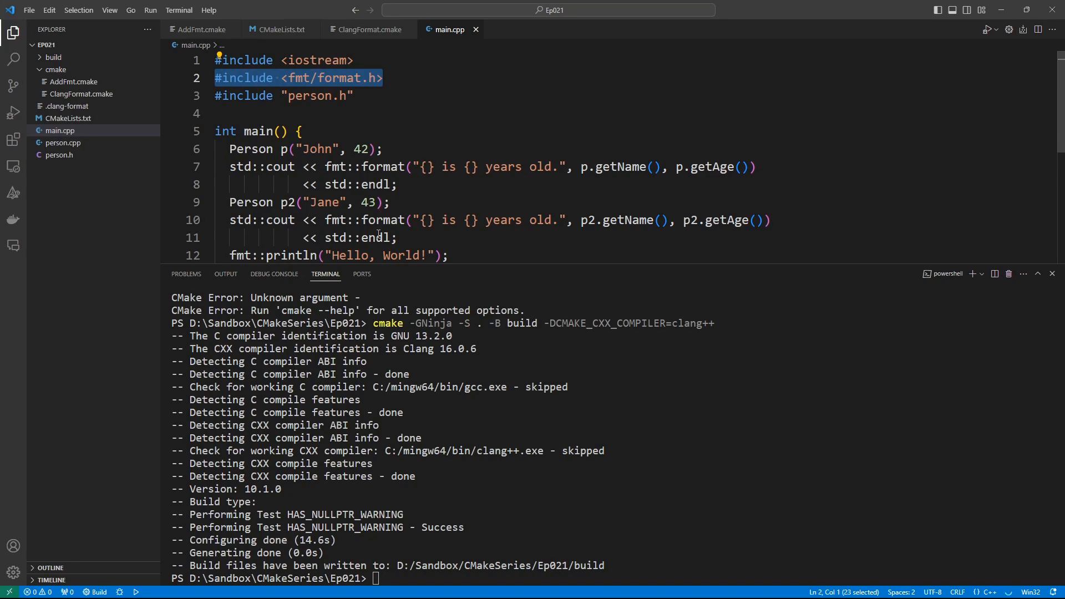
# Expand build/_deps to reveal dog1-build, dog1-src and dog1-subbuild, then return to ClangFormat.cmake
pyautogui.click(384, 78)
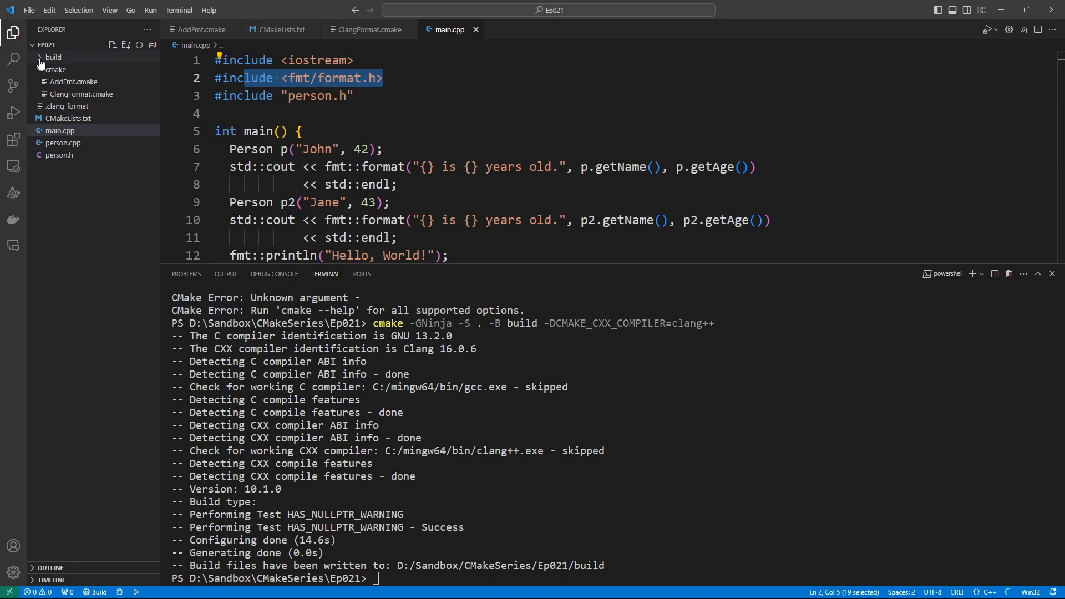
pyautogui.click(54, 57)
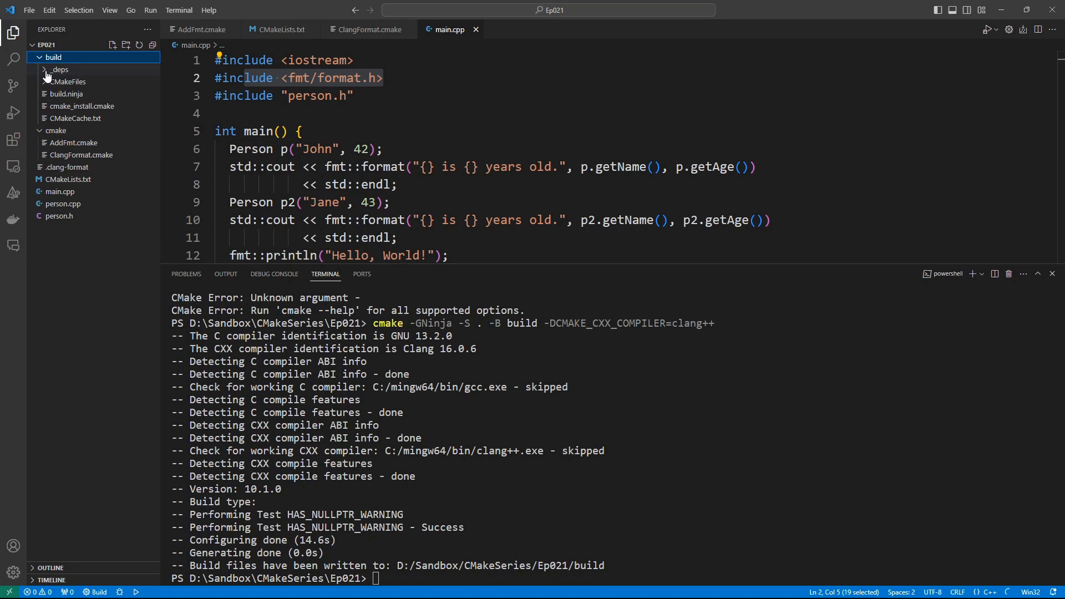
pyautogui.click(60, 69)
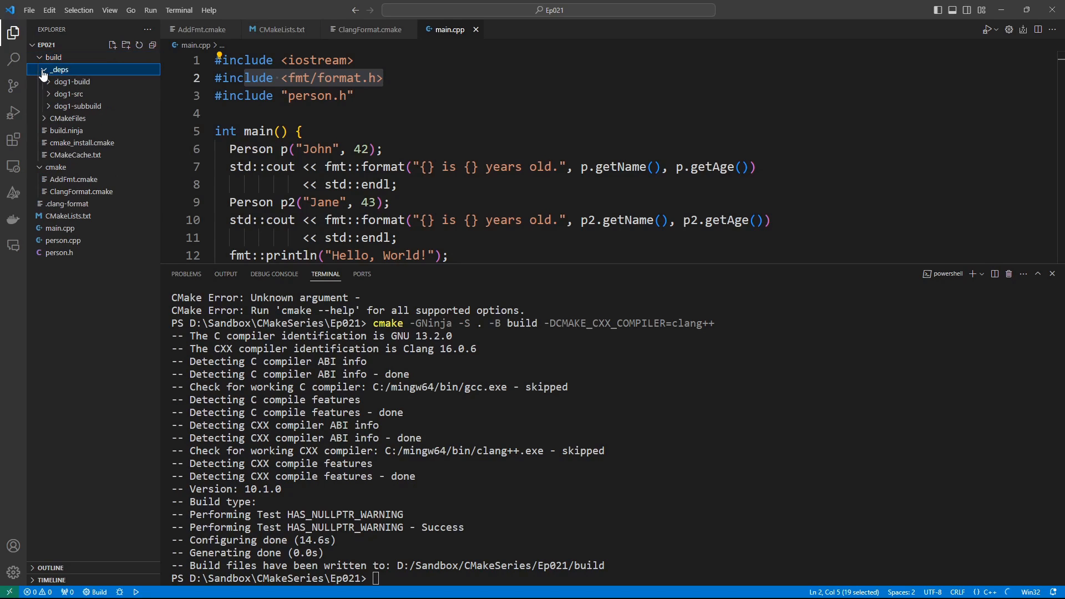
pyautogui.click(59, 69)
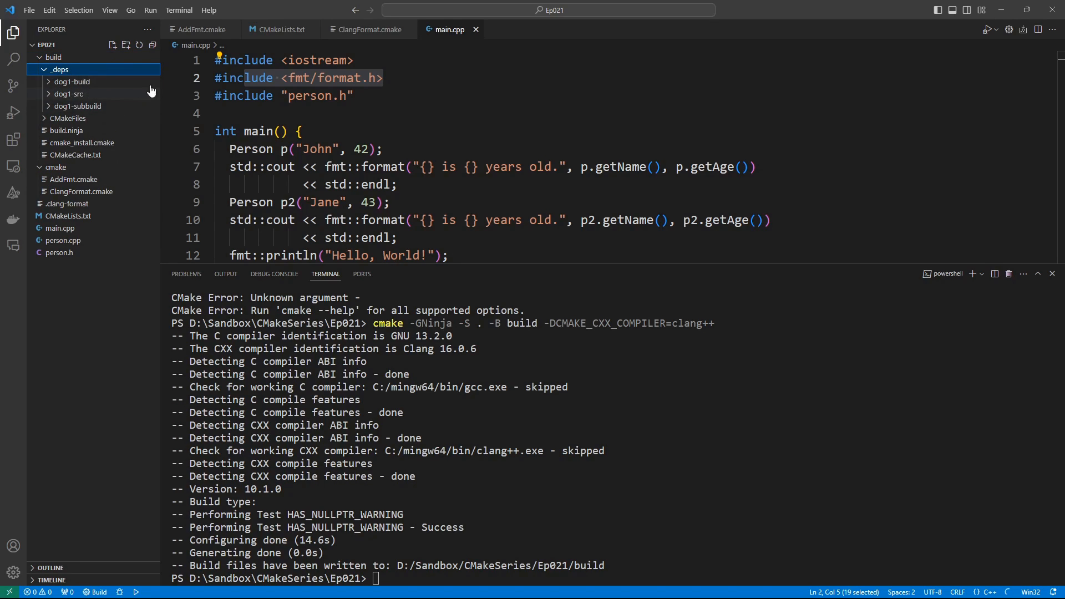
pyautogui.moveTo(66, 112)
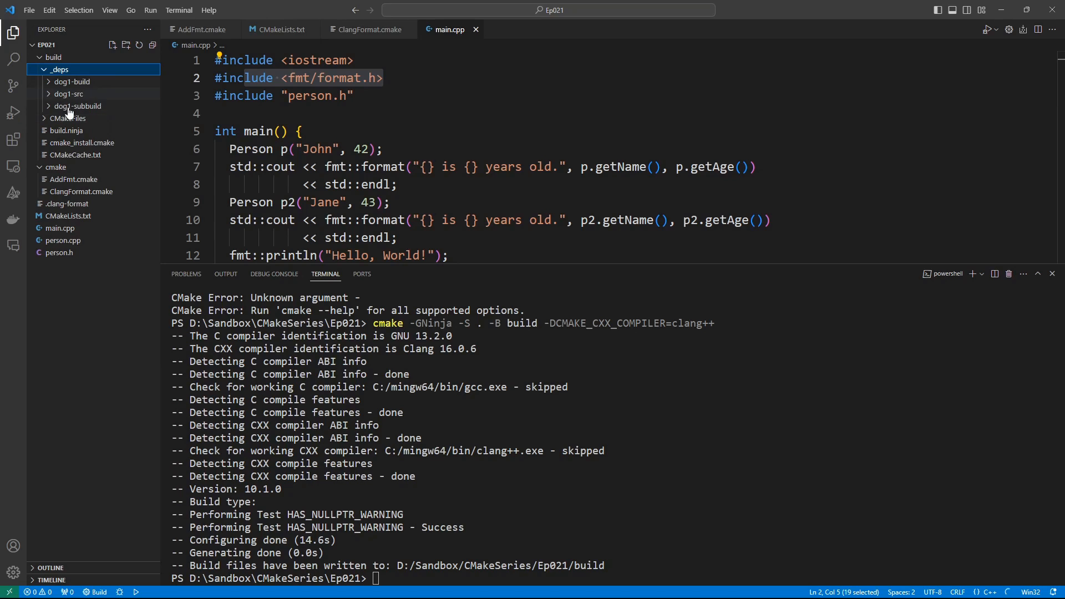
pyautogui.moveTo(71, 81)
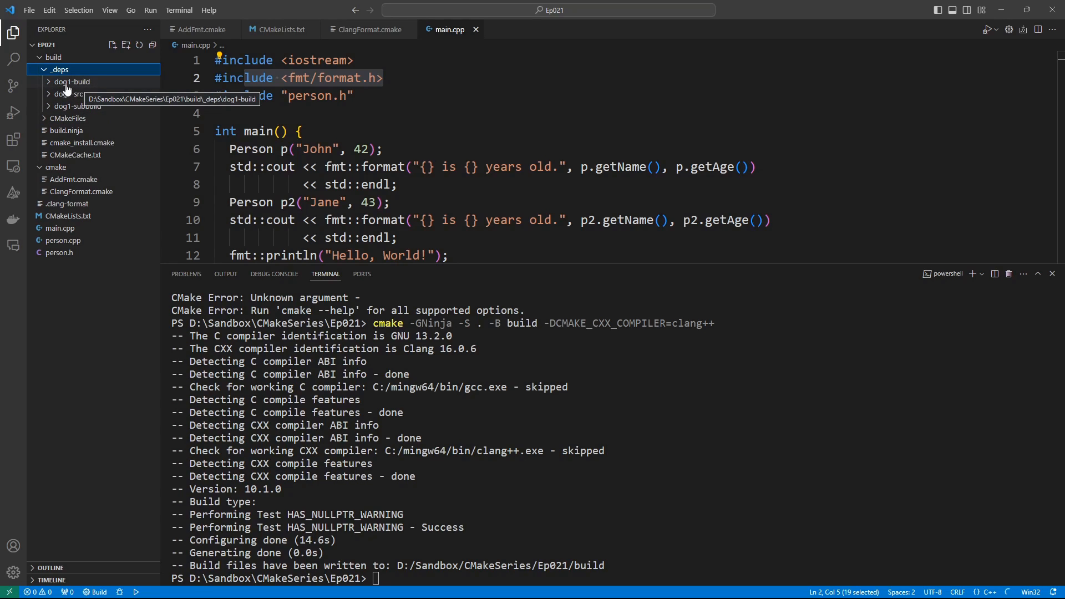
pyautogui.click(72, 81)
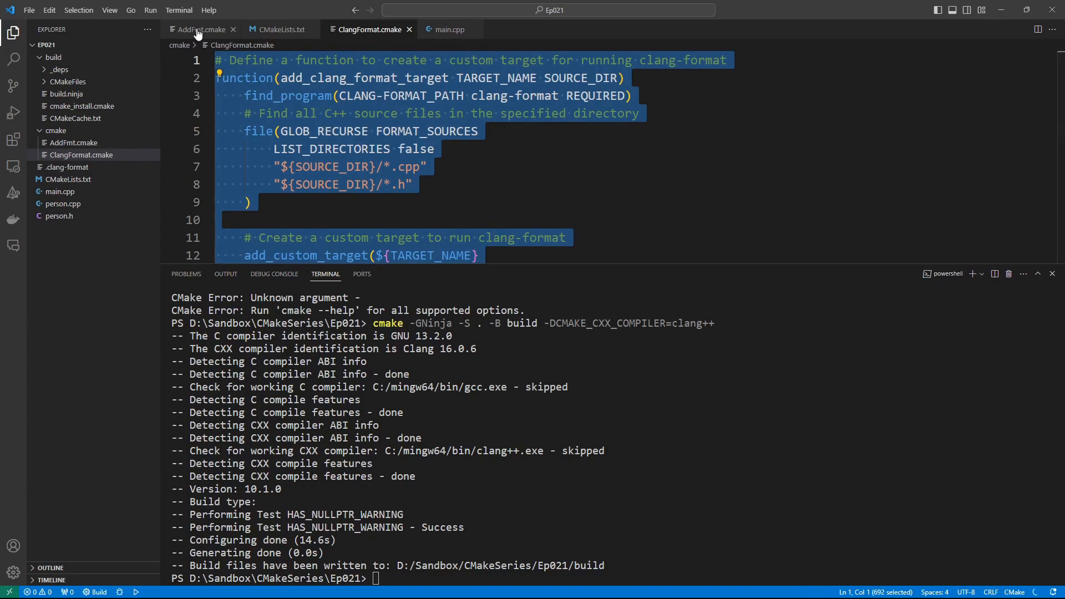
# In AddFmt.cmake replace dog1 with fmt in FetchContent_Declare and FetchContent_MakeAvailable
pyautogui.click(198, 29)
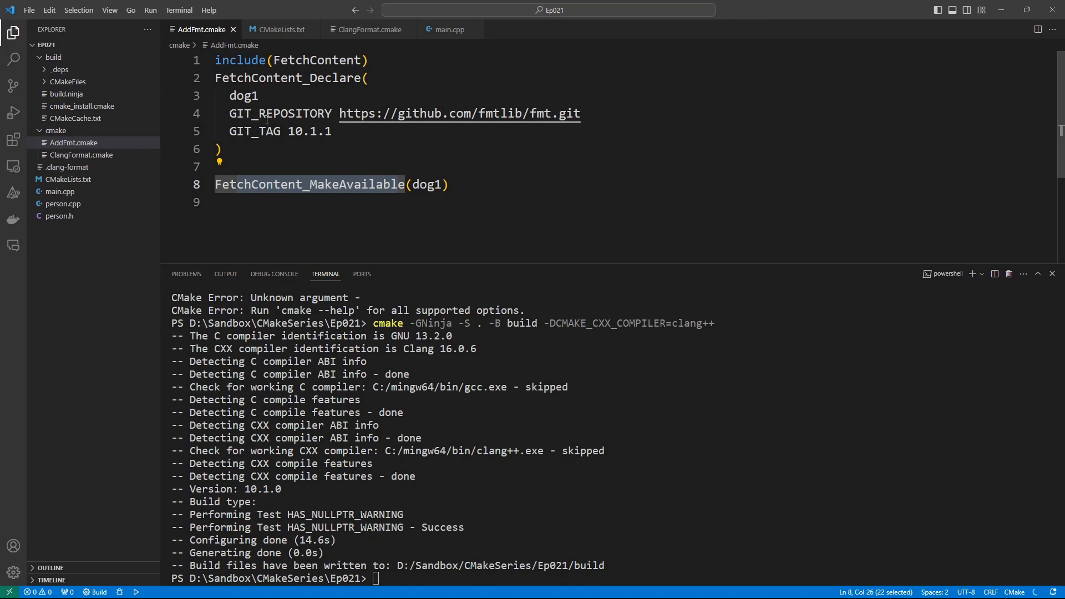
pyautogui.doubleClick(243, 95)
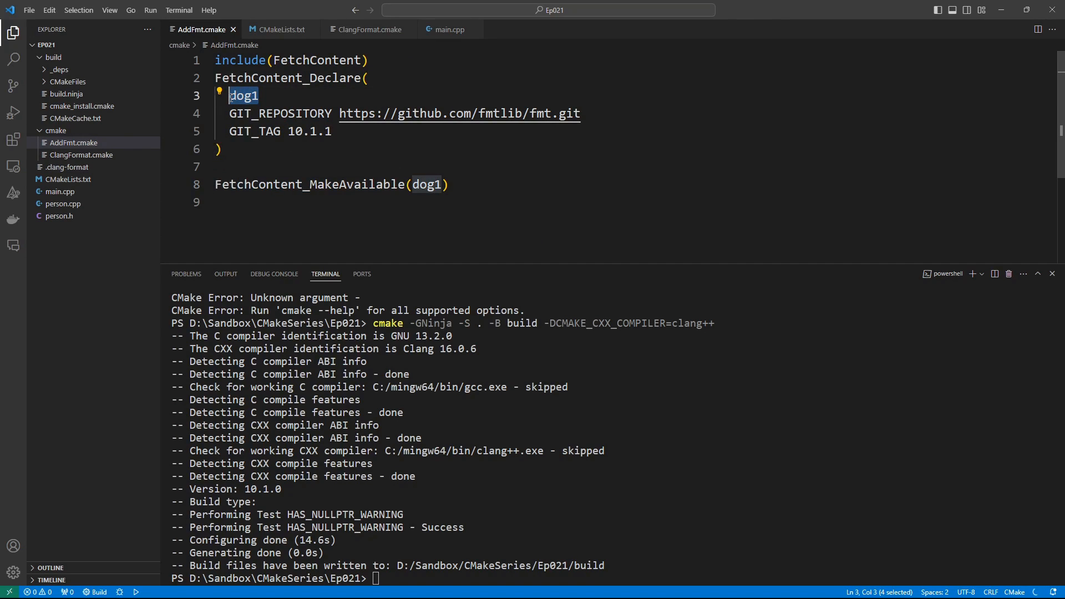
pyautogui.write('fmt')
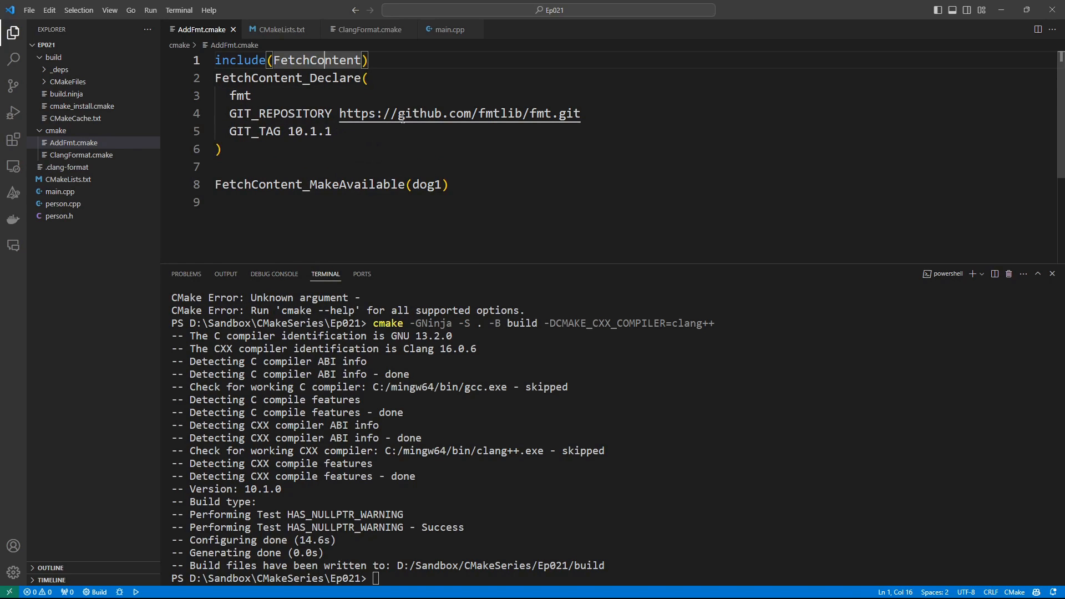
pyautogui.write('fmt')
pyautogui.click(614, 578)
pyautogui.write('clear')
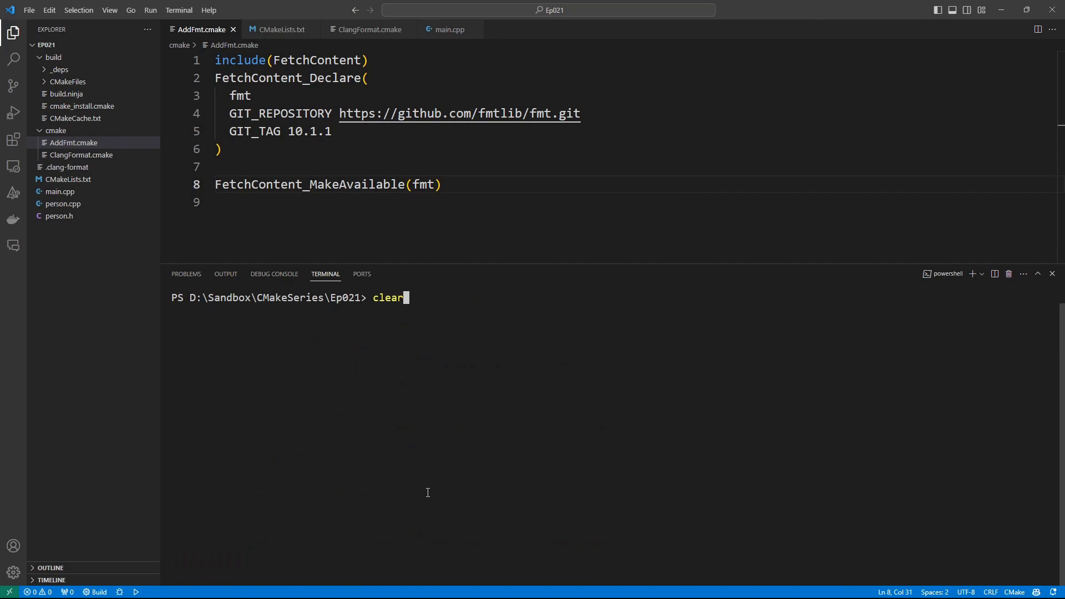
# Rerun cmake -GNinja -S . -B build -DCMAKE_CXX_COMPILER=clang++ and bring up the build folder's options
pyautogui.write('cmake -GNinja -S . -B build -DCMAKE_CXX_COMPILER=clang++')
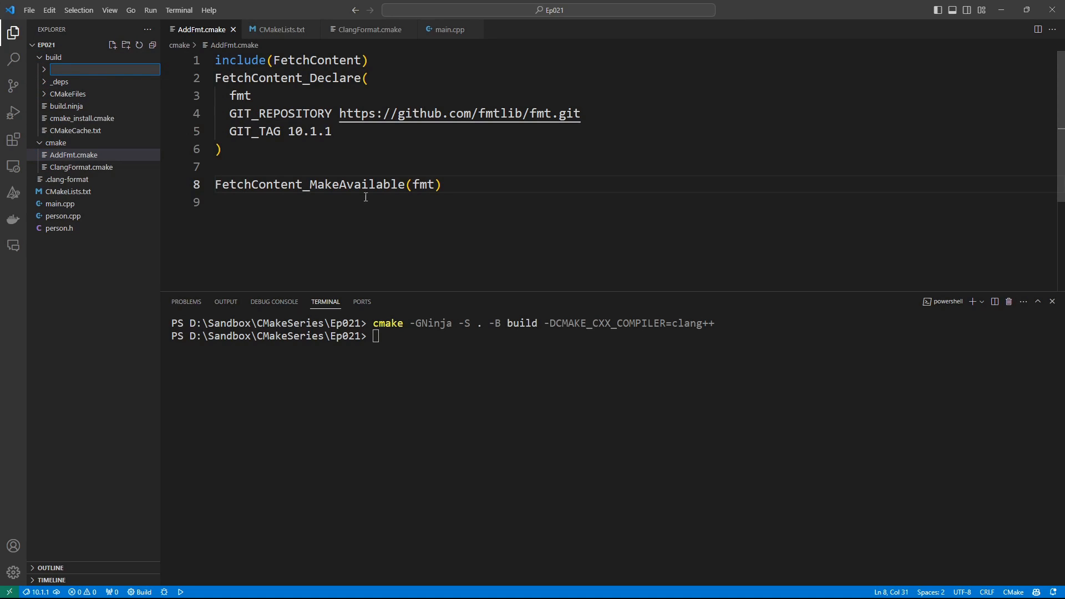
pyautogui.rightClick(53, 58)
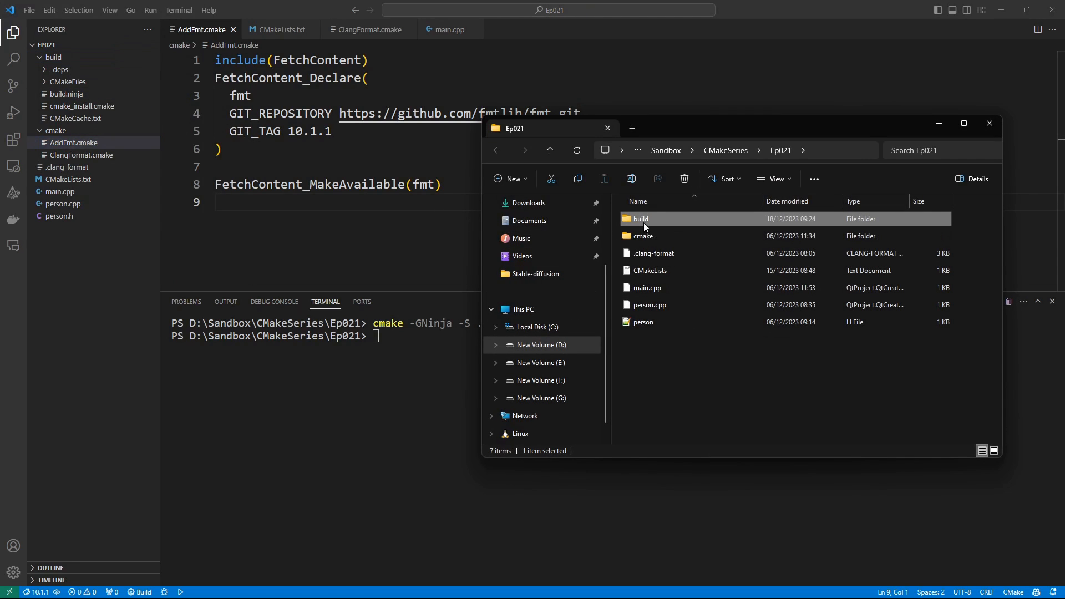
# Delete every item inside the build folder in File Explorer, retrying _deps, then return to VS Code
pyautogui.doubleClick(638, 219)
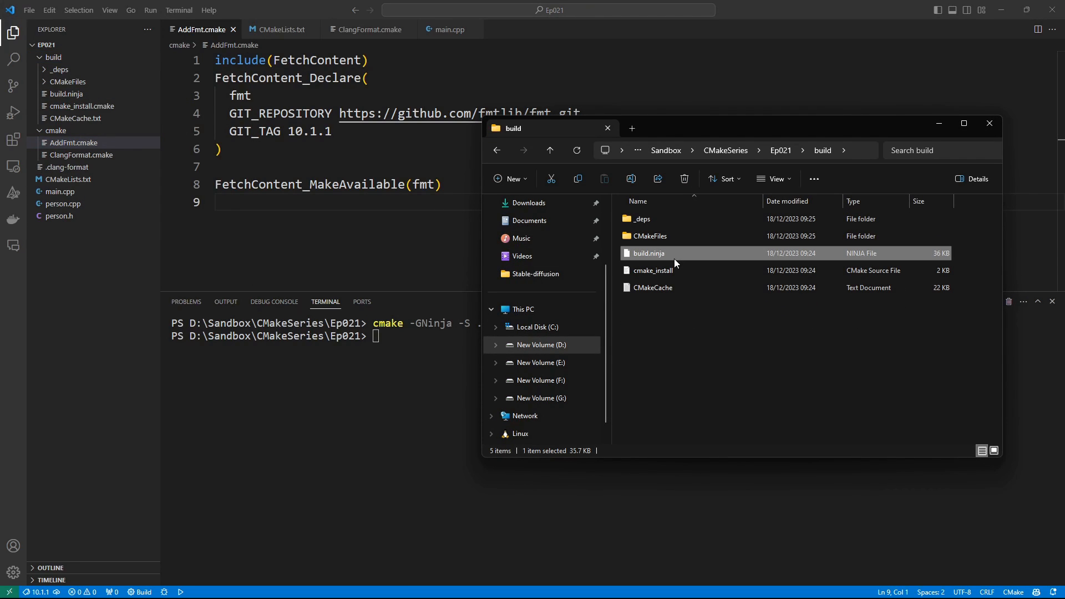
pyautogui.press('ctrl+a')
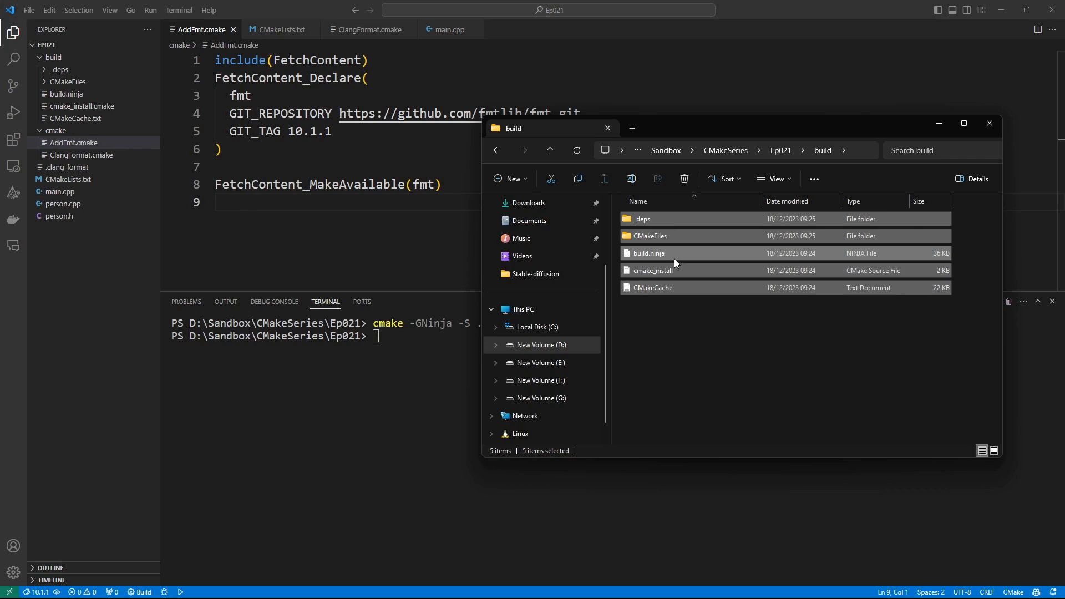
pyautogui.click(683, 179)
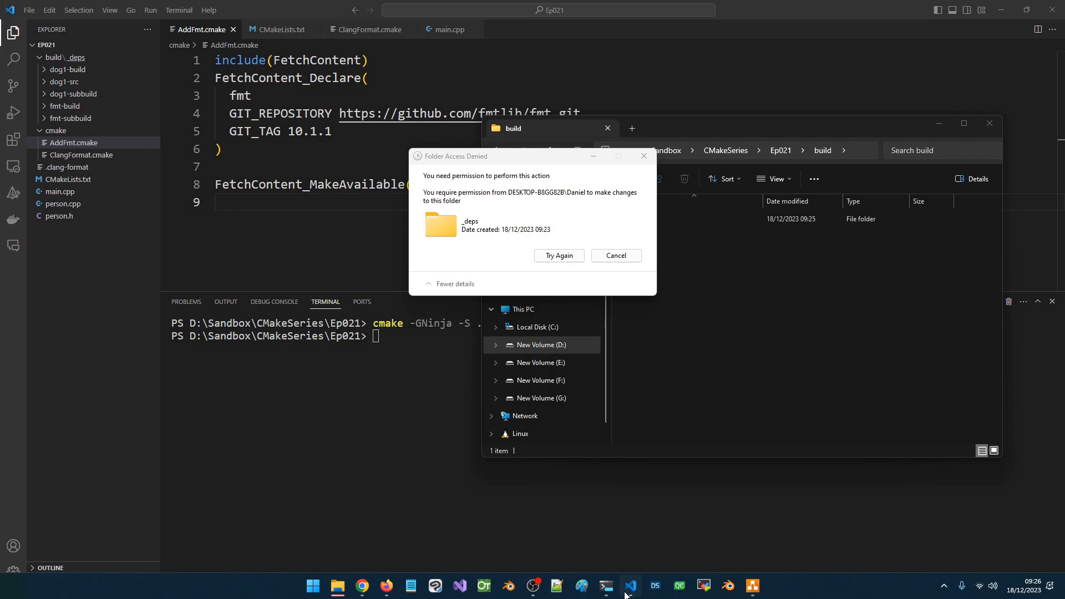
pyautogui.click(628, 586)
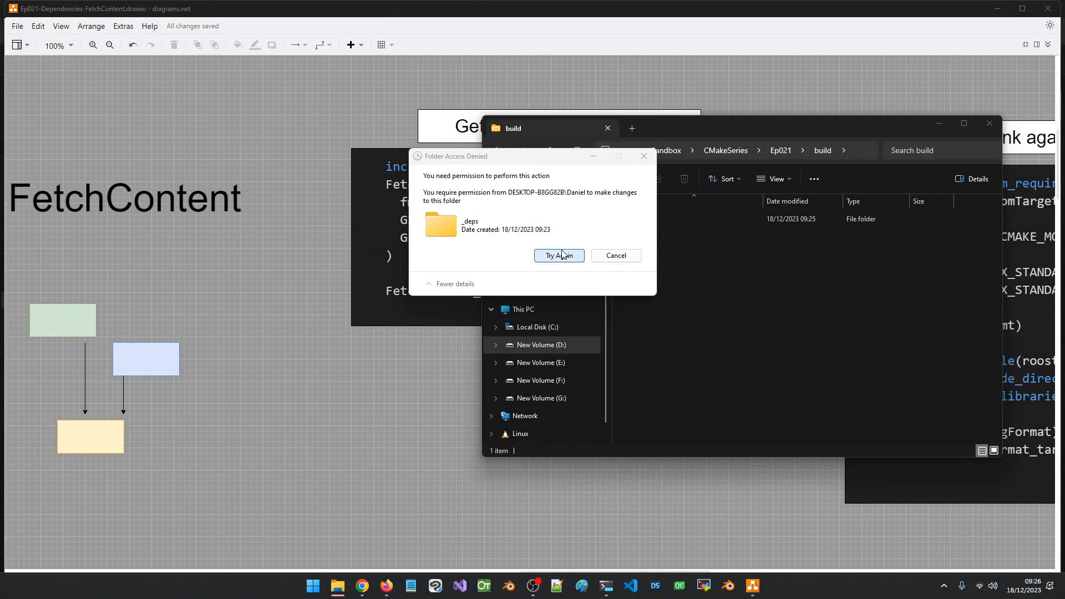
pyautogui.click(558, 255)
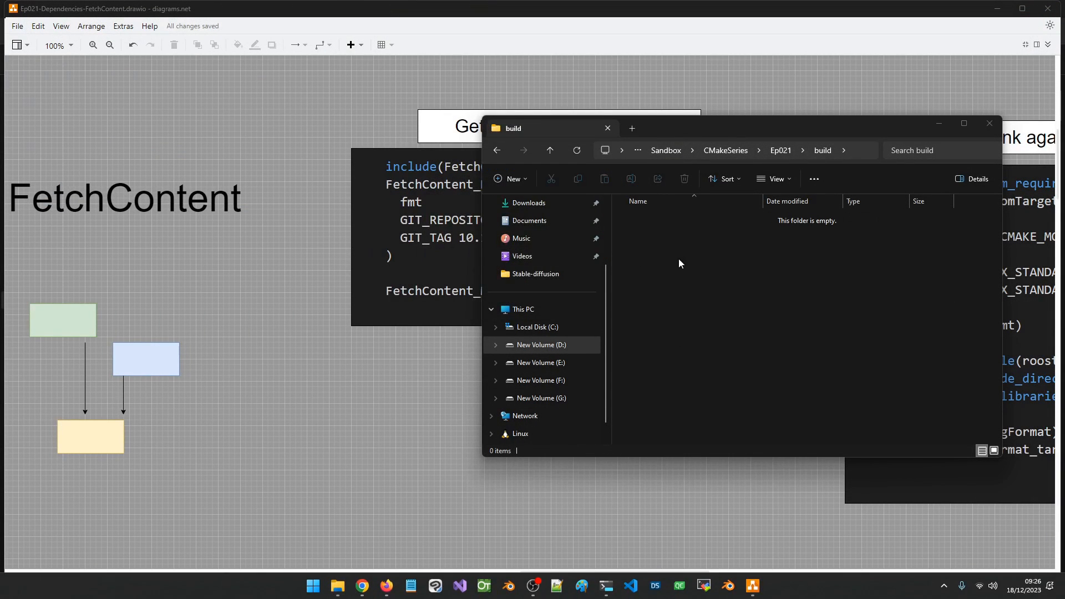
pyautogui.moveTo(632, 586)
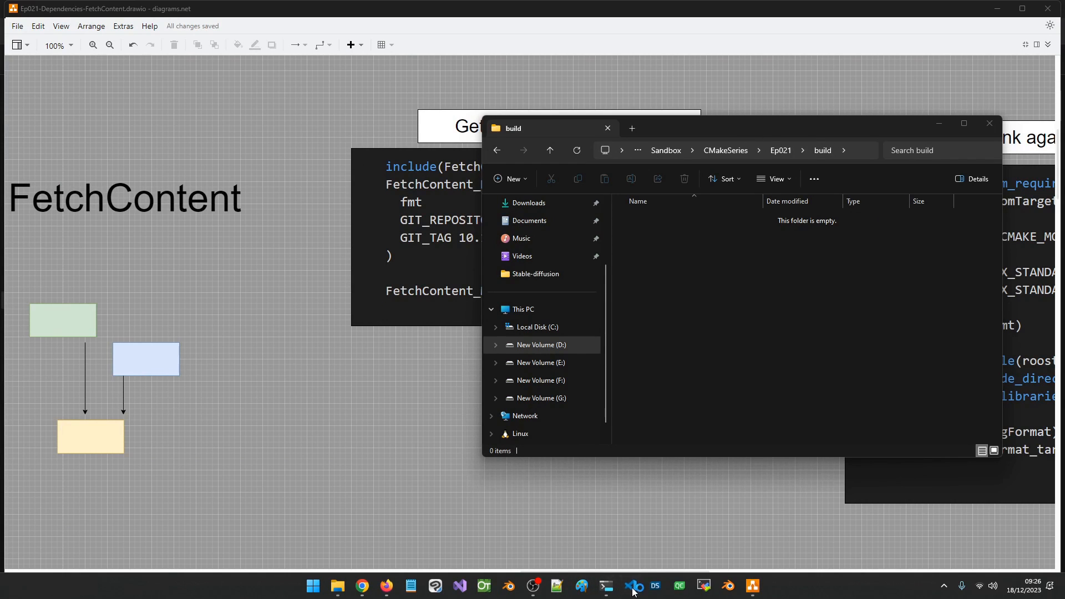
pyautogui.click(632, 586)
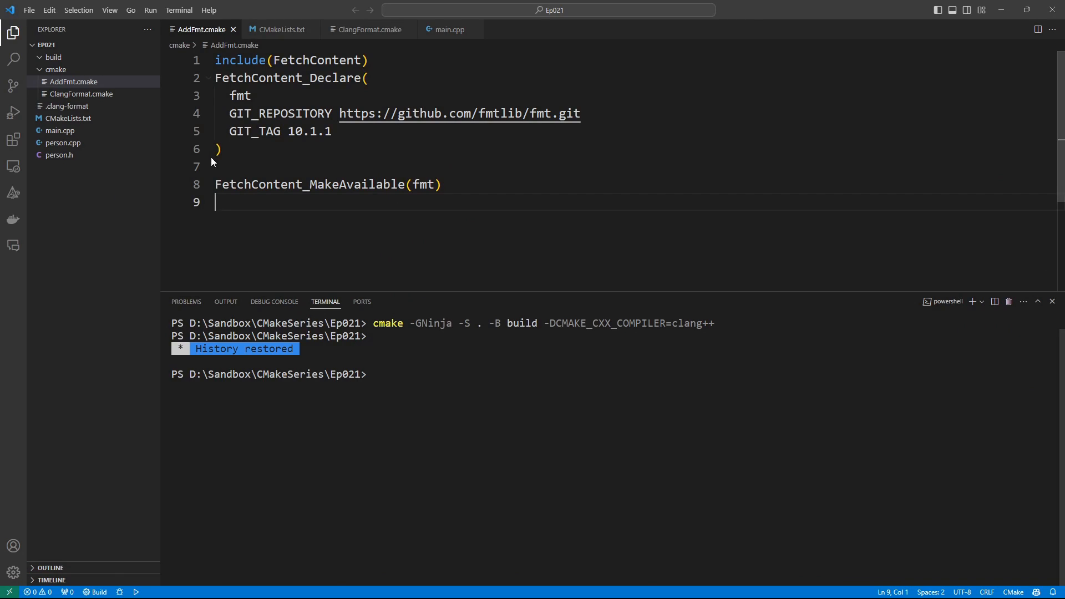
# Reconfigure with Ninja/clang++ and confirm build/_deps now holds fmt-build, fmt-src and fmt-subbuild
pyautogui.click(488, 374)
pyautogui.write('cmake -GNinja -S . -B build -DCMAKE_CXX_COMPILER=clang++')
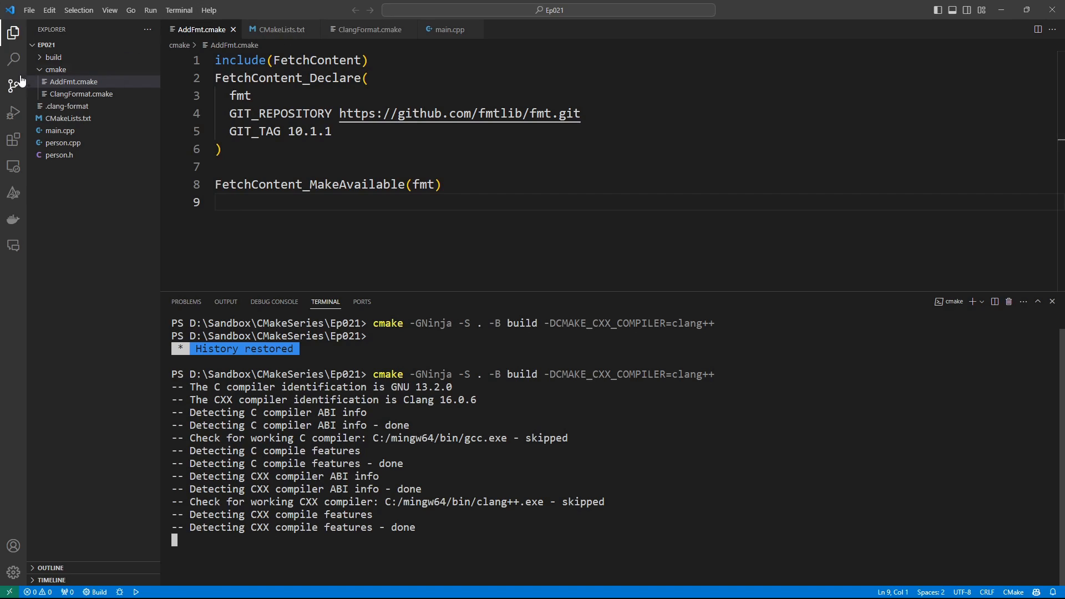
pyautogui.click(52, 57)
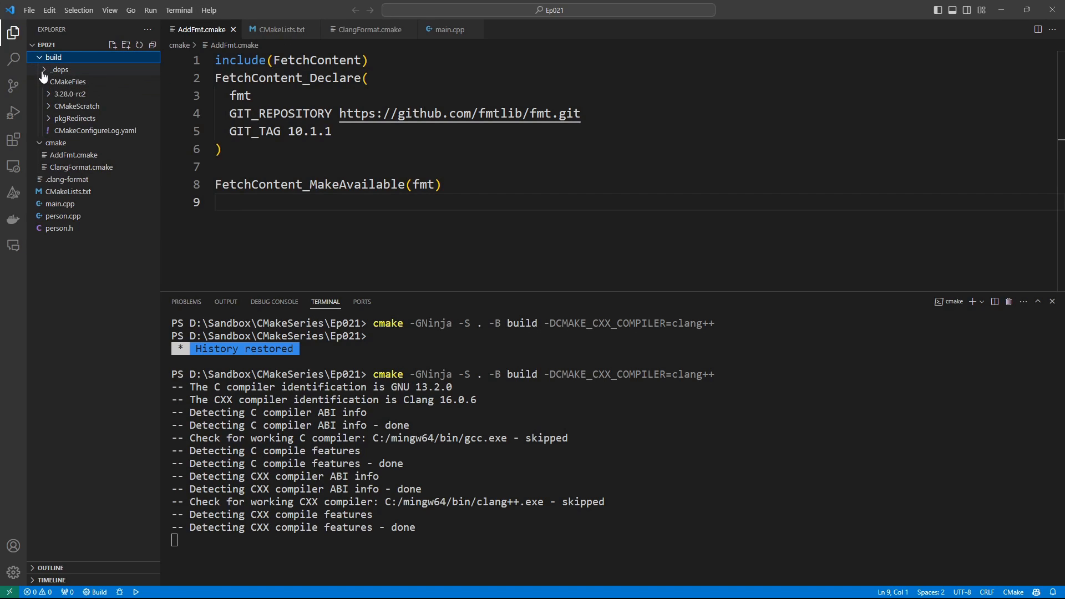
pyautogui.click(60, 68)
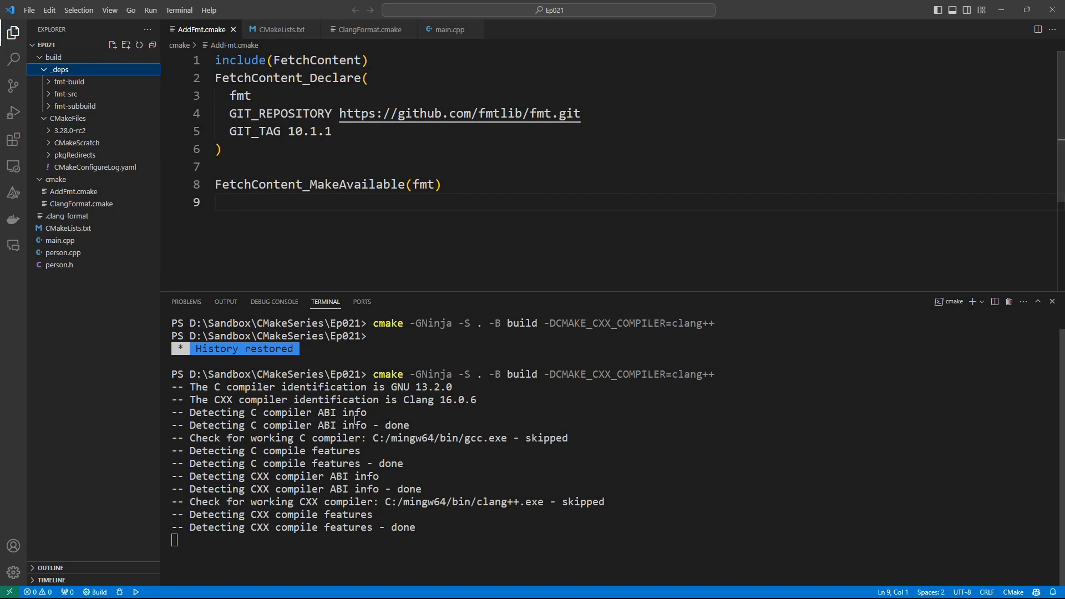
pyautogui.moveTo(327, 526)
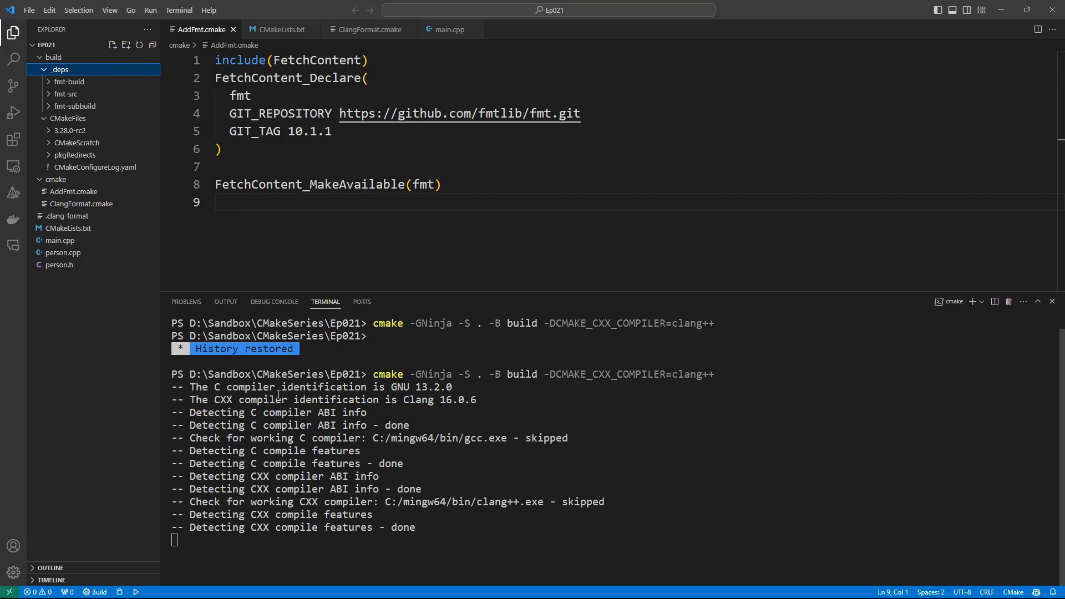
pyautogui.moveTo(392, 468)
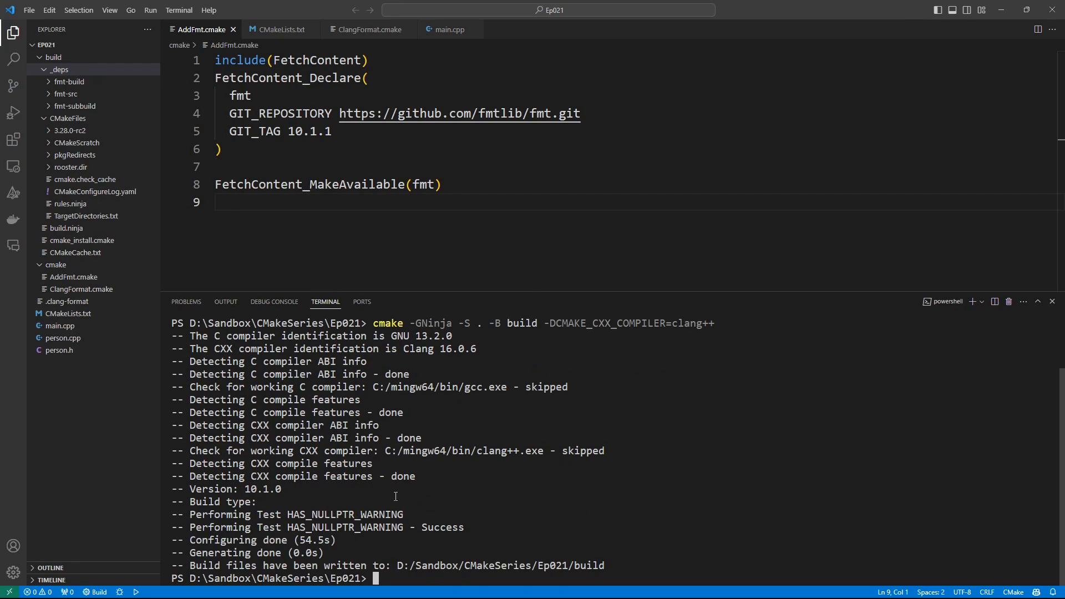
pyautogui.click(53, 57)
pyautogui.write('c')
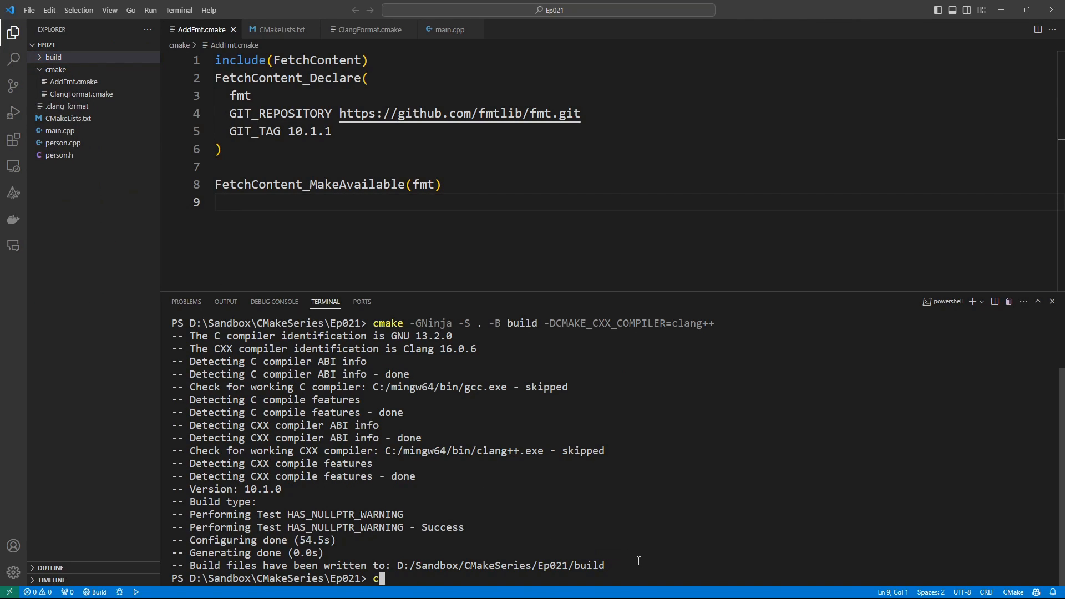
# Build with cmake --build build and run .\build\rooster.exe, printing the ages and Hello, World!
pyautogui.write('make --build')
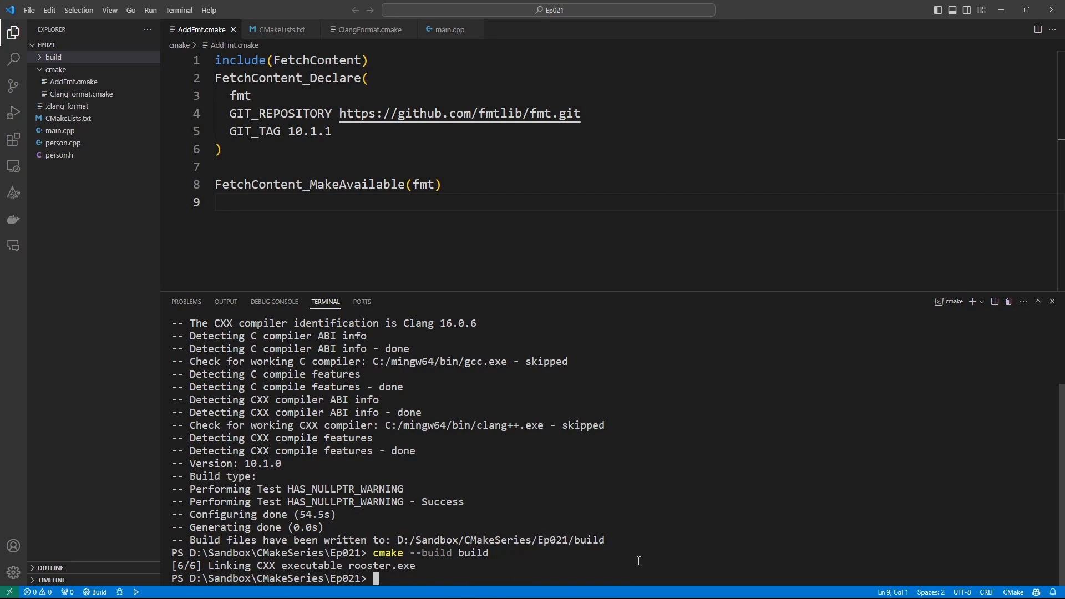
pyautogui.write('build')
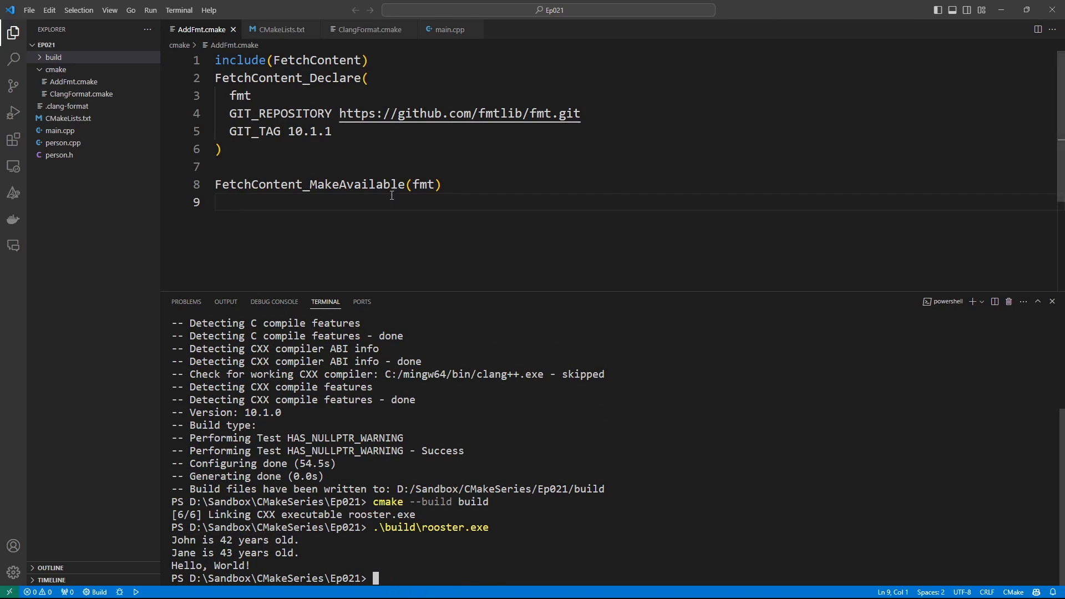
pyautogui.click(448, 30)
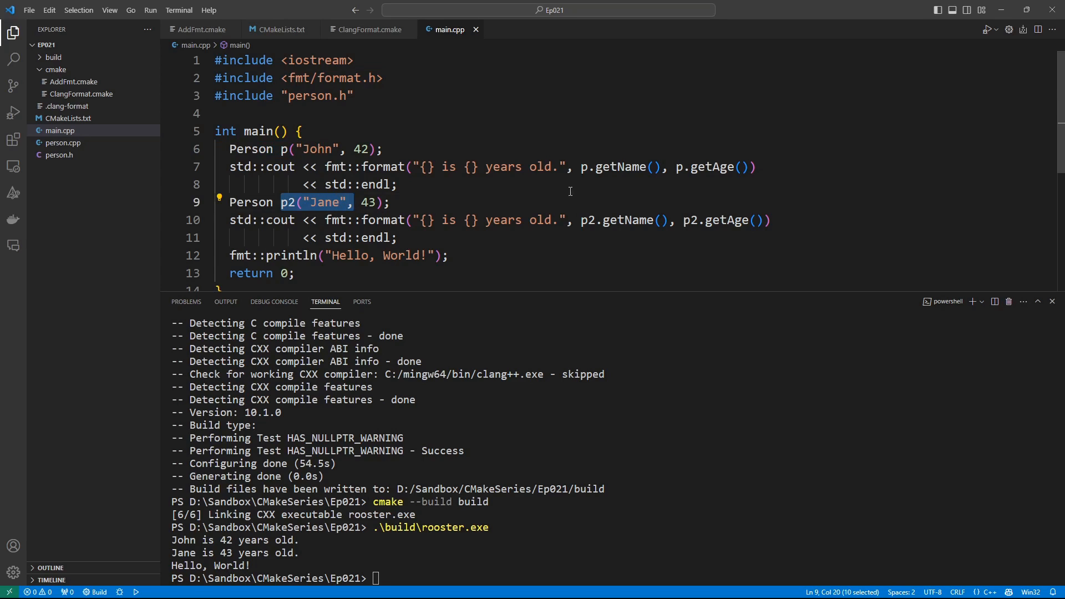
pyautogui.moveTo(386, 225)
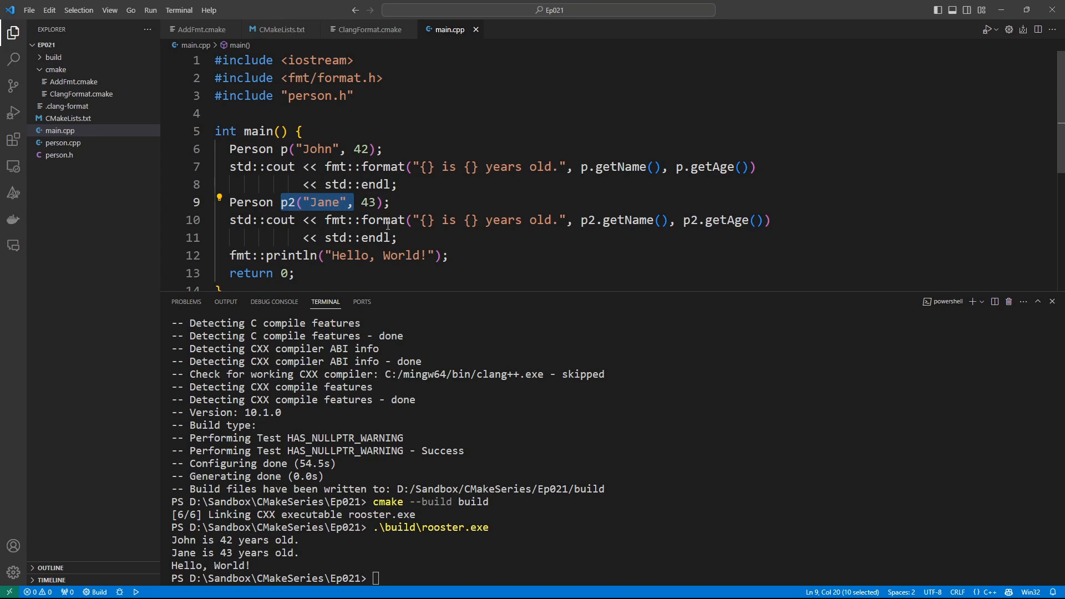
pyautogui.moveTo(268, 561)
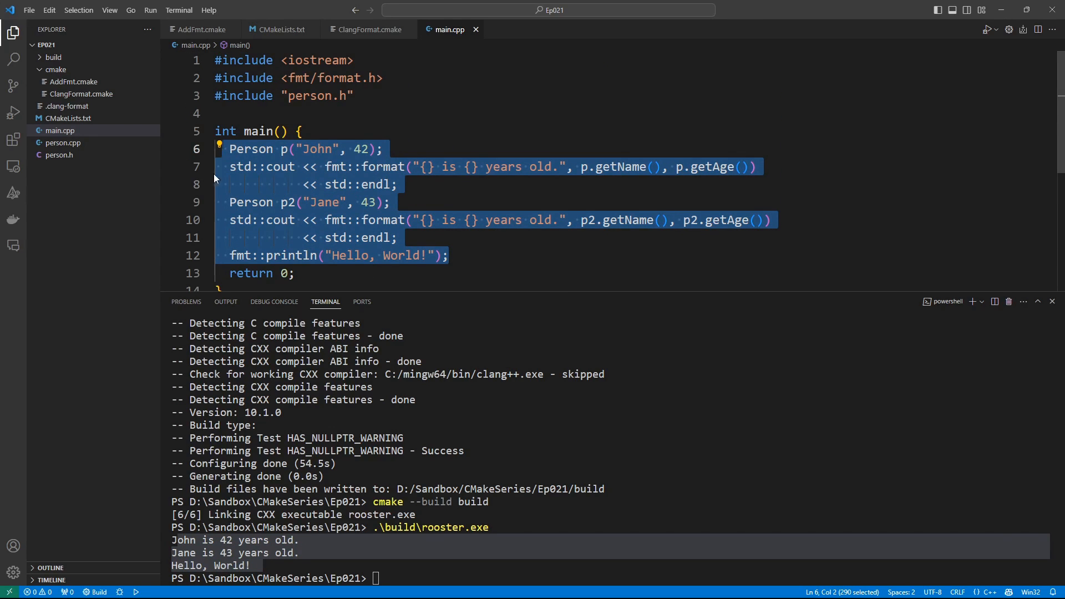
# Review main.cpp's fmt print calls, then return to AddFmt.cmake's GIT_REPOSITORY and GIT_TAG 10.1.1 lines
pyautogui.scroll(-3)
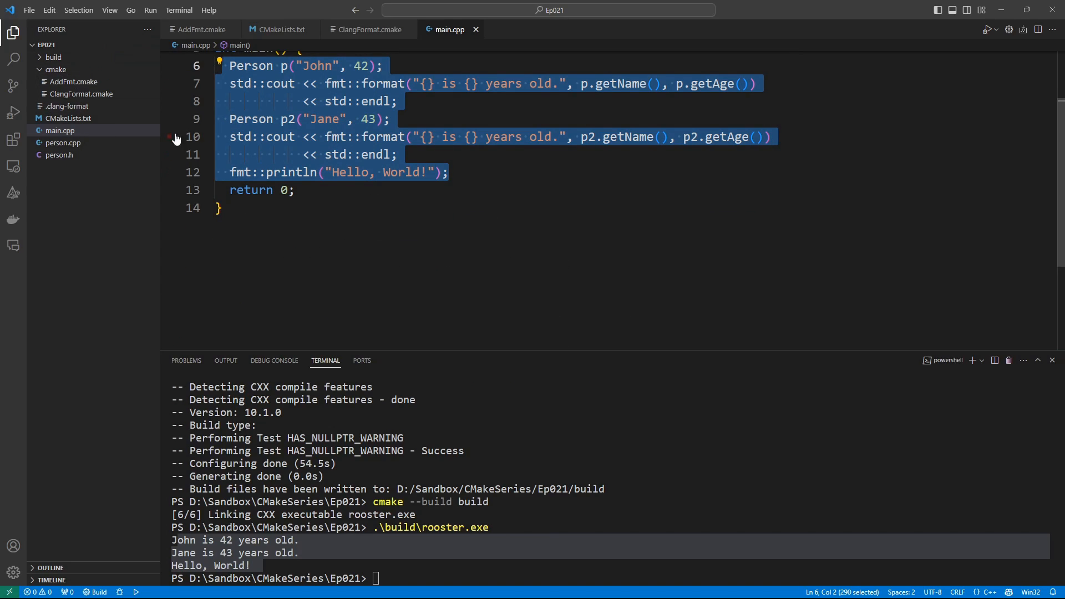
pyautogui.click(73, 81)
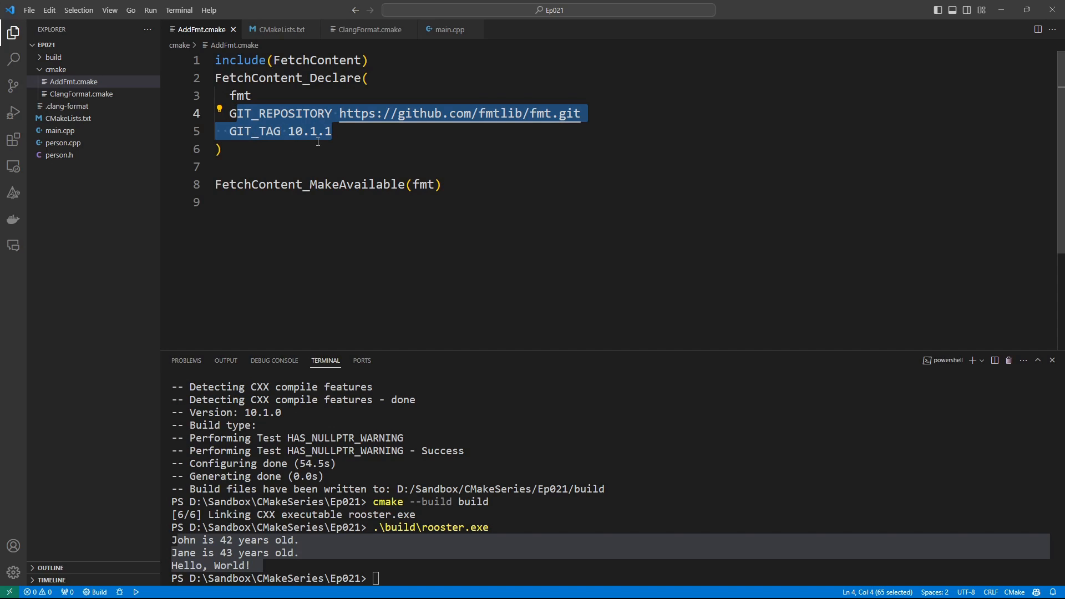
# Highlight FetchContent_MakeAvailable in AddFmt.cmake, then show fmt::fmt in rooster's target_link_libraries in CMakeLists.txt
pyautogui.click(218, 148)
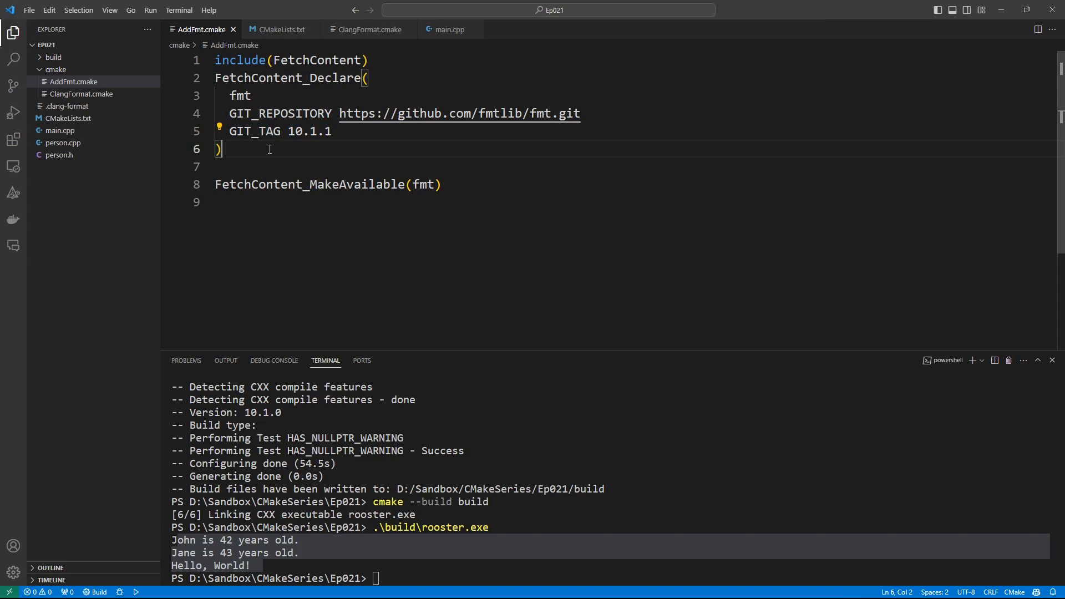
pyautogui.tripleClick(279, 131)
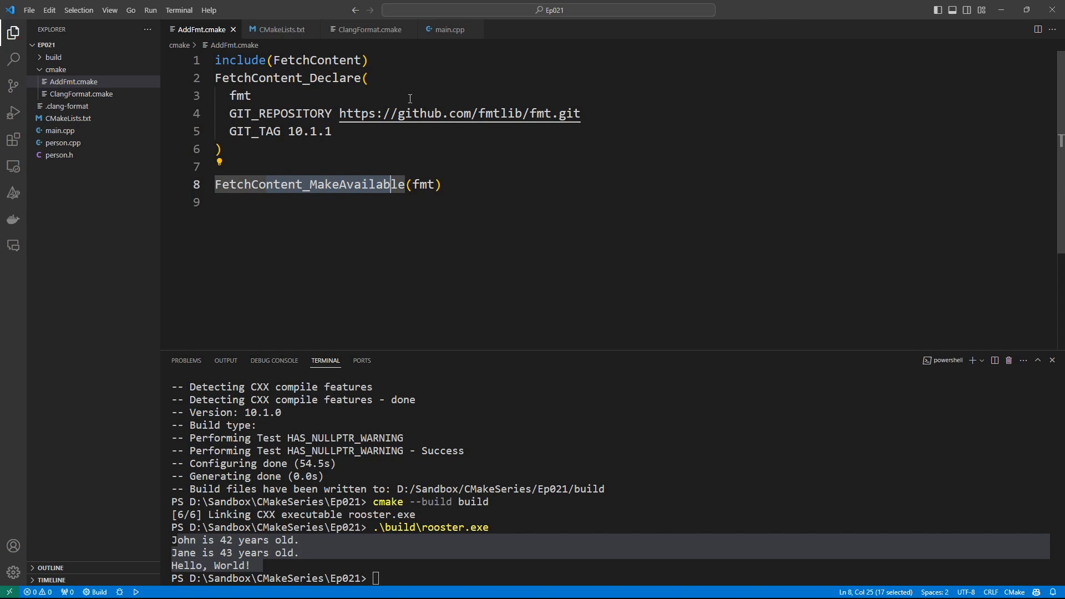
pyautogui.press('ctrl+a')
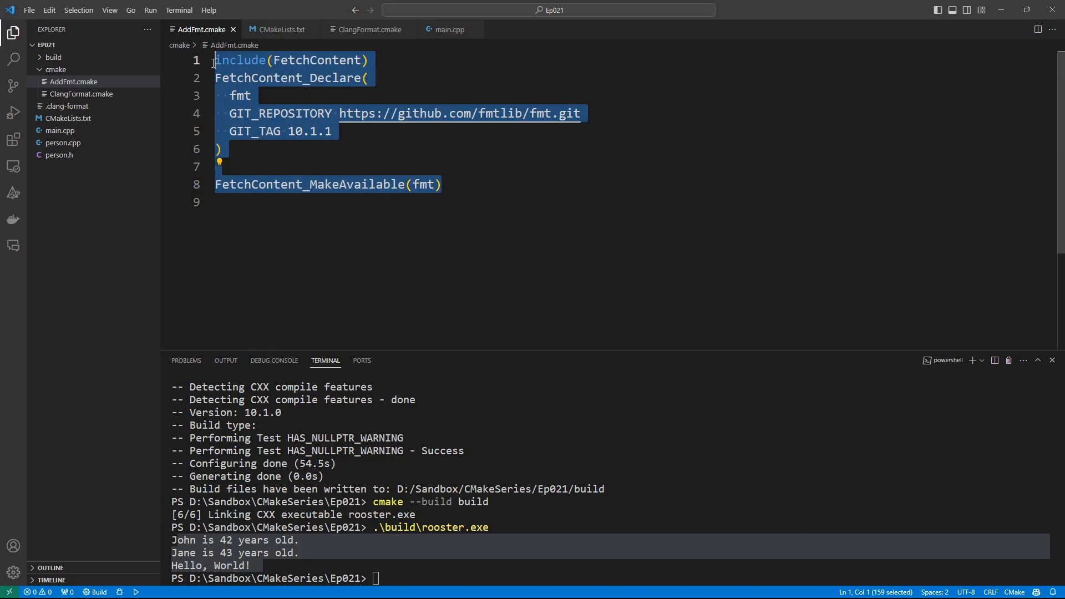
pyautogui.click(67, 118)
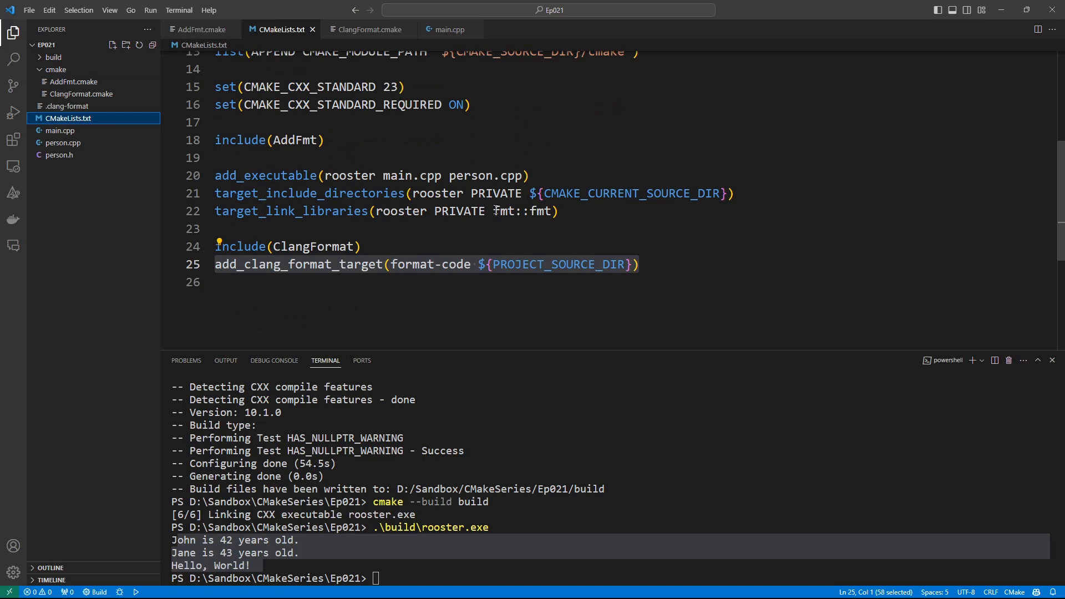
pyautogui.doubleClick(521, 211)
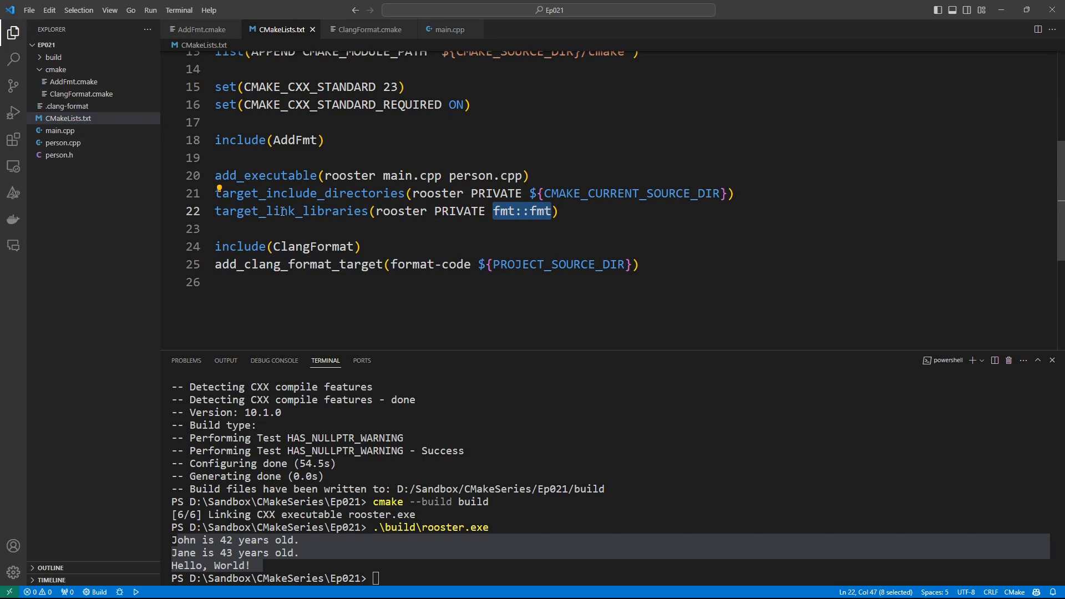